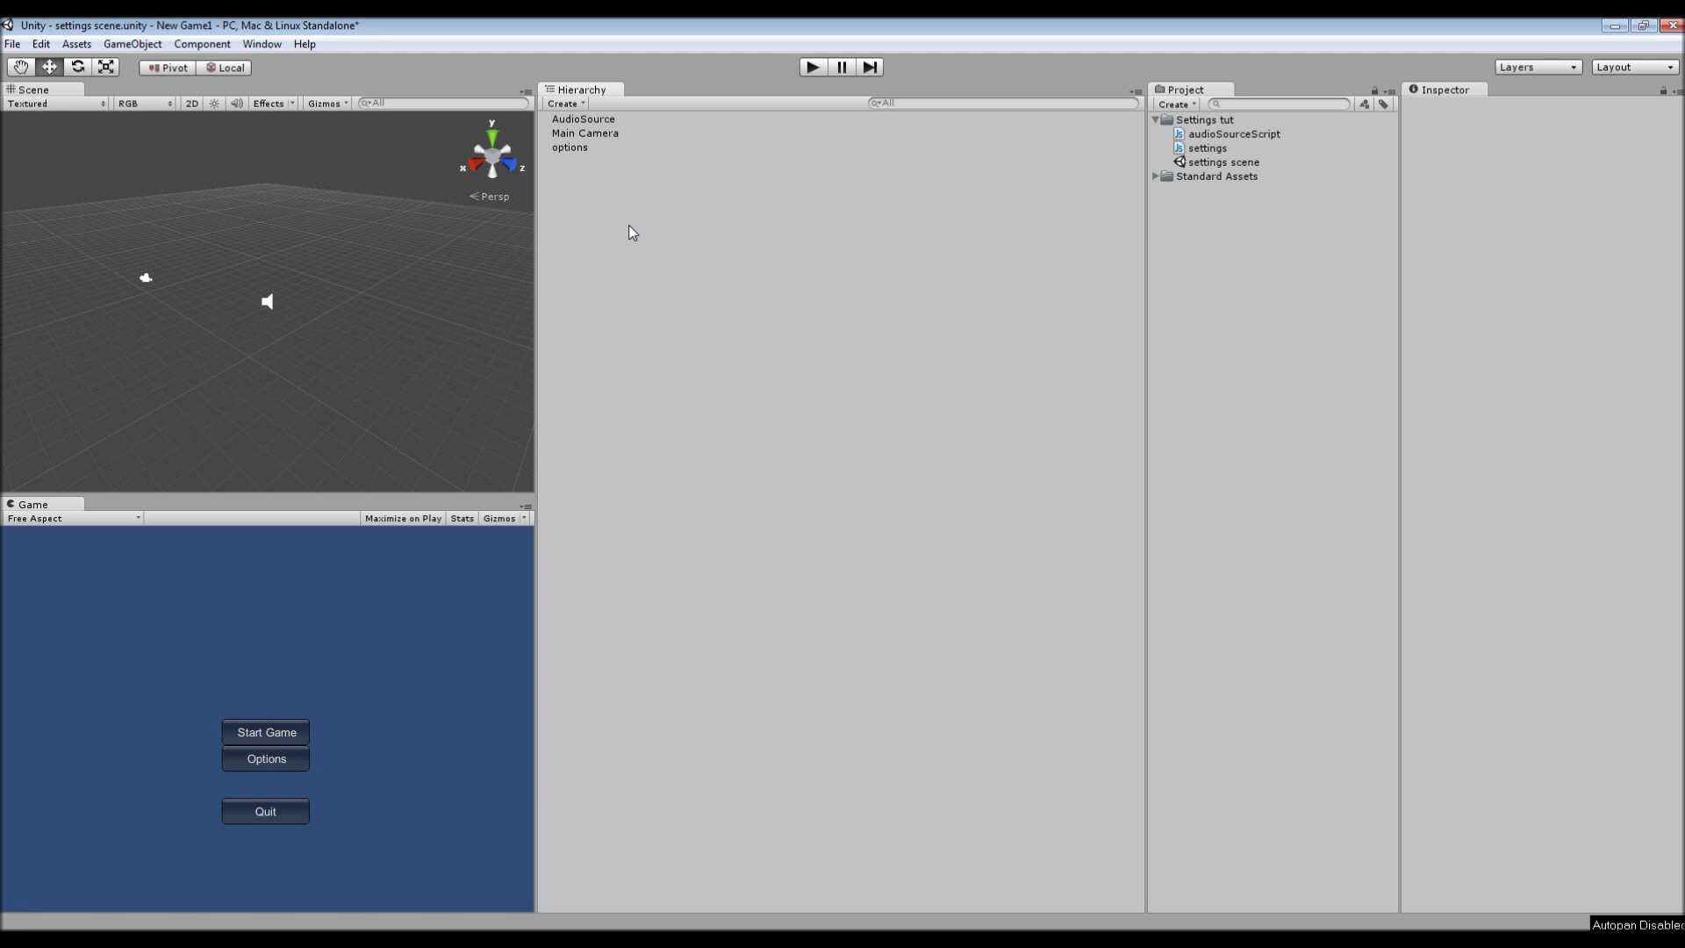
mouse_move(679, 264)
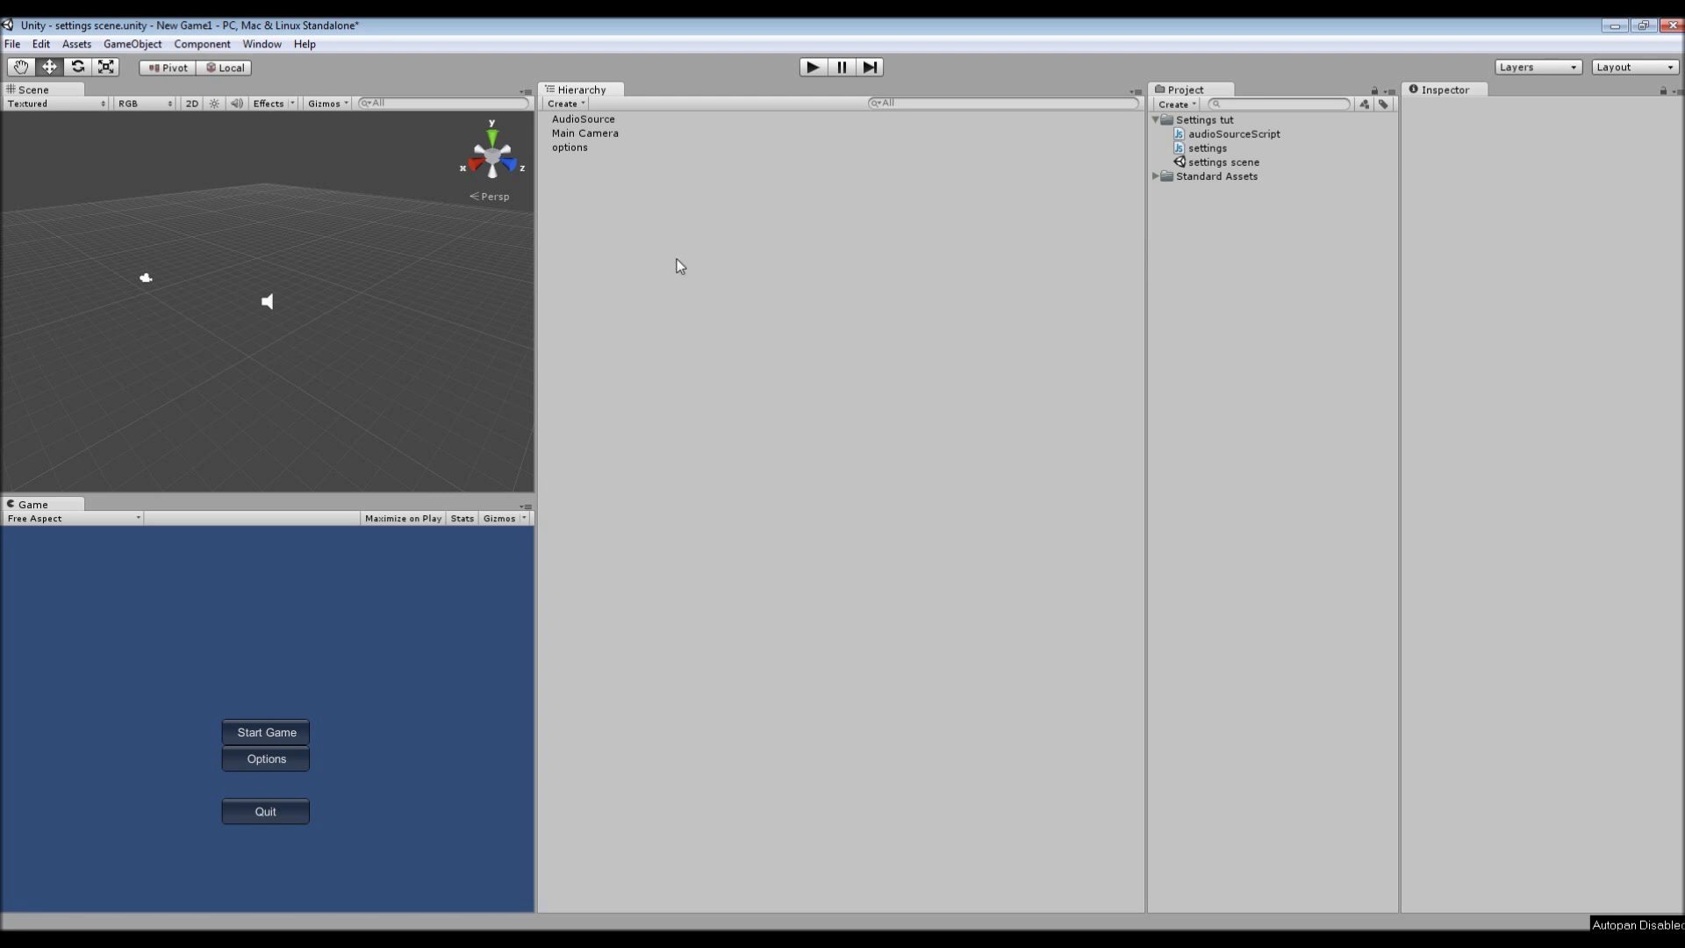
mouse_move(415, 191)
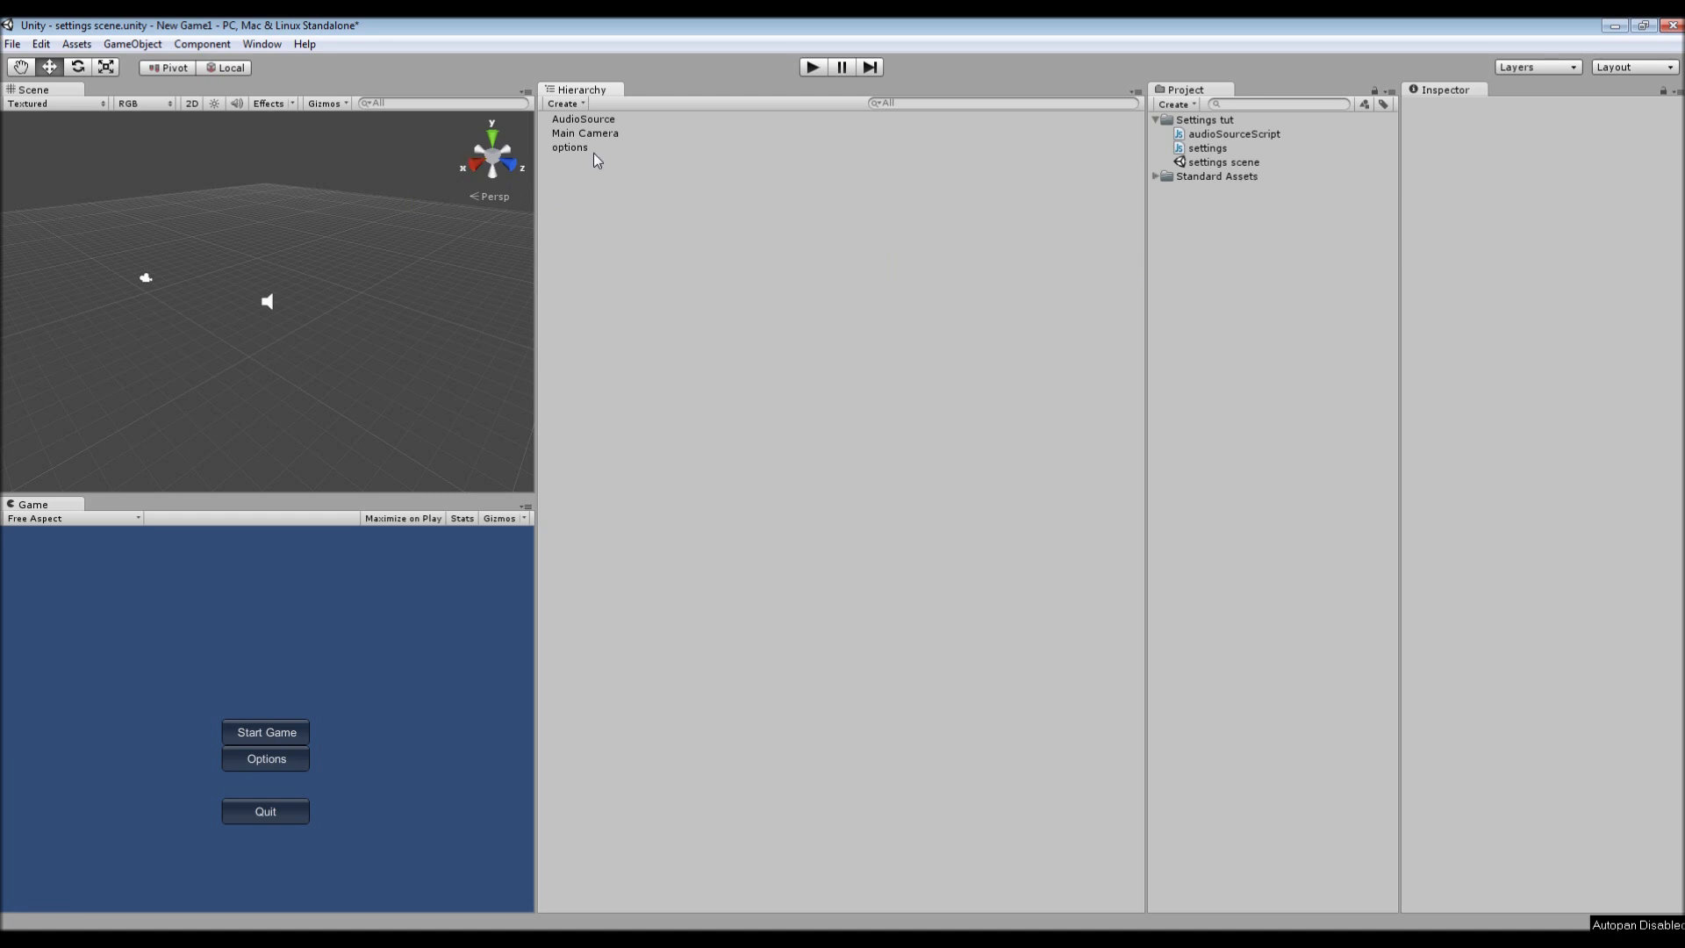
- Inspect the options object's settings, briefly opening and dismissing the GameObject menu
click(569, 148)
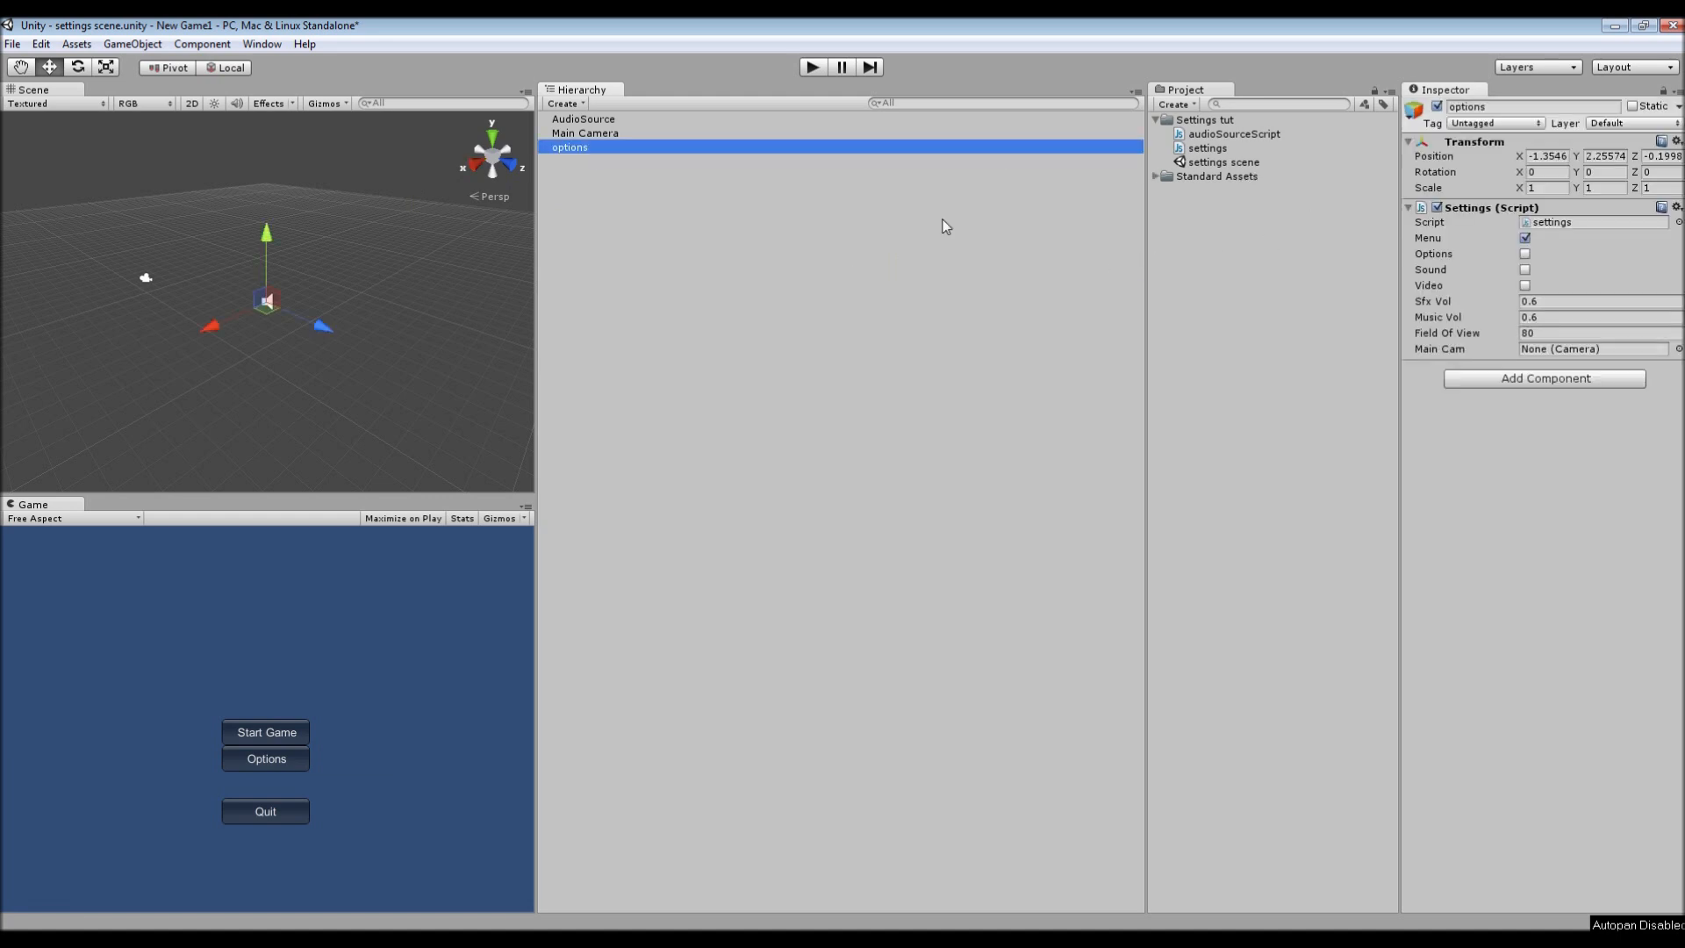
click(130, 44)
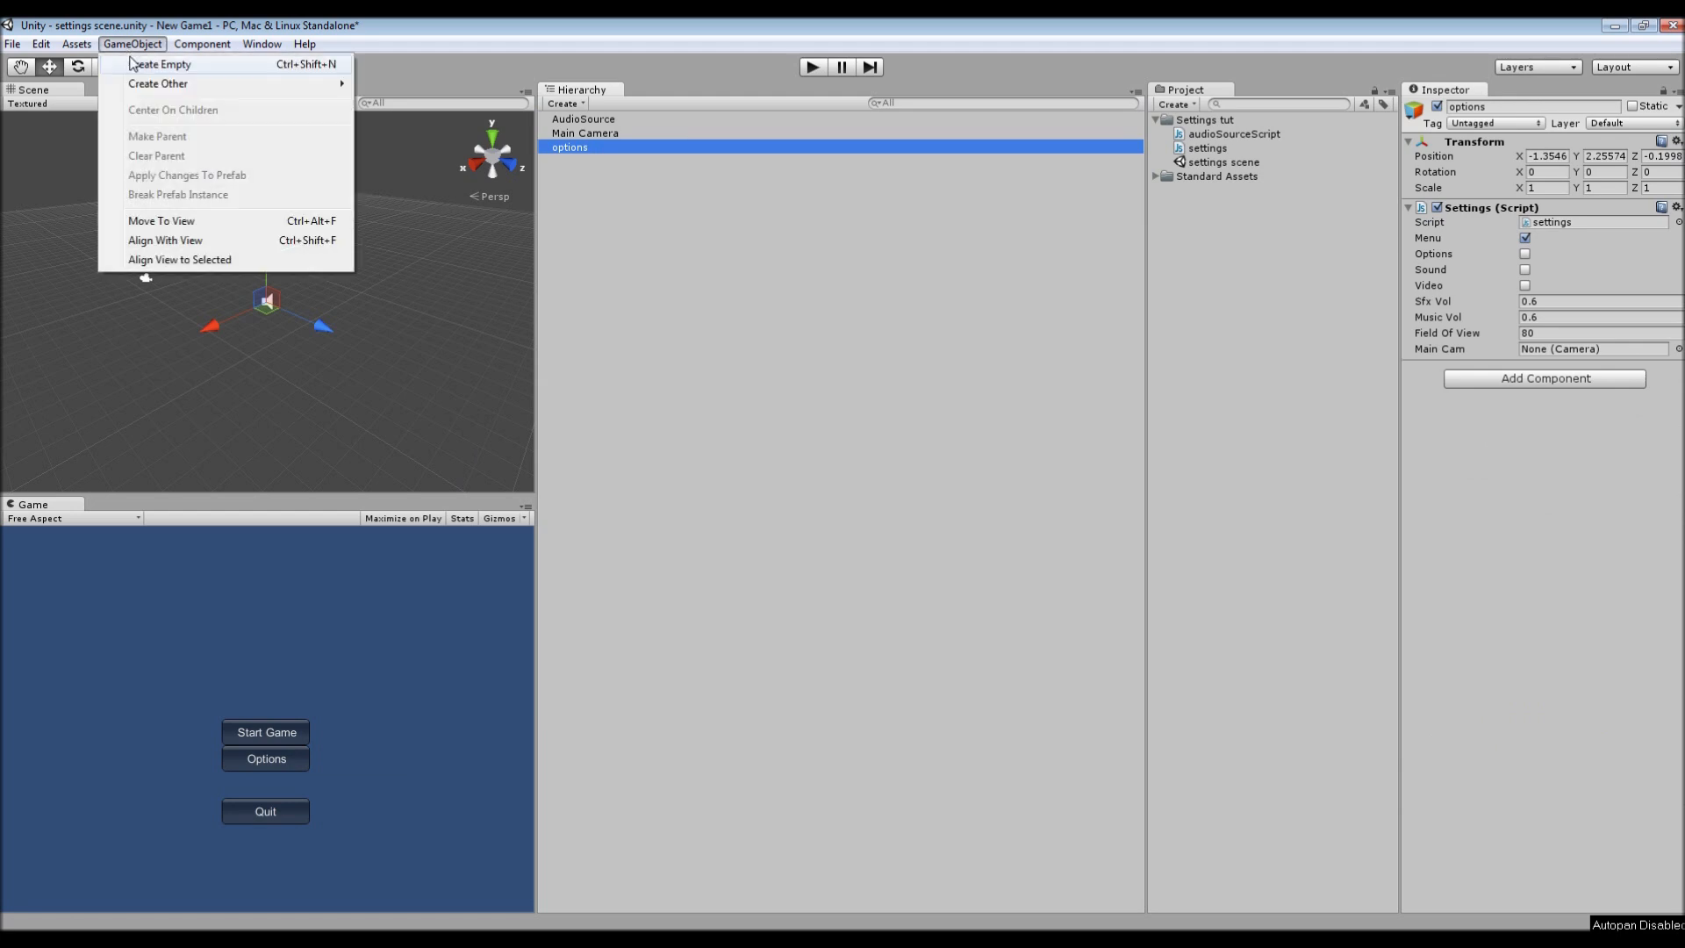
click(770, 279)
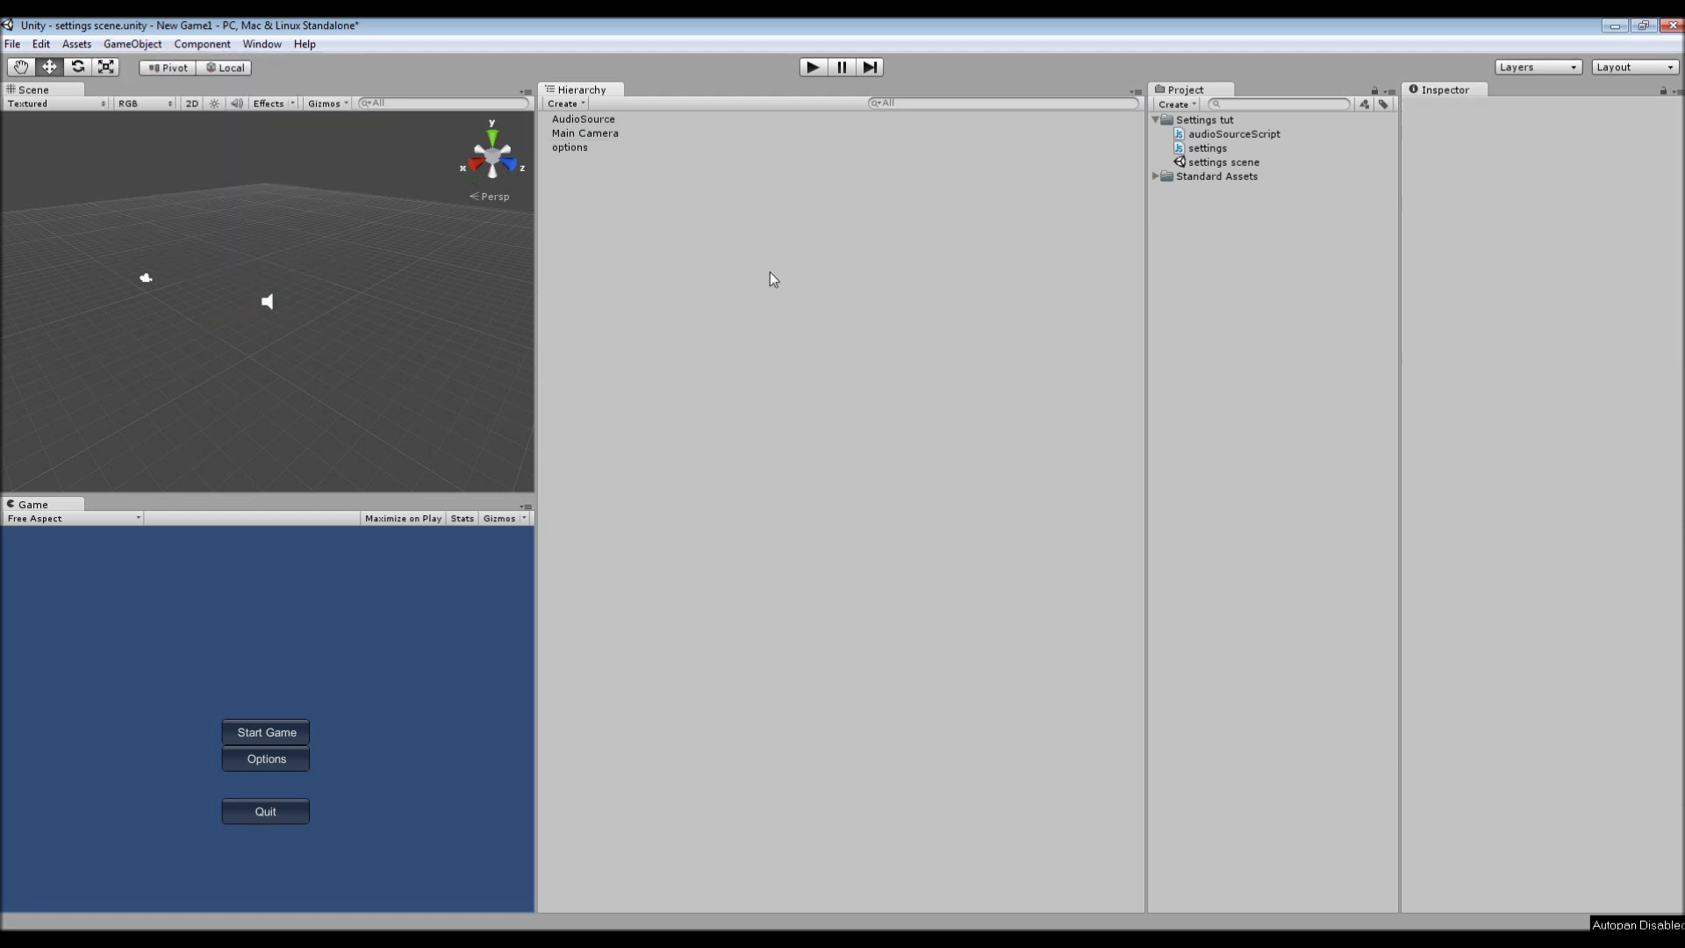
click(569, 148)
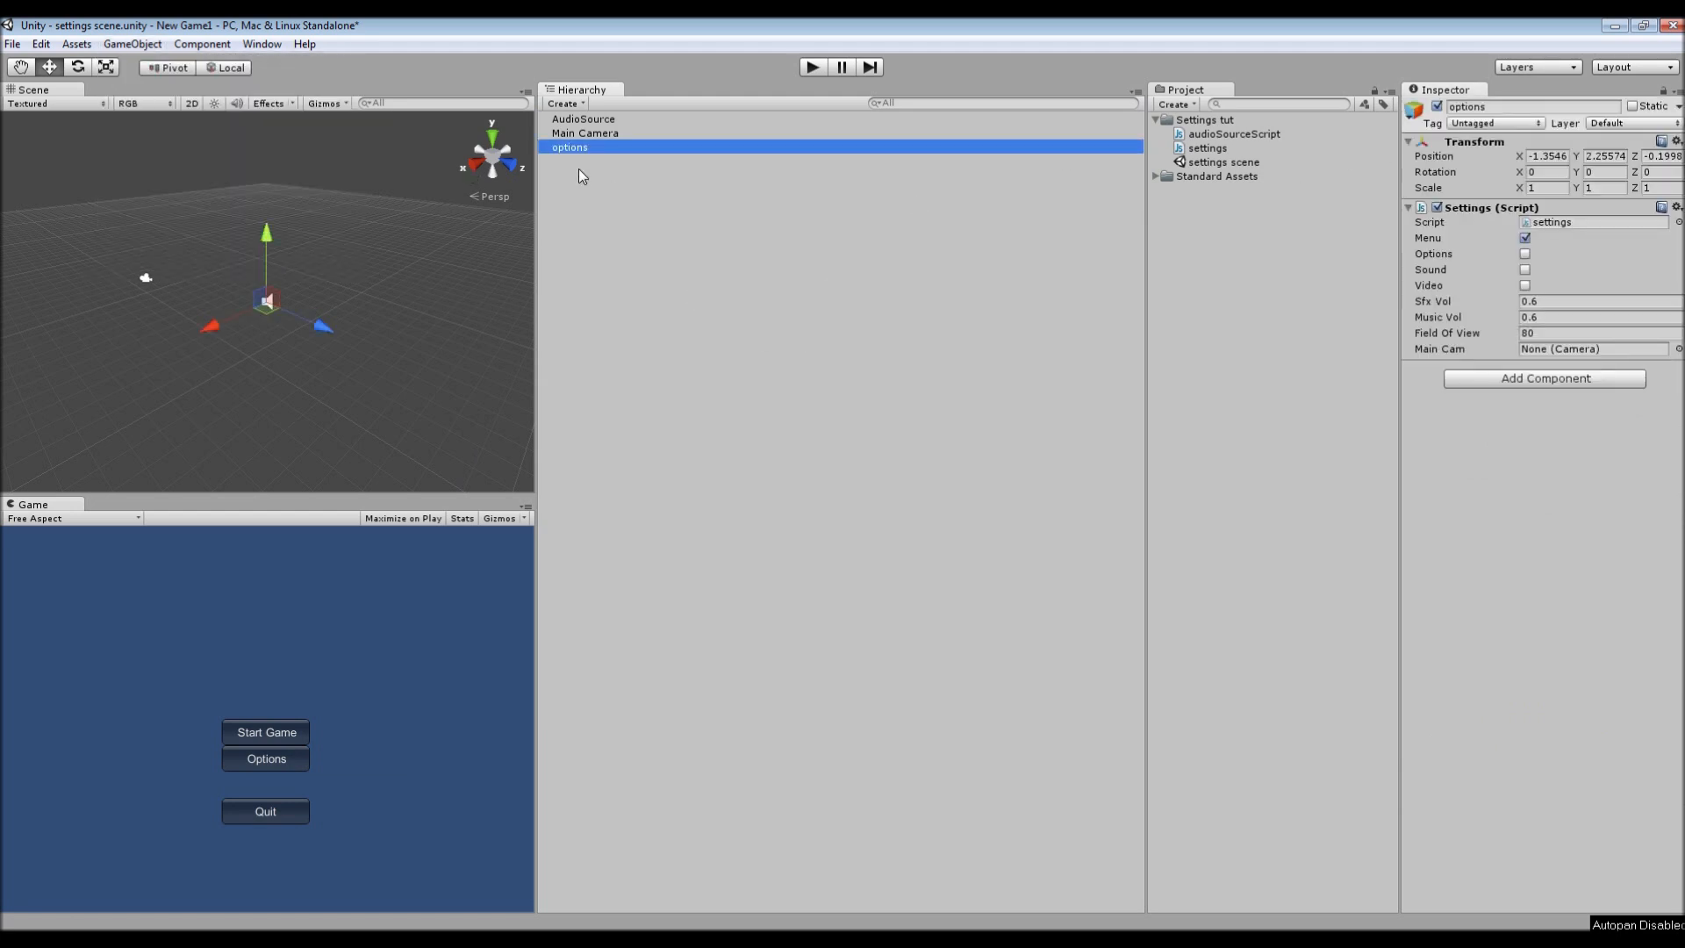
- Inspect Main Camera, then AudioSource, browsing Add Component without adding anything
click(584, 133)
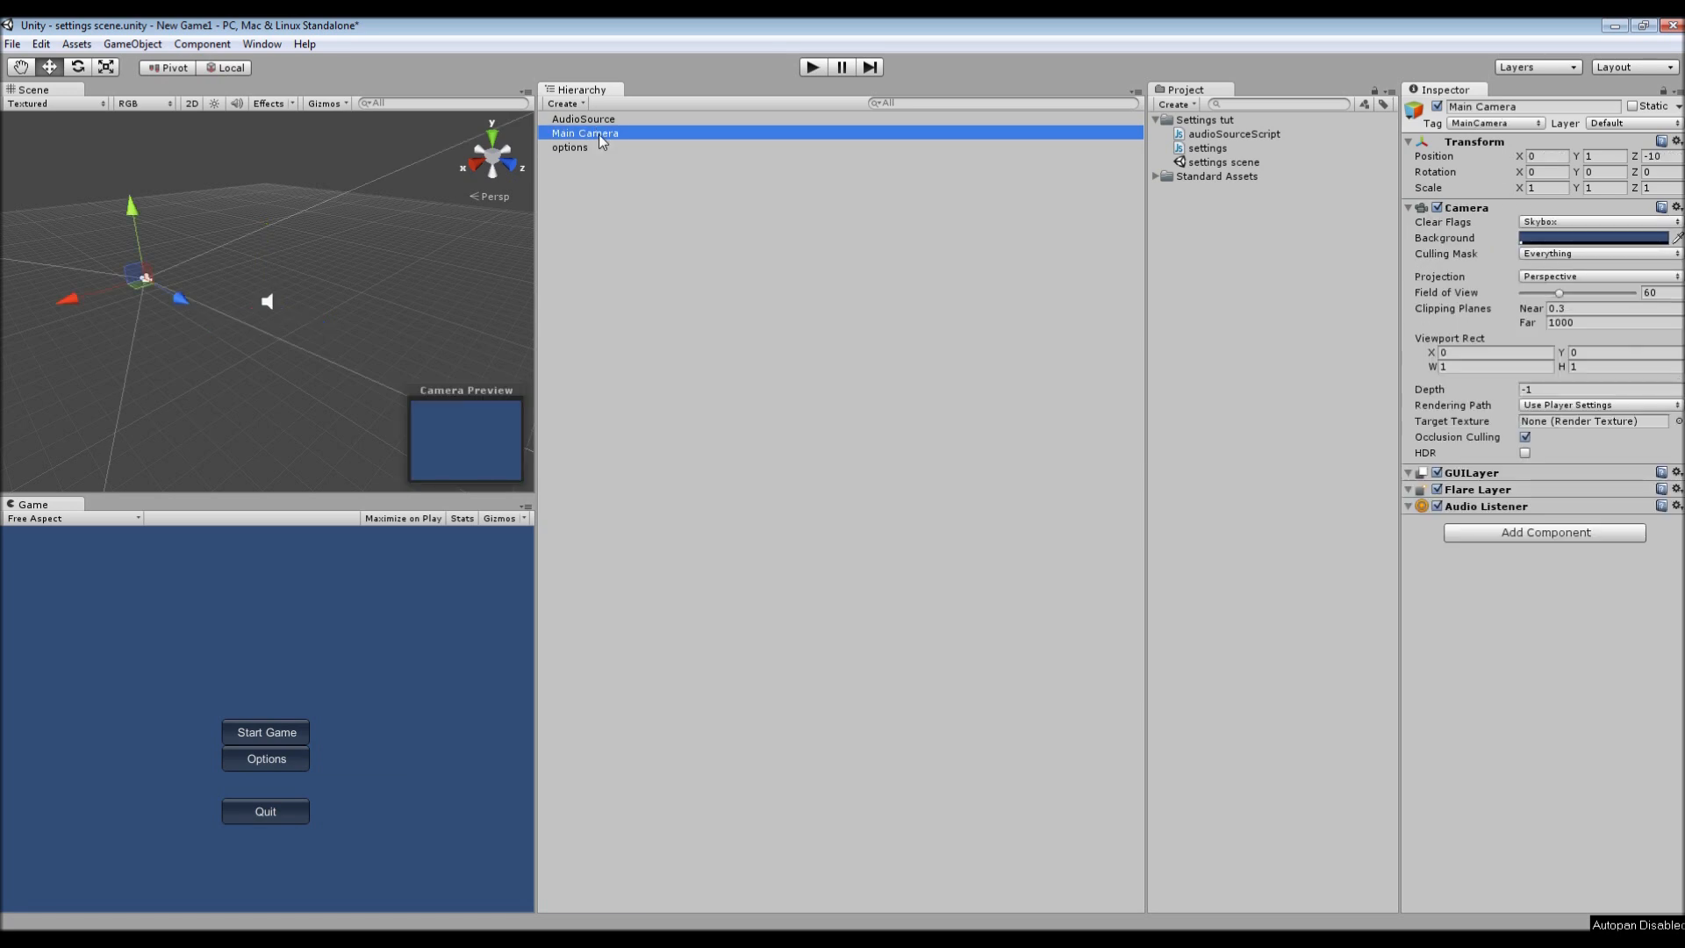
click(584, 119)
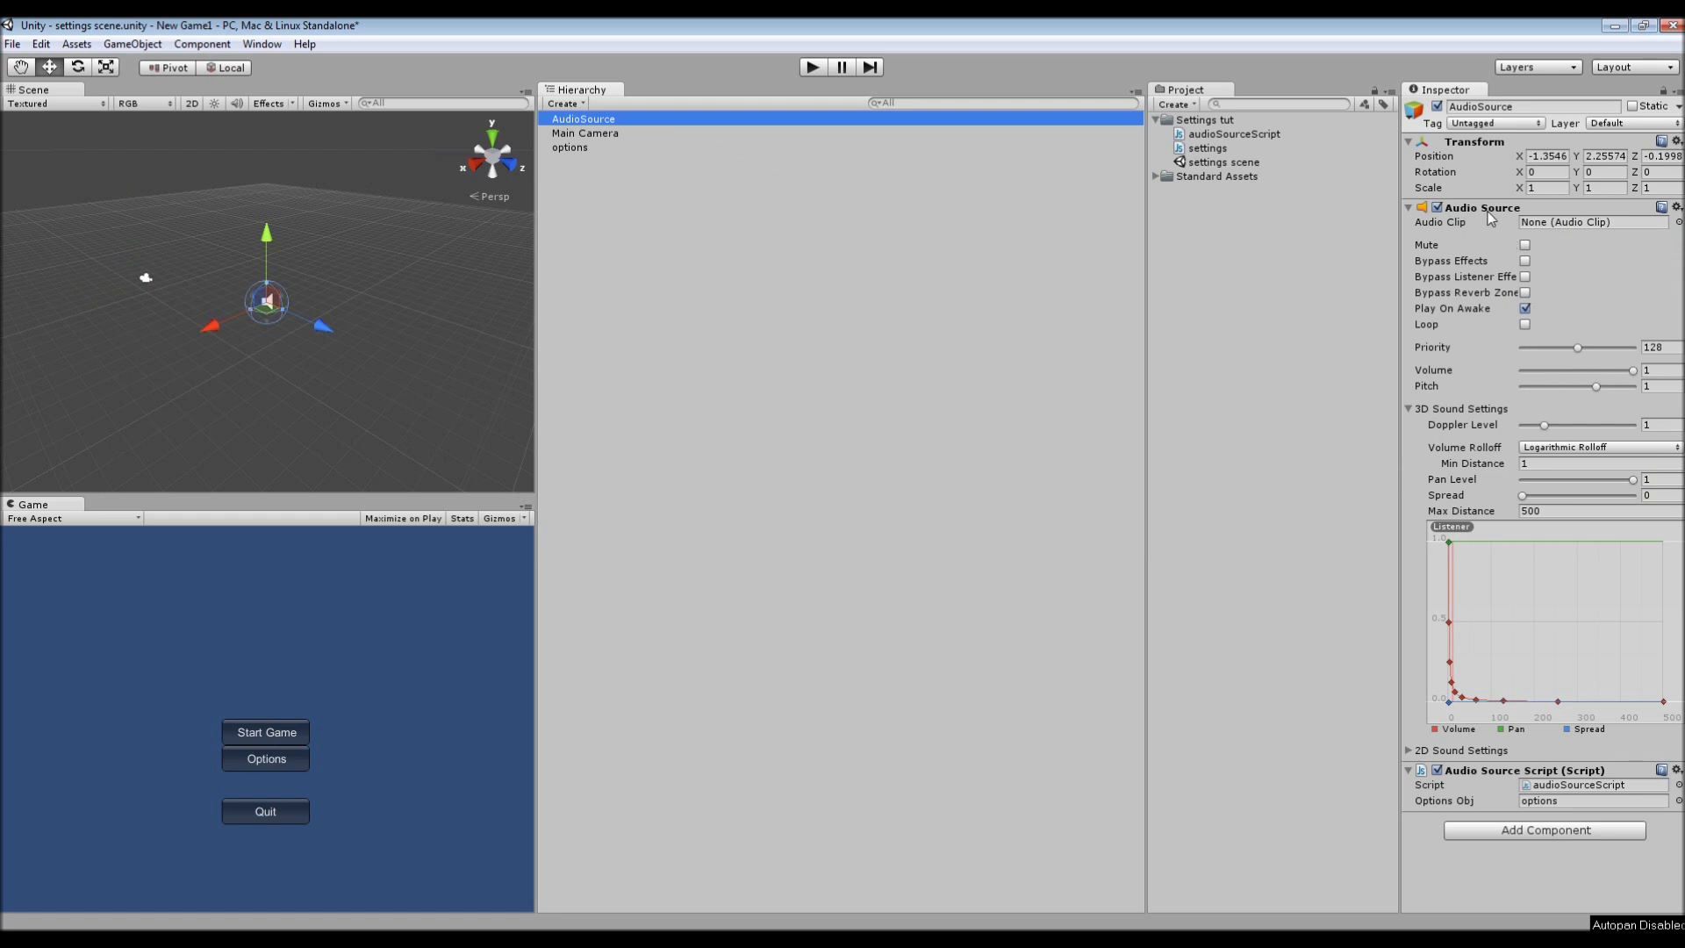
click(1542, 829)
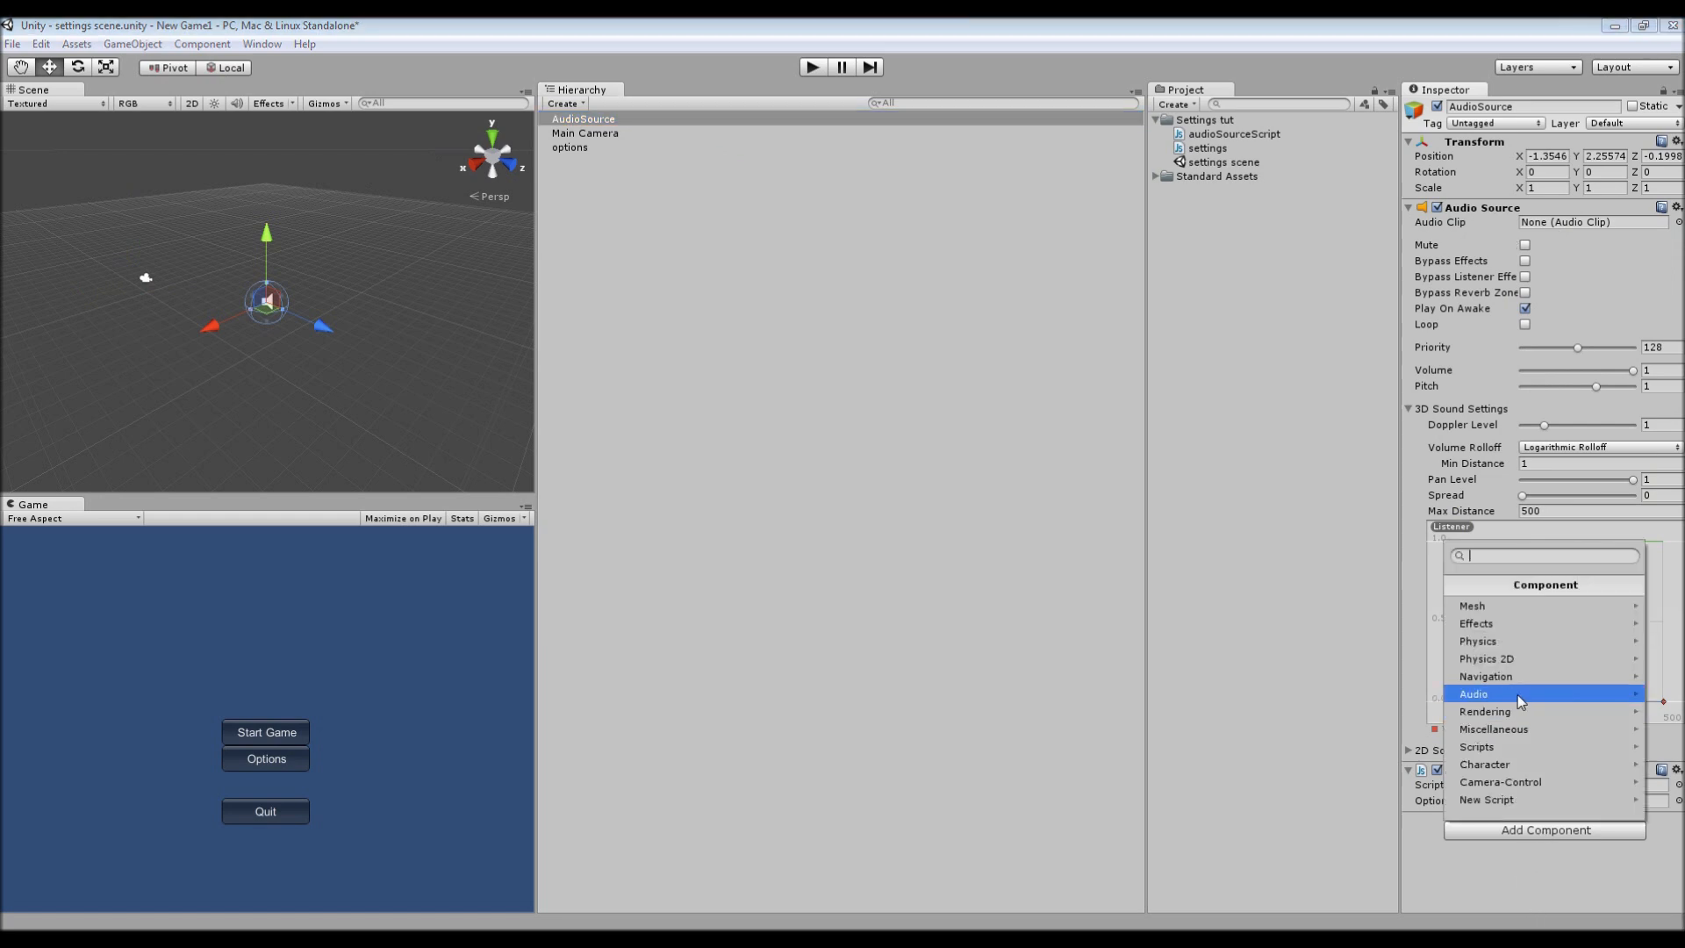
click(1473, 694)
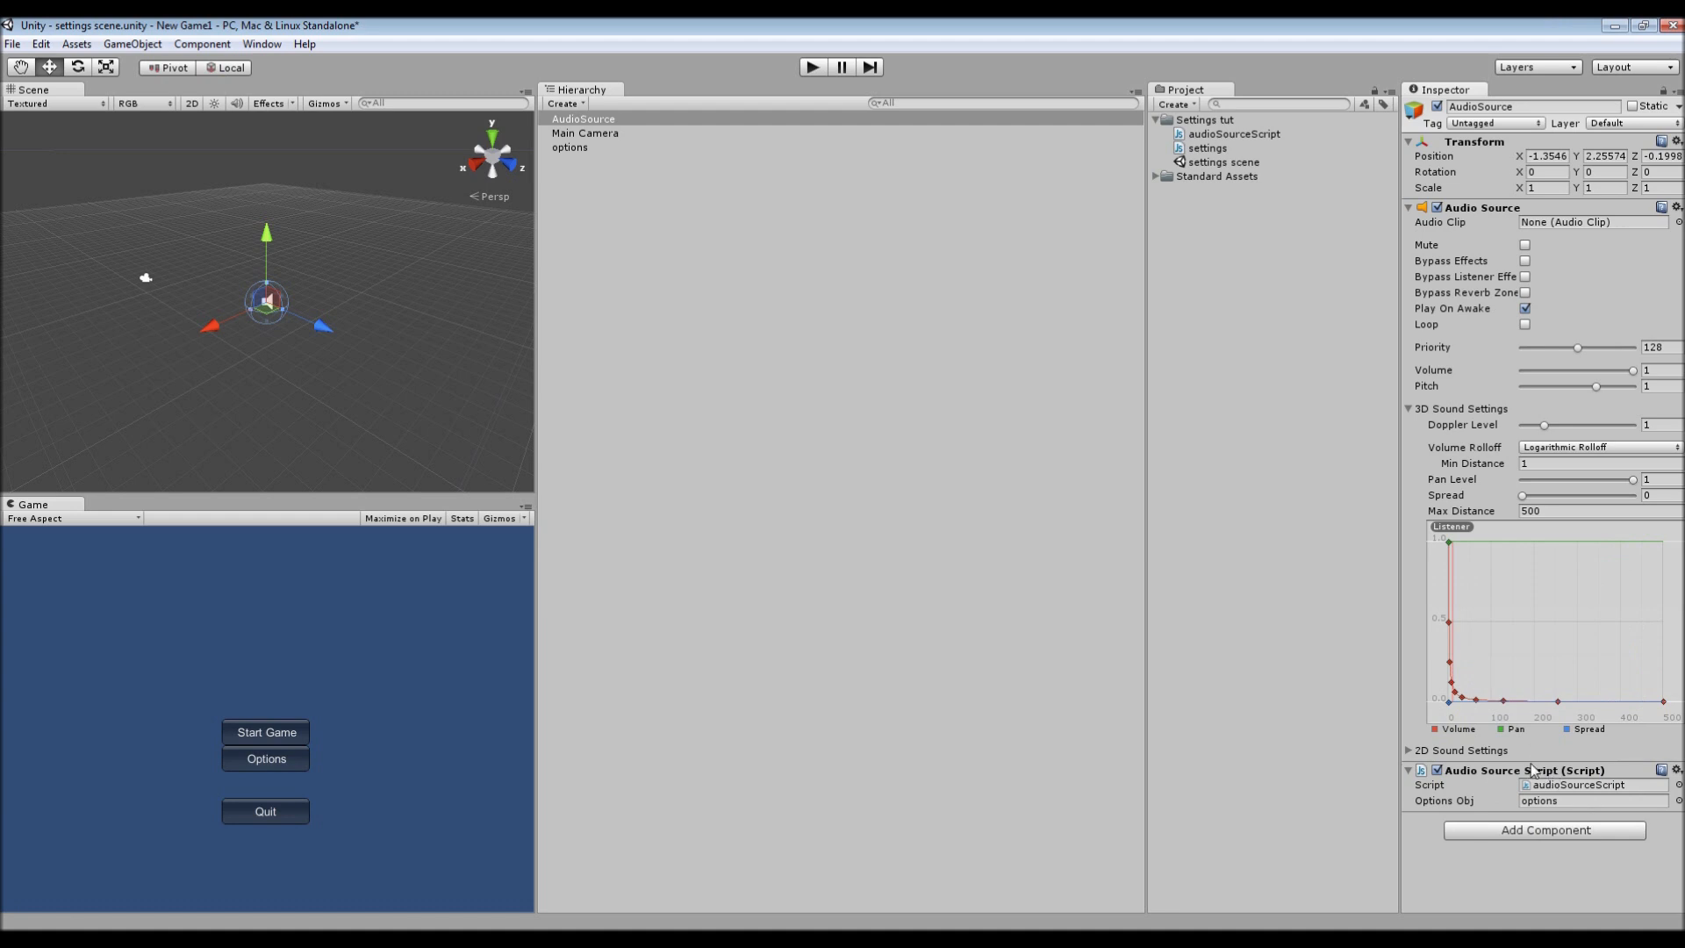
mouse_move(591, 158)
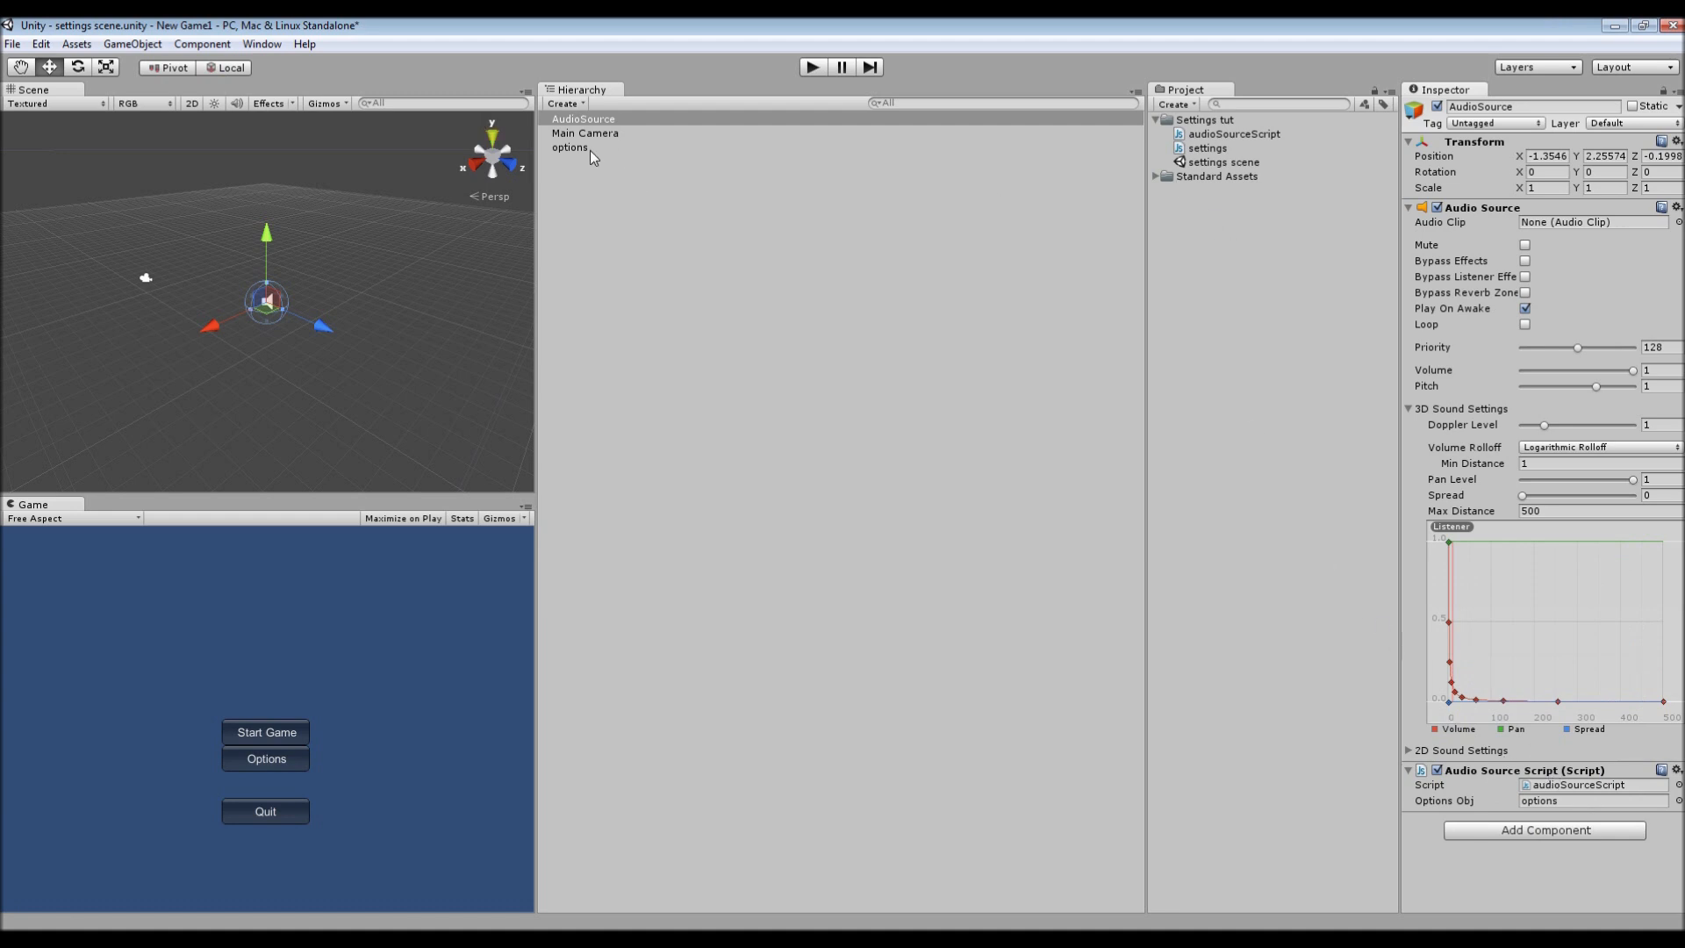
- Open settings.js in MonoDevelop and review the sfxVol, musicVol and mainCam declarations
double_click(1241, 133)
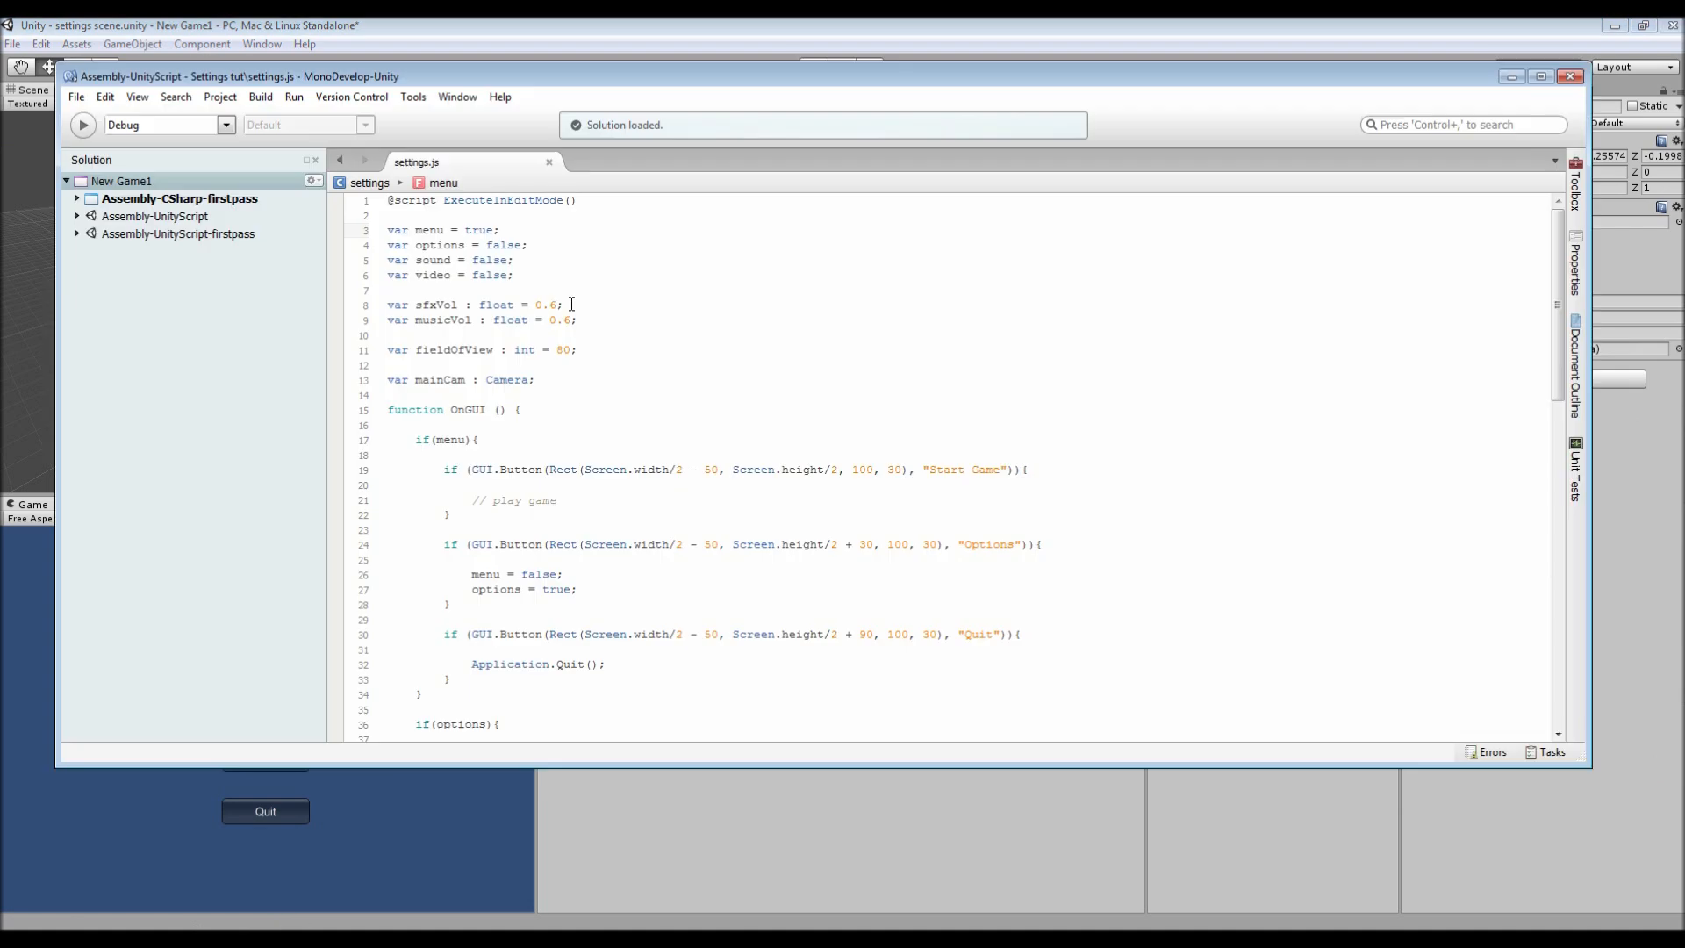
click(499, 229)
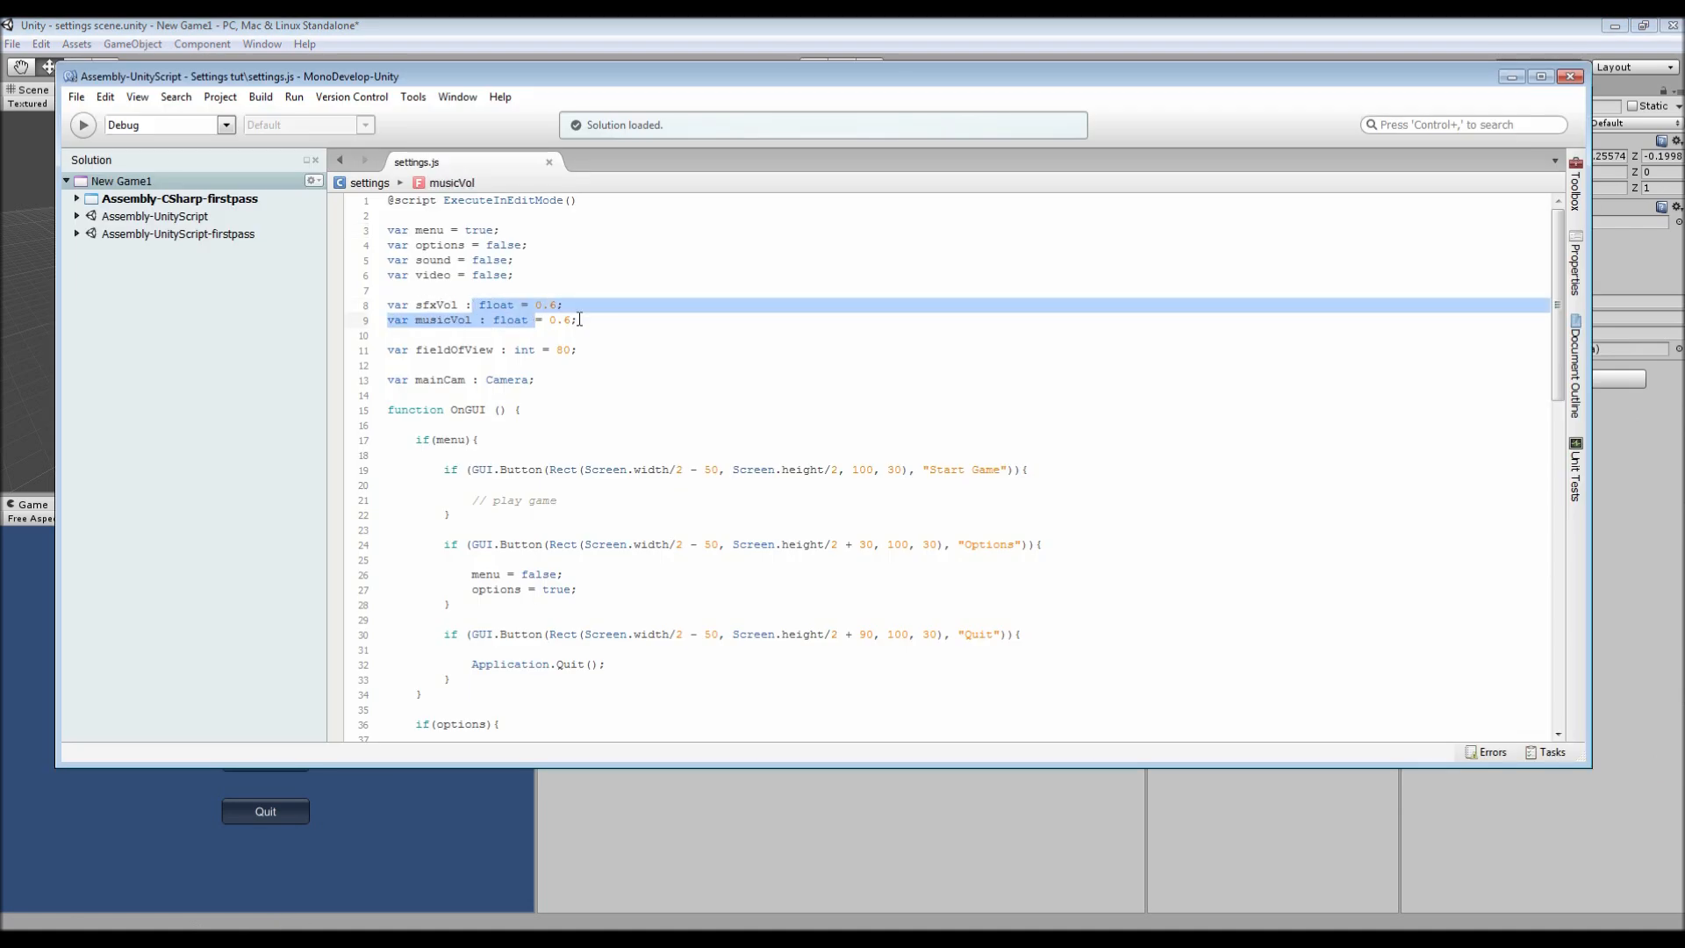
click(603, 304)
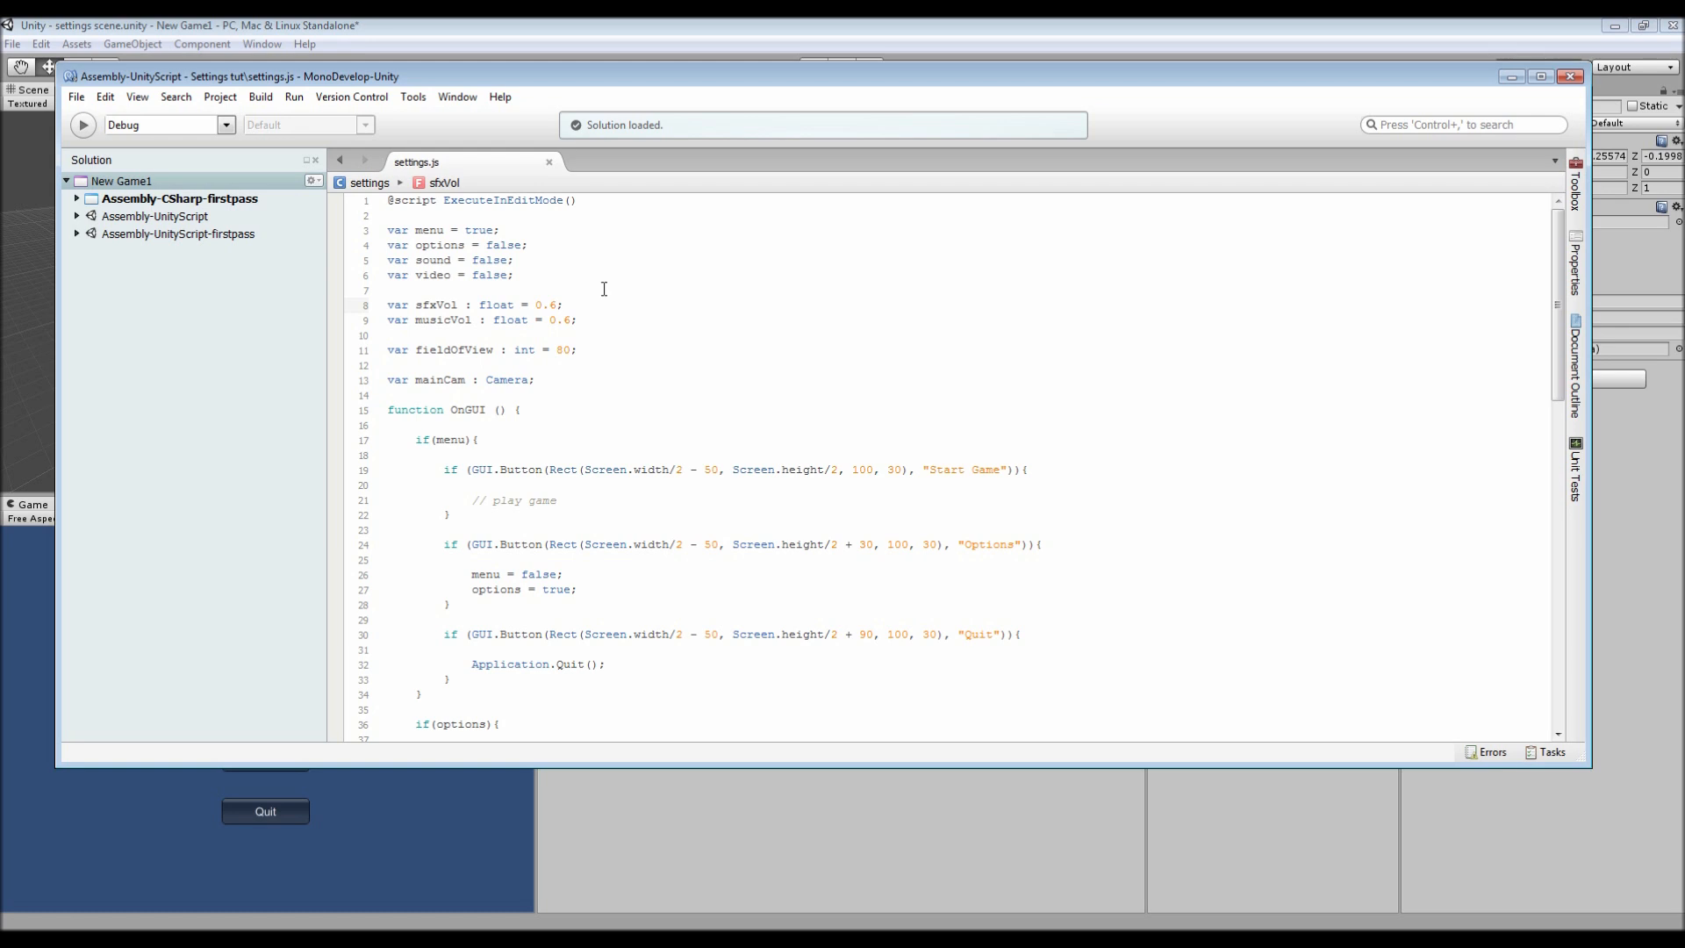
click(563, 304)
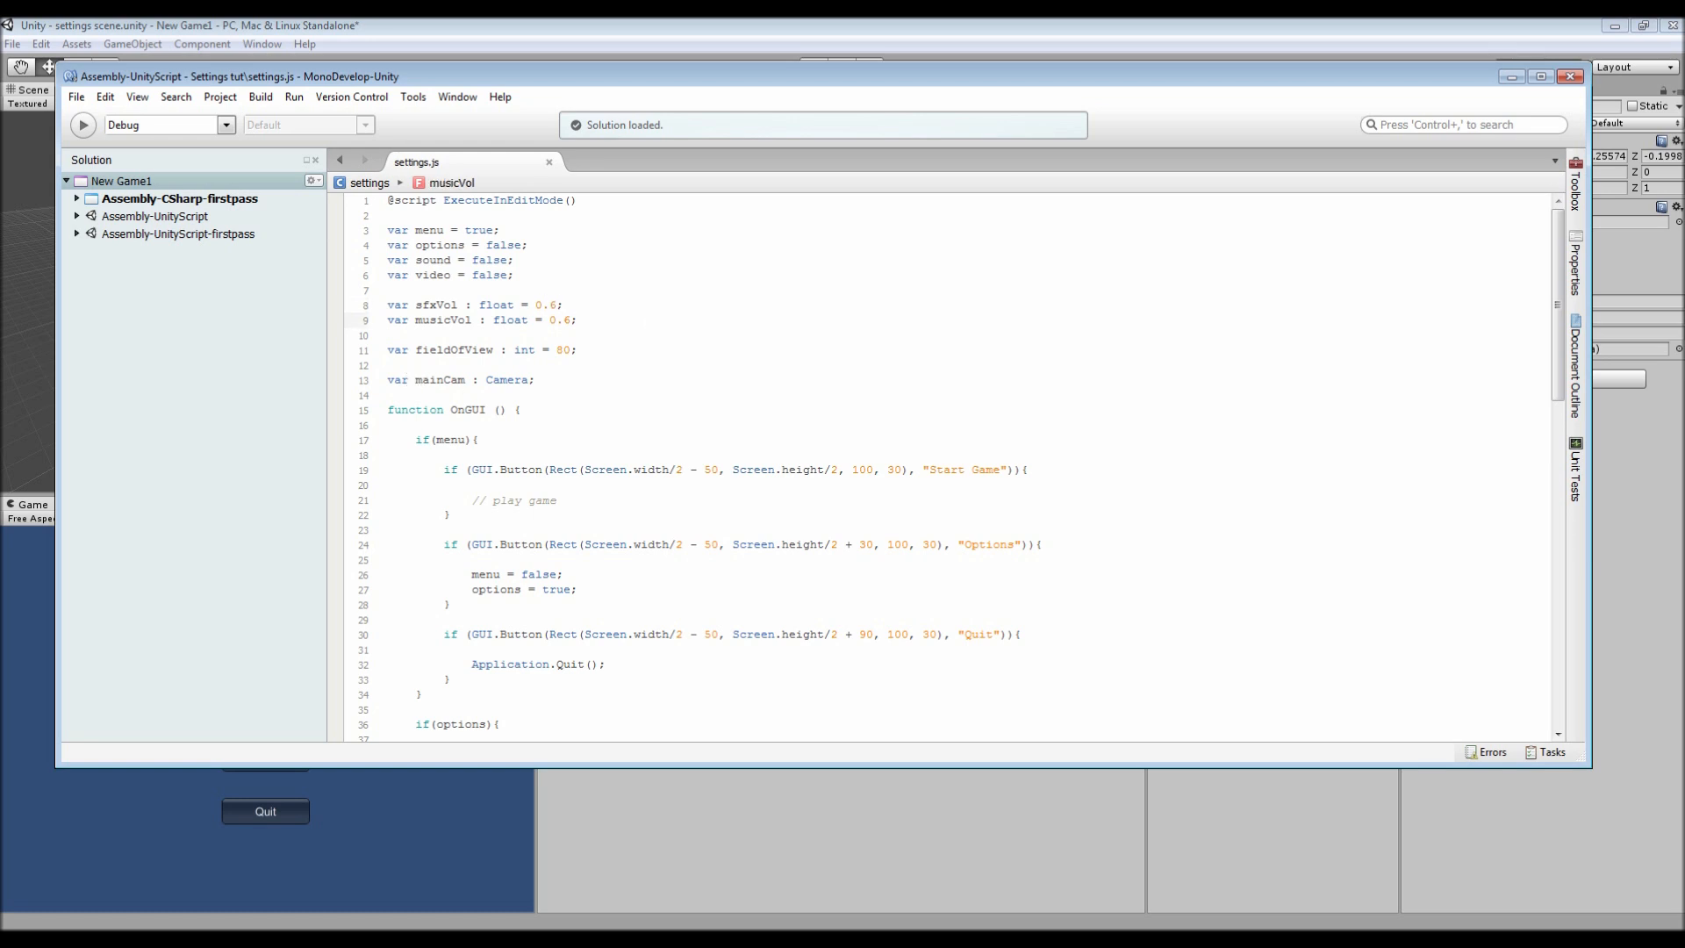
click(534, 379)
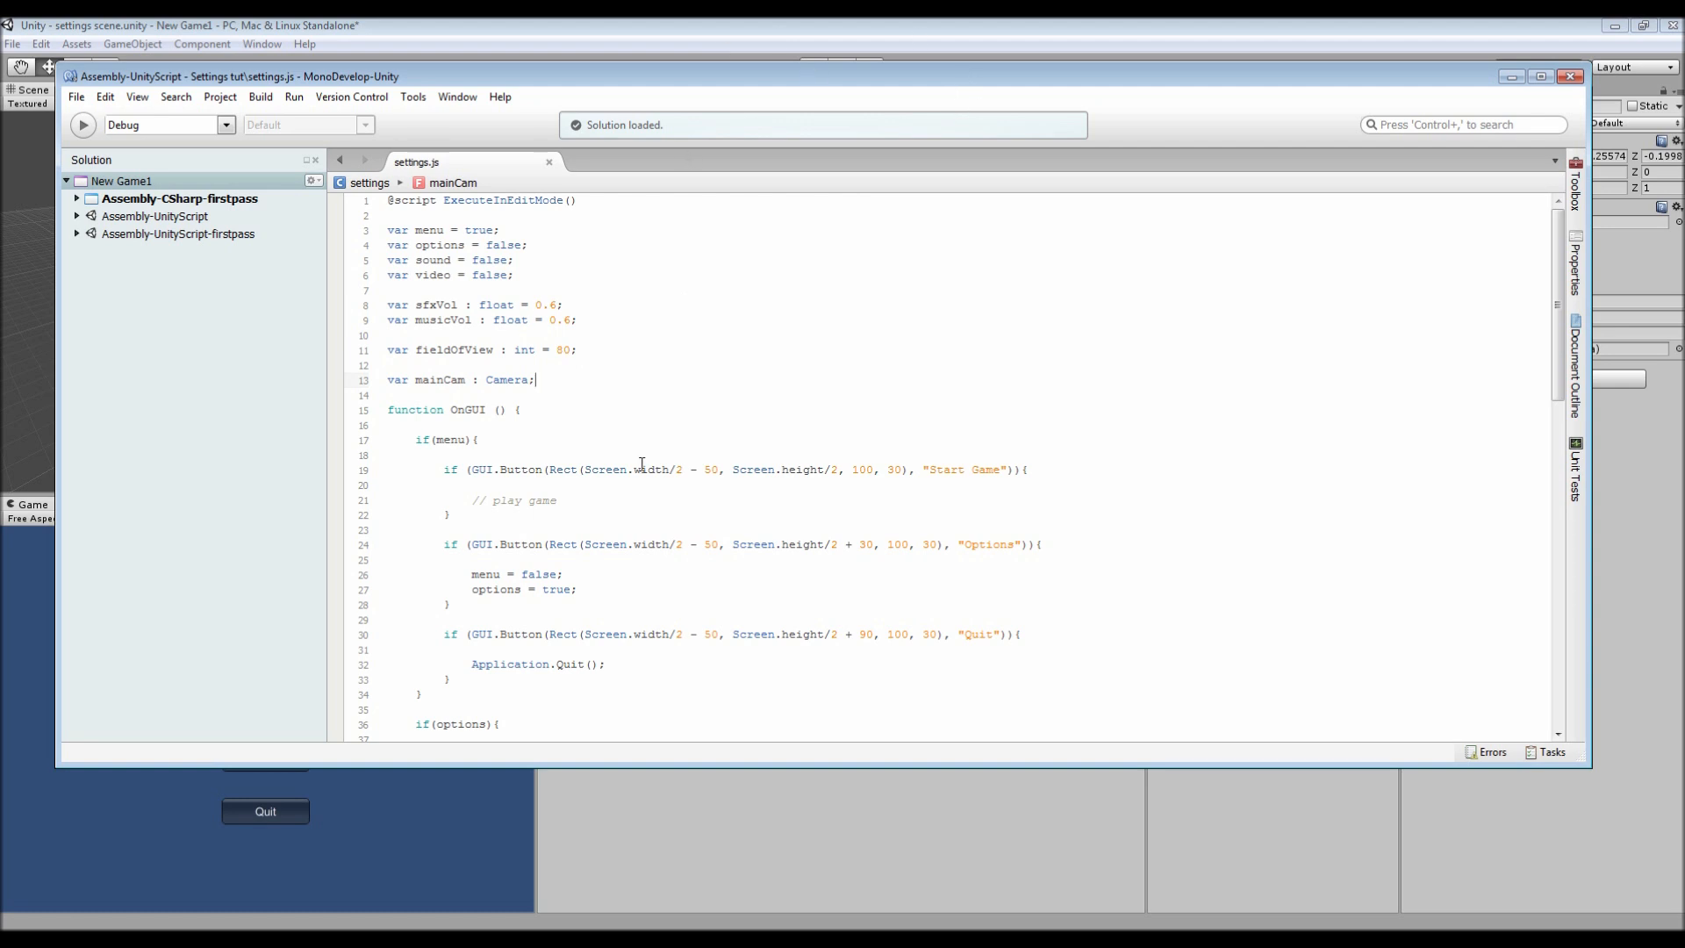
- Scroll to the video section showing the slider setting the camera's field of view
scroll(down, 3)
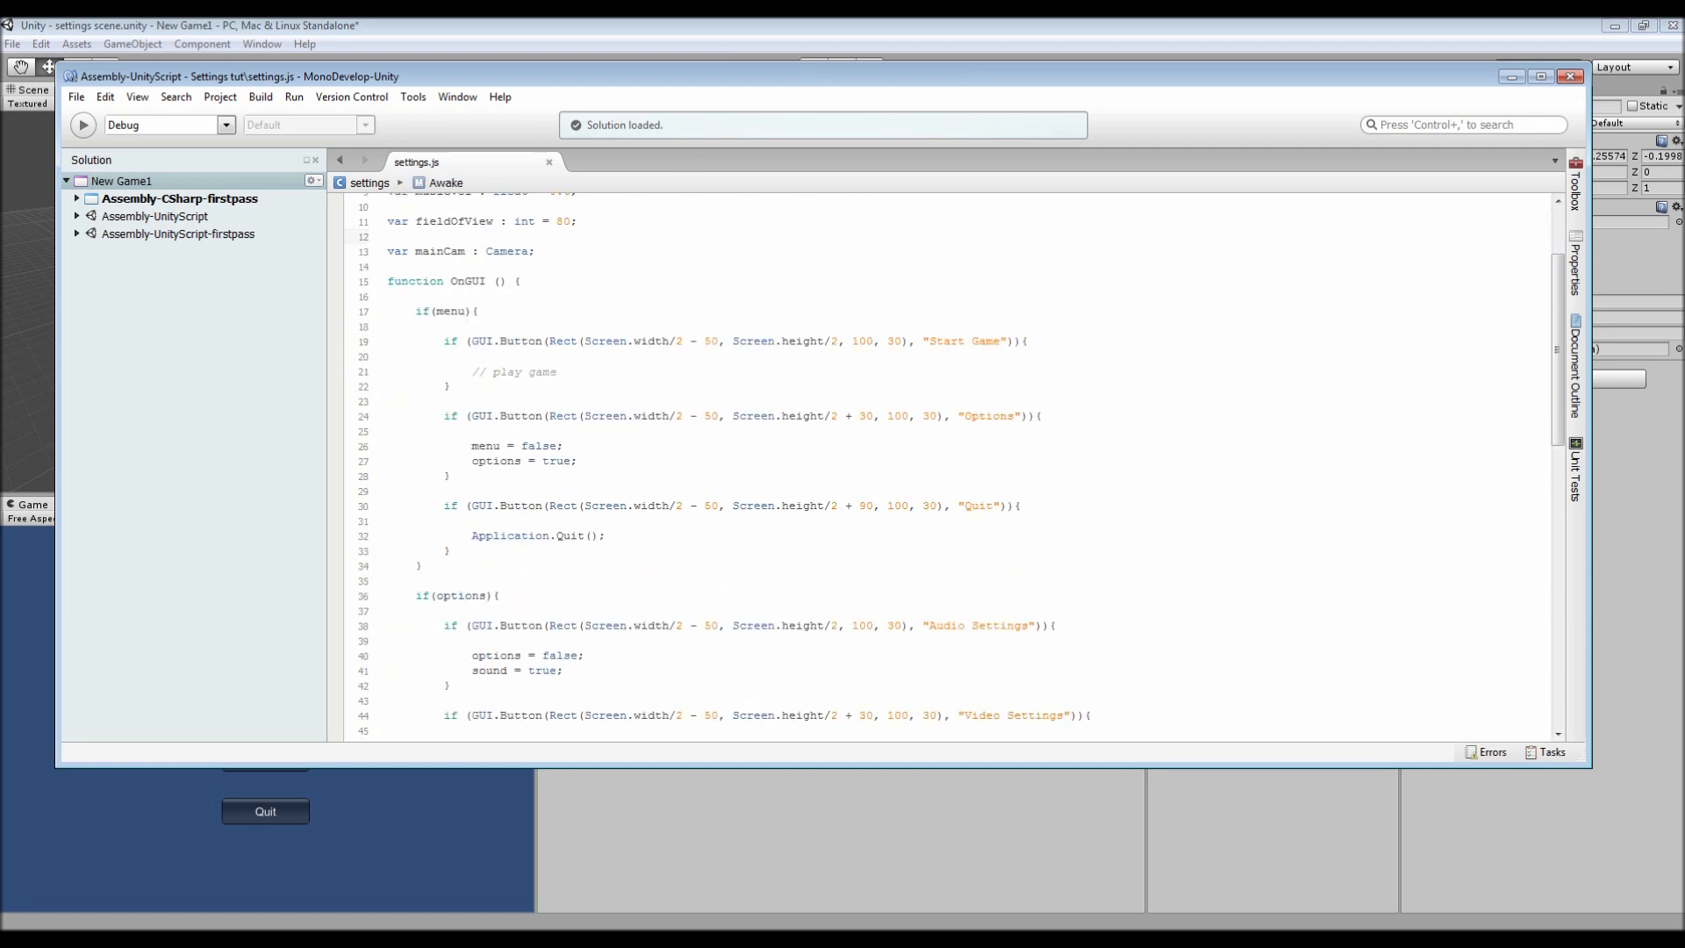
scroll(down, 3)
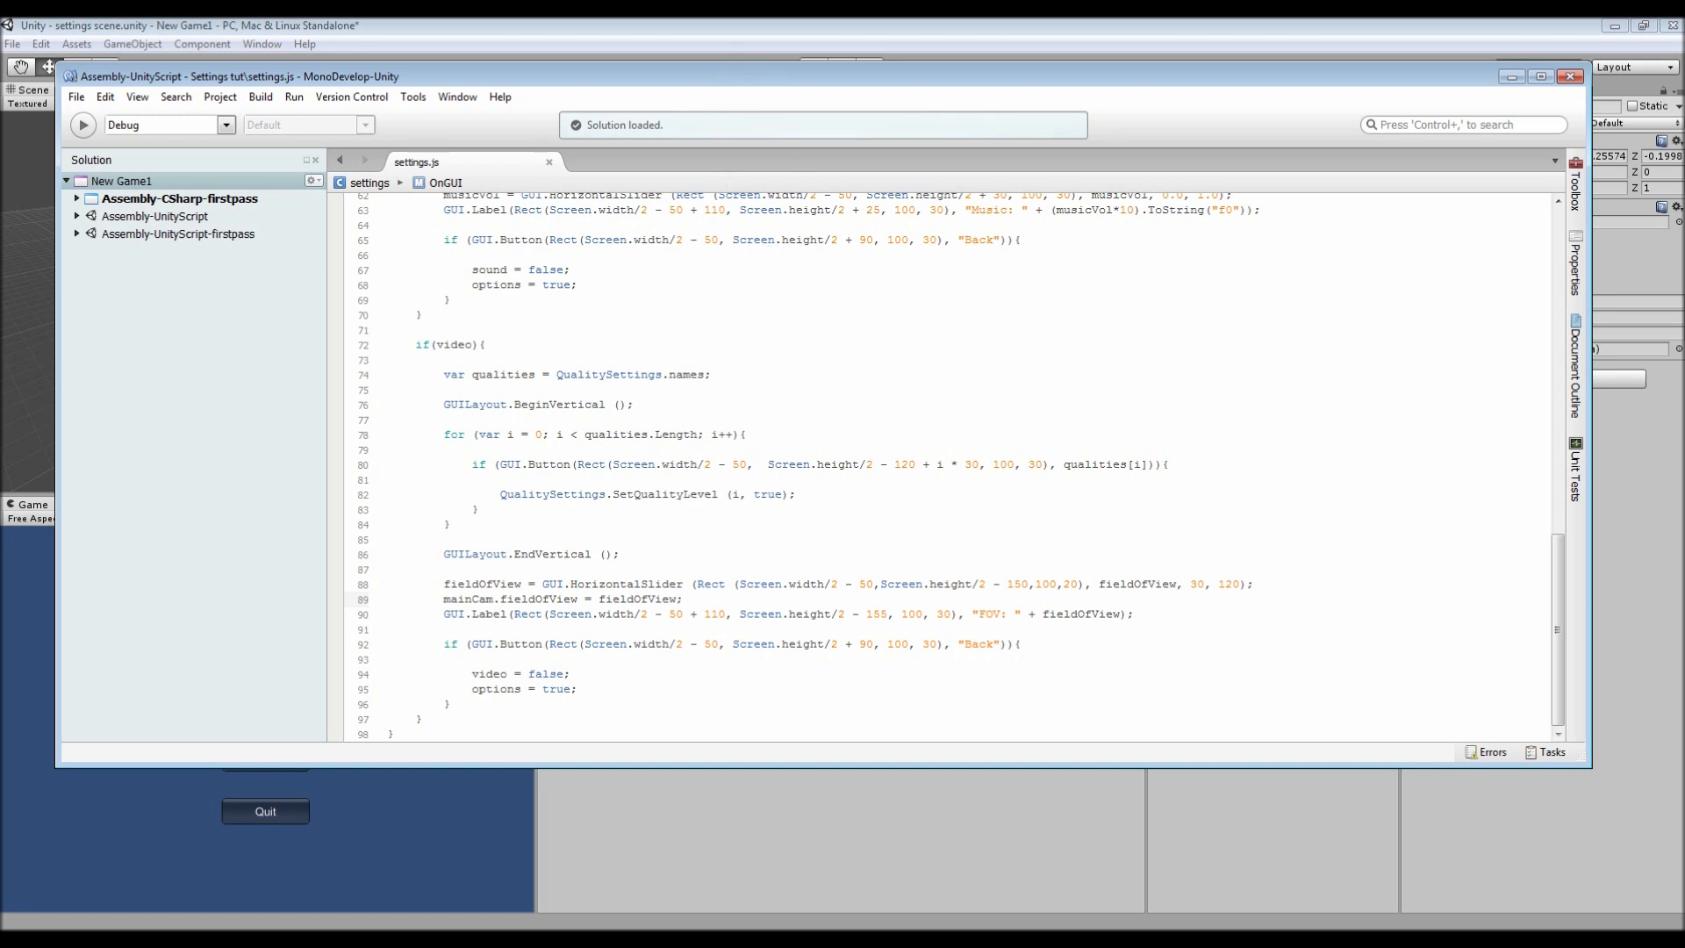
click(684, 598)
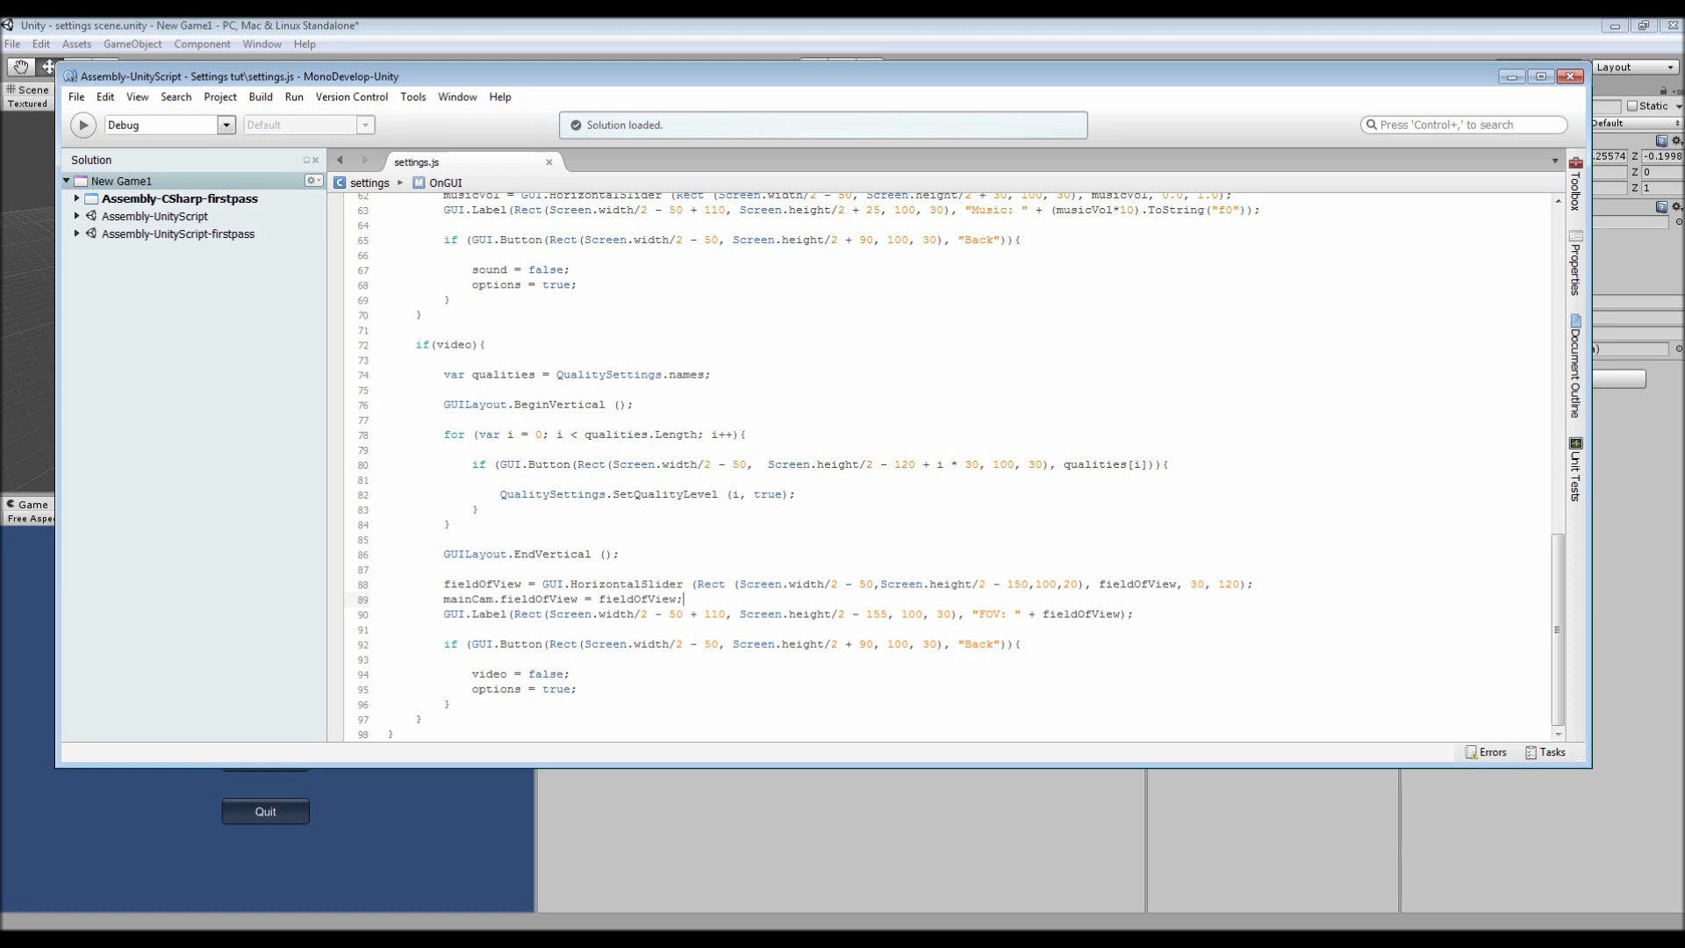
scroll(up, 3)
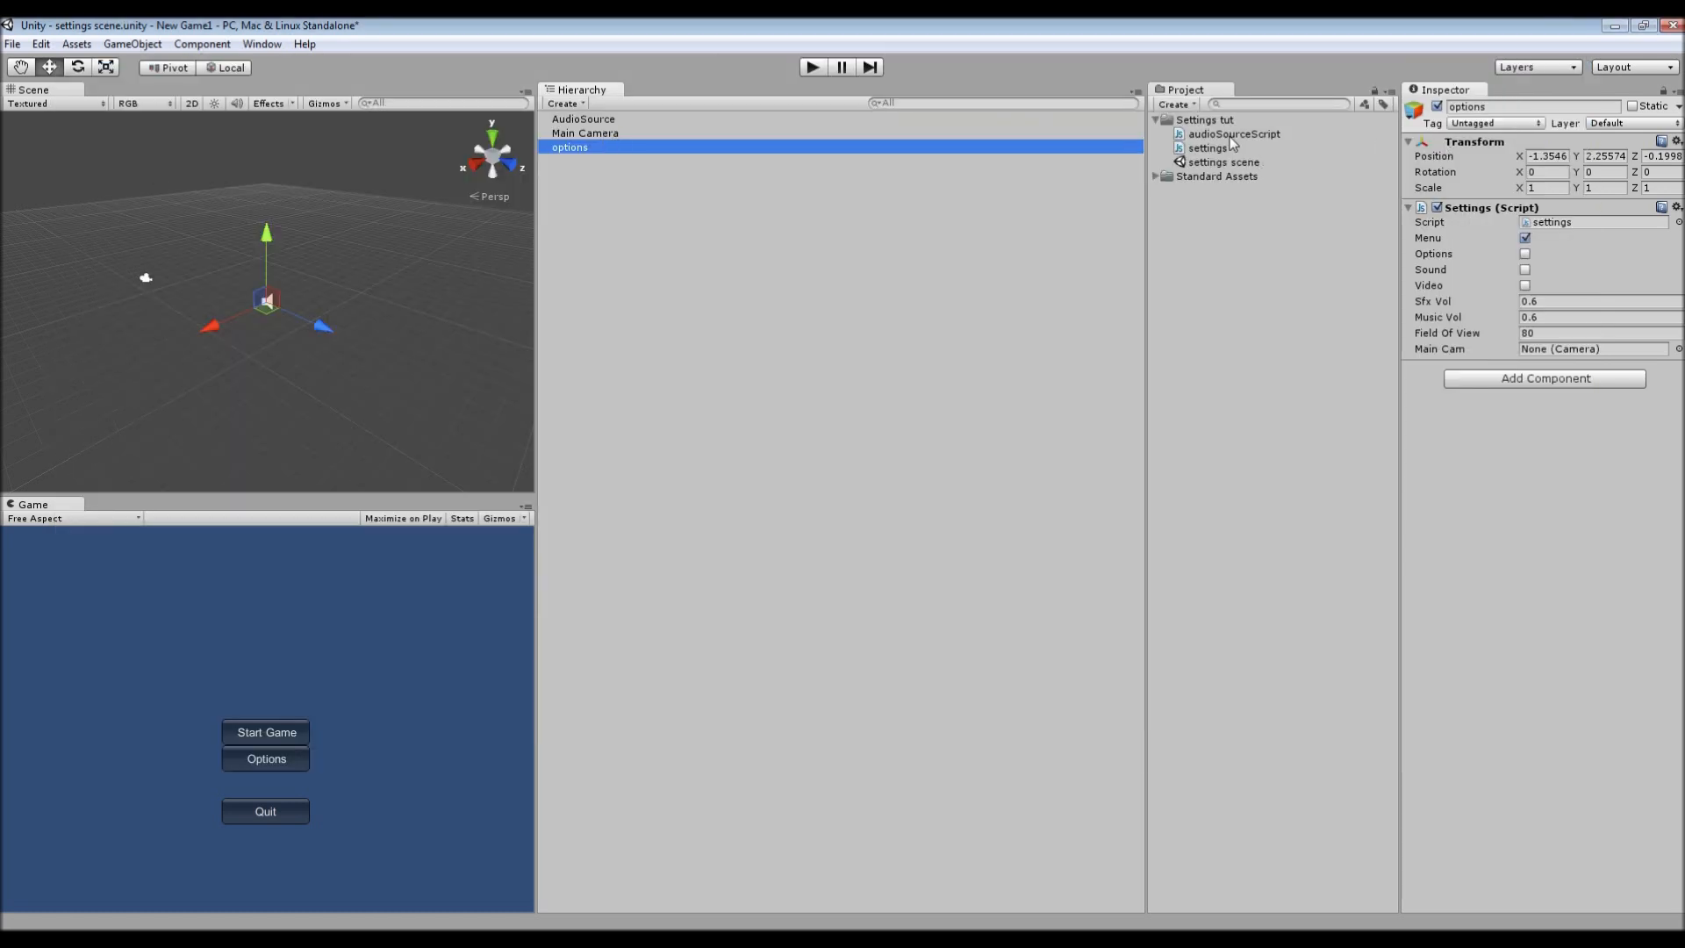
- Give audioSourceScript.js an Update setting audio.volume from optionsObj's settings sfxVol
double_click(1234, 133)
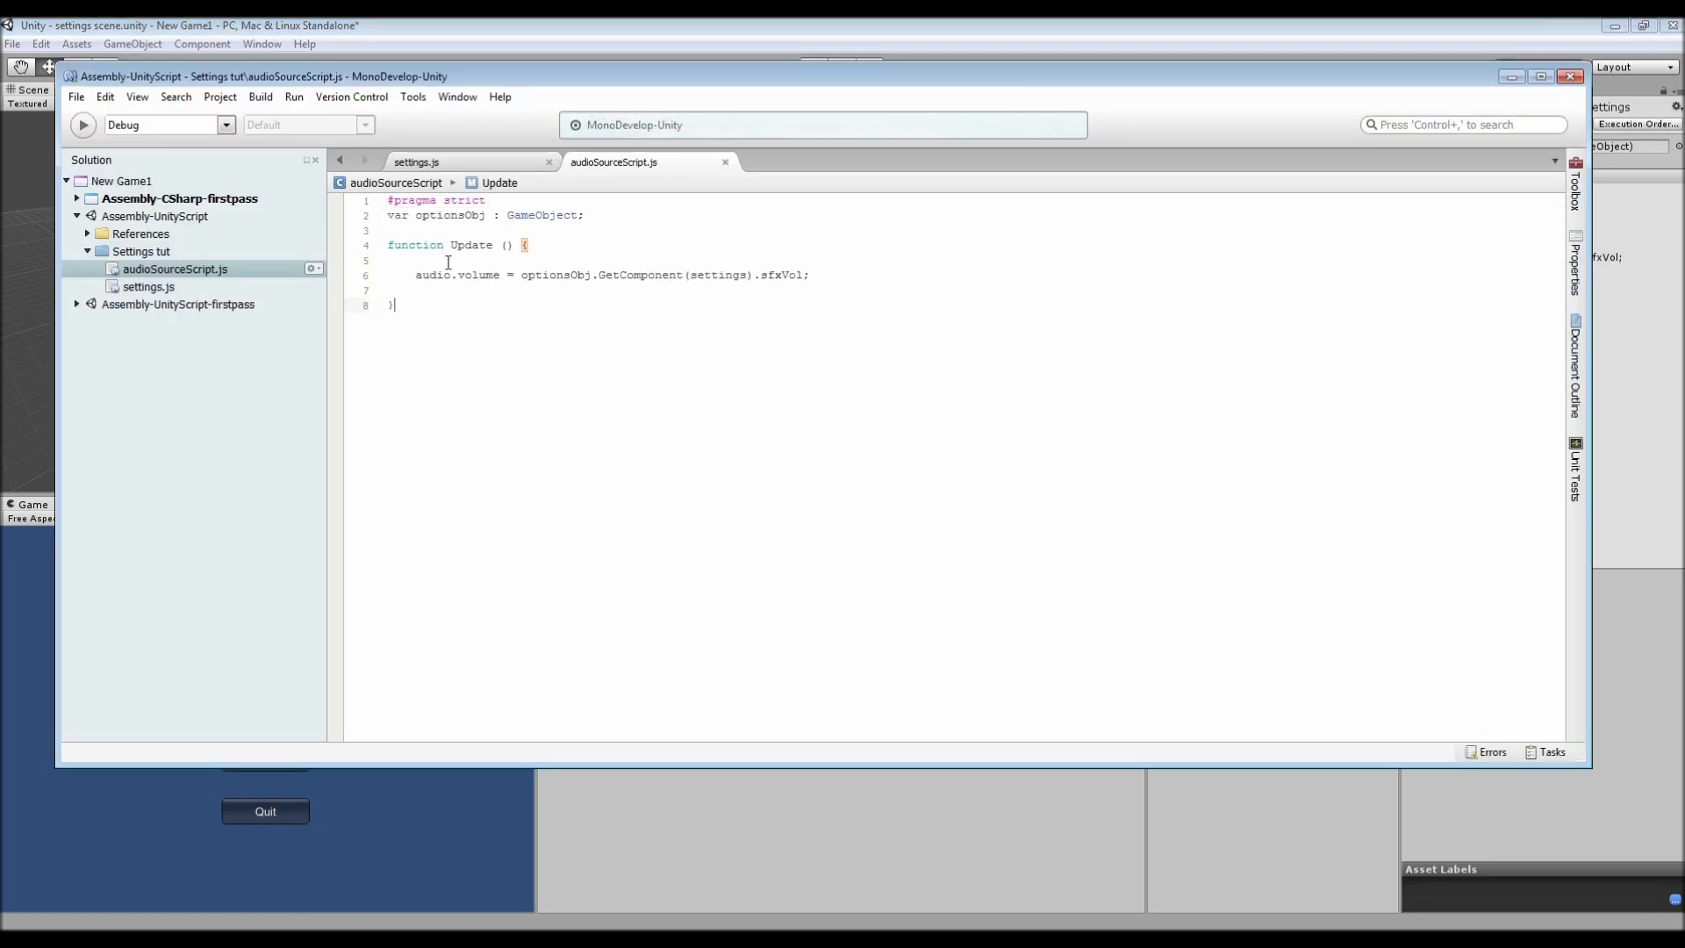
double_click(448, 215)
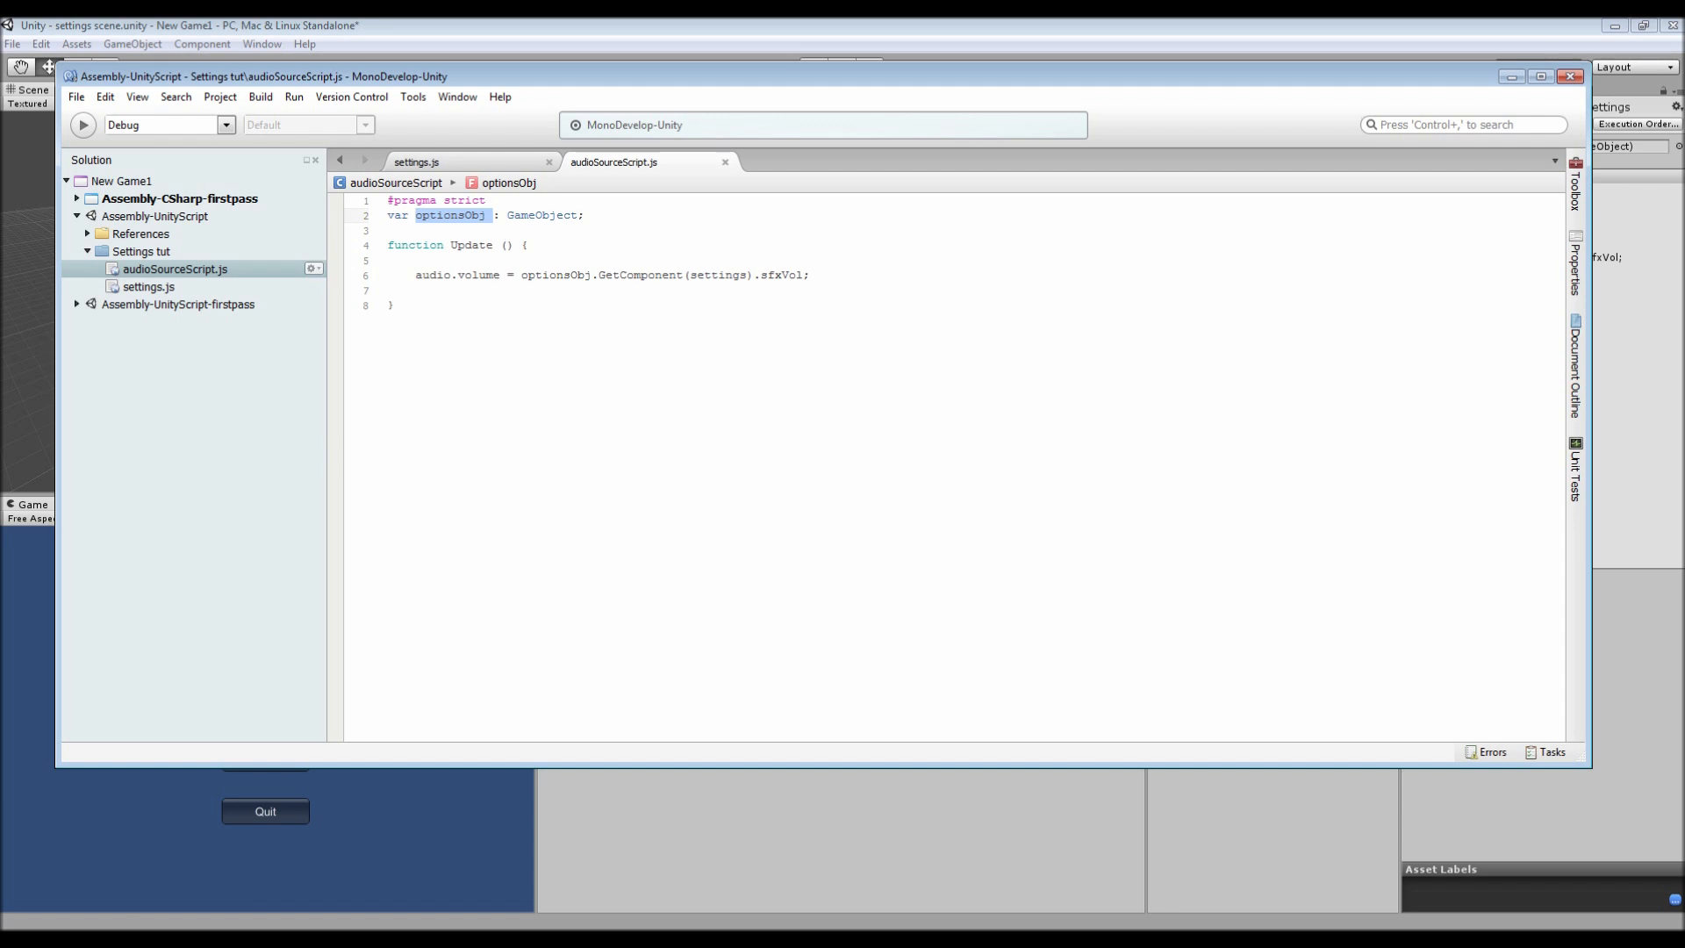
mouse_move(478, 245)
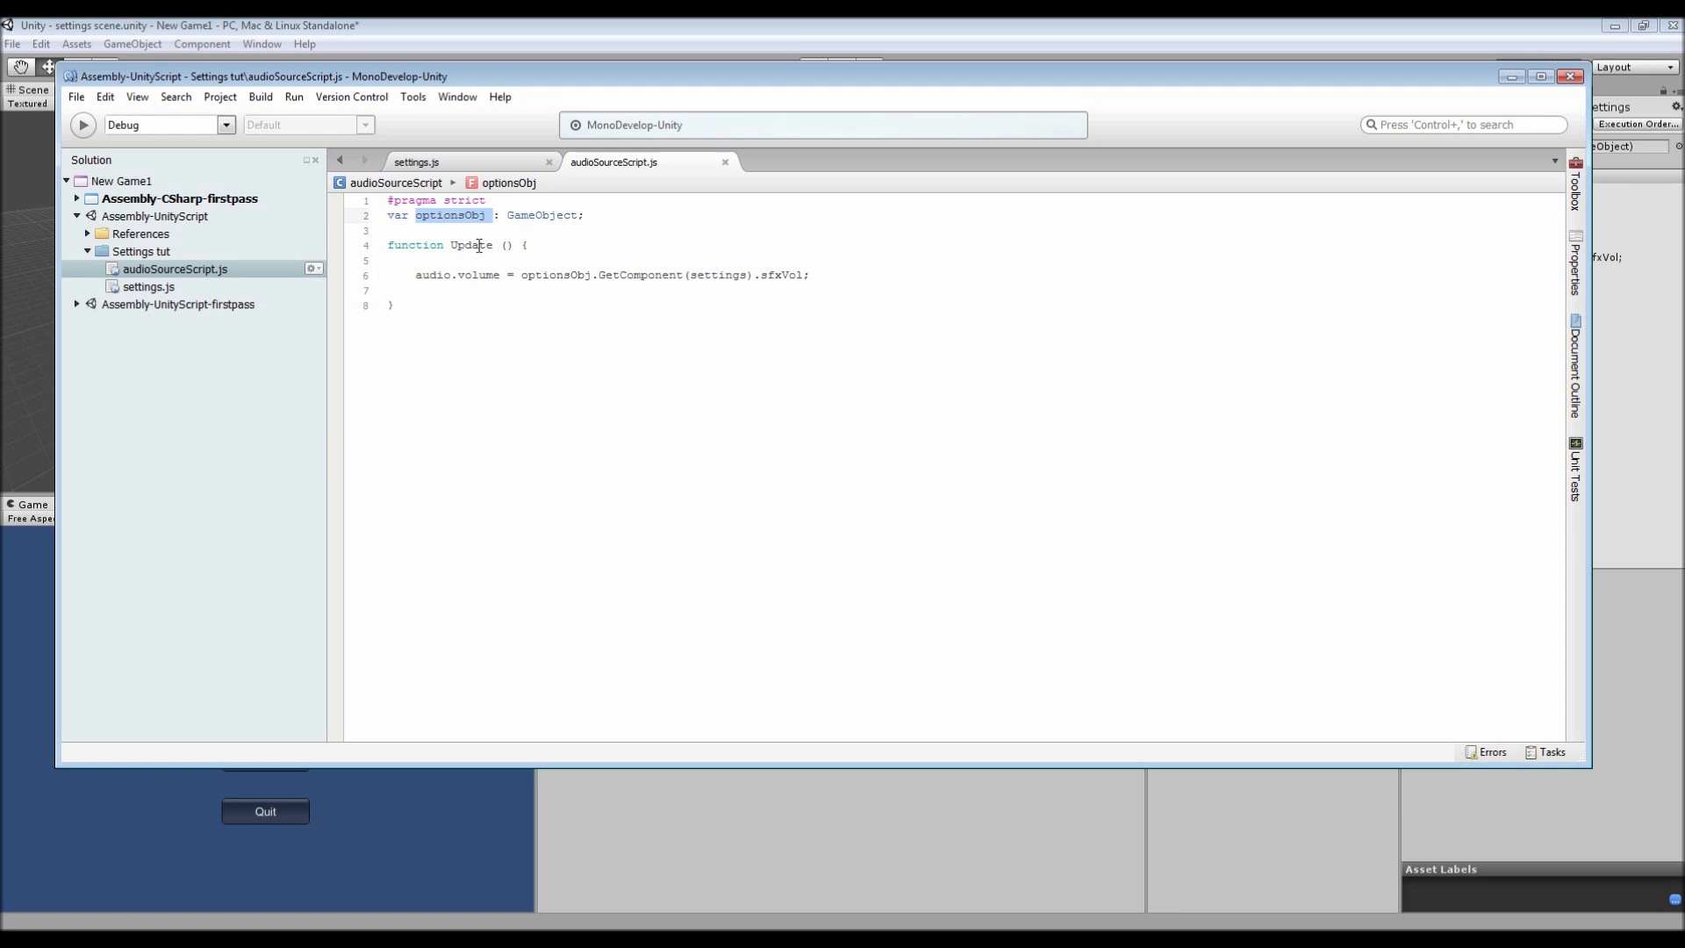
click(458, 243)
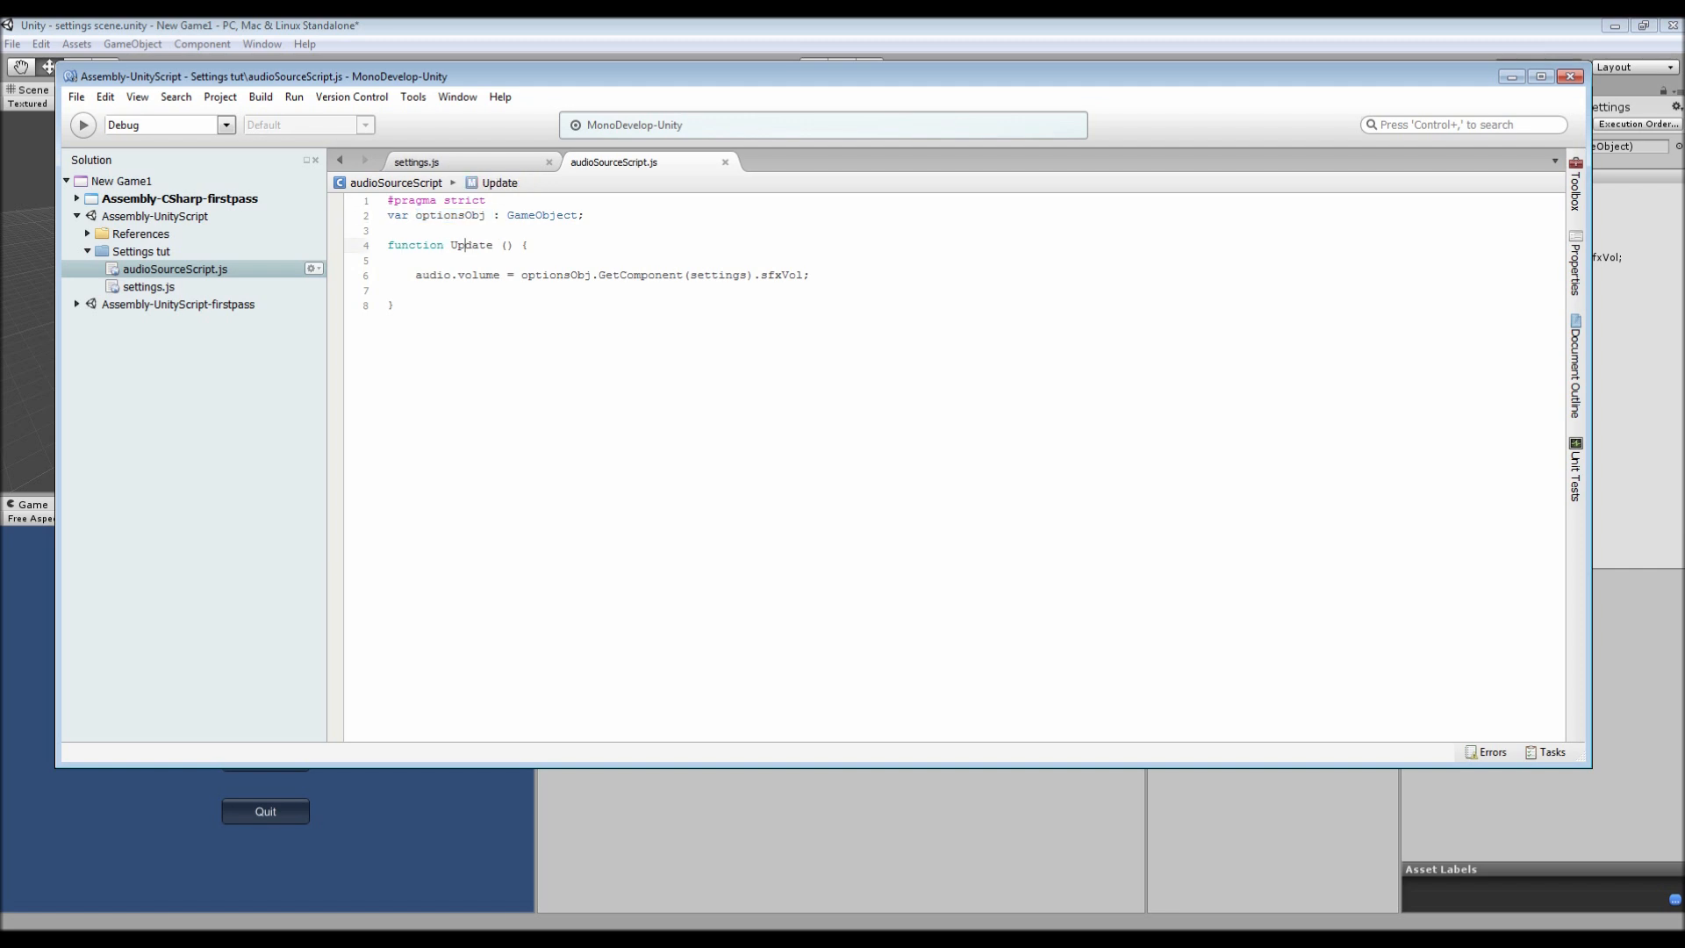
double_click(457, 274)
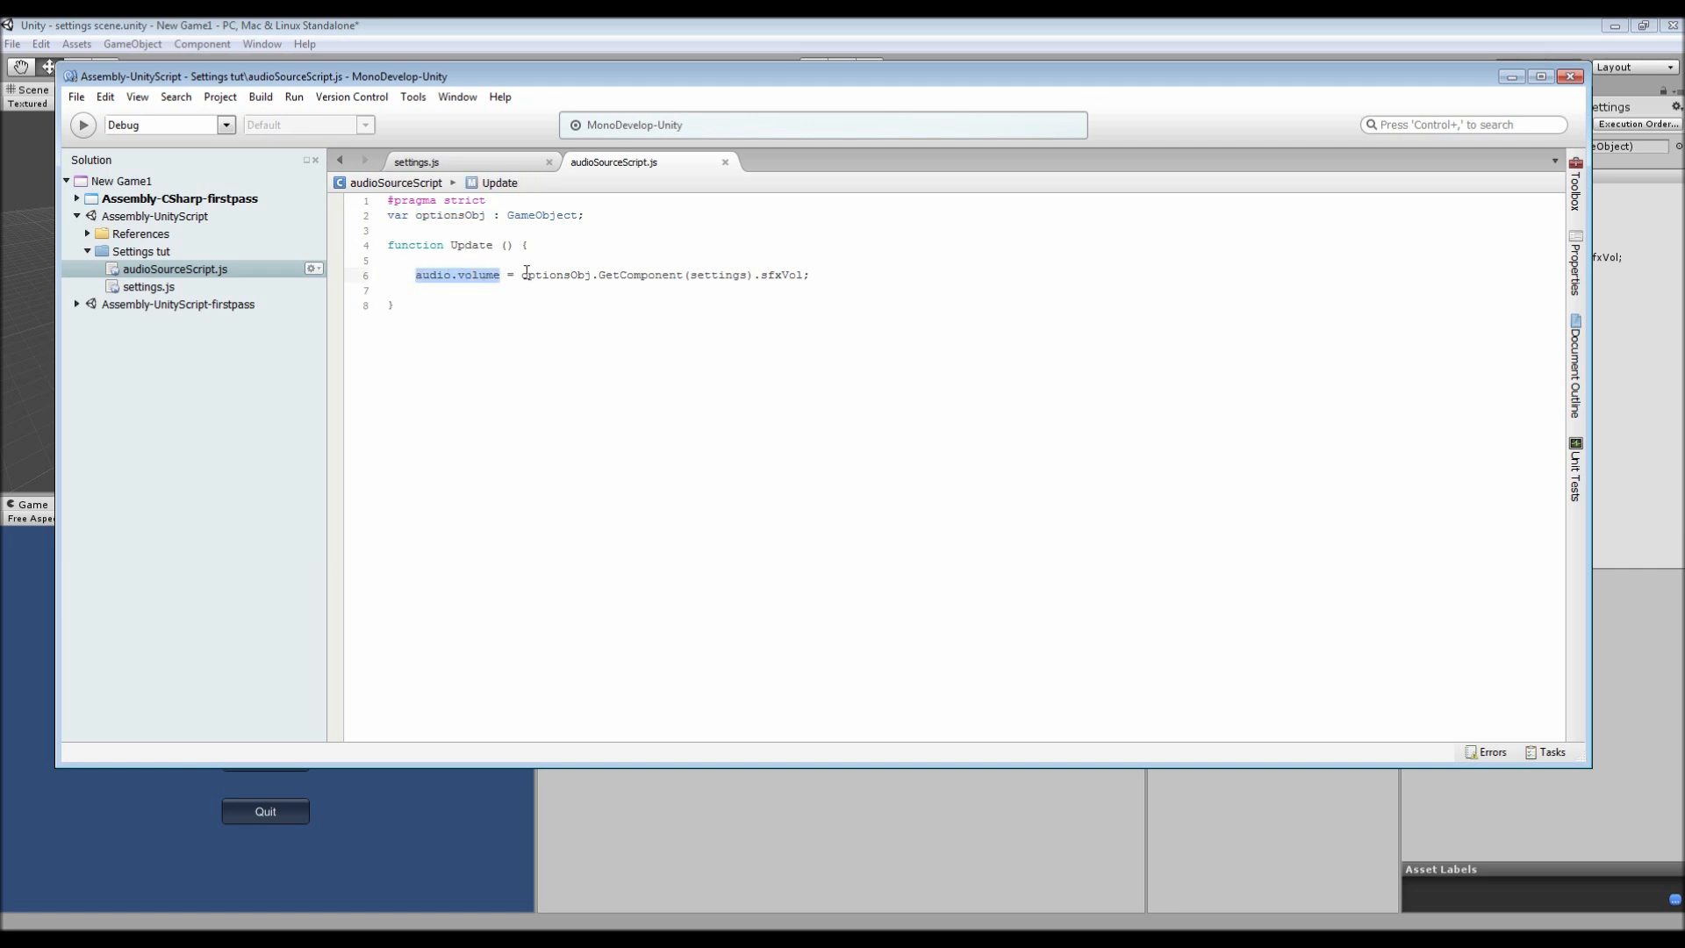
double_click(555, 274)
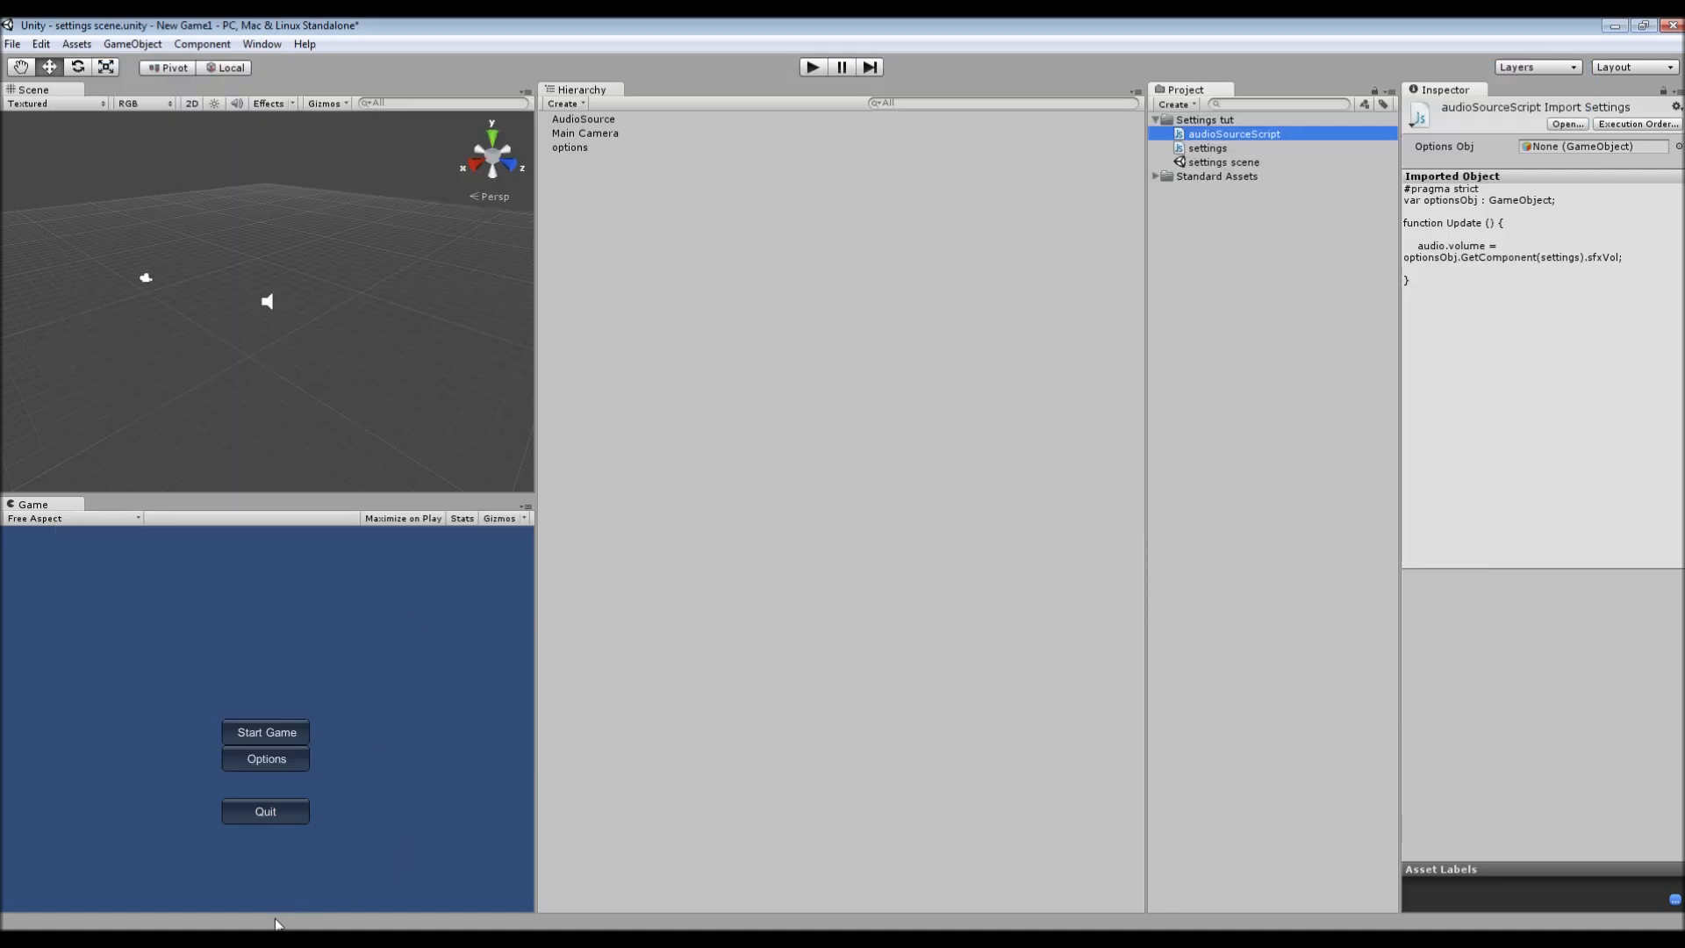
double_click(1232, 133)
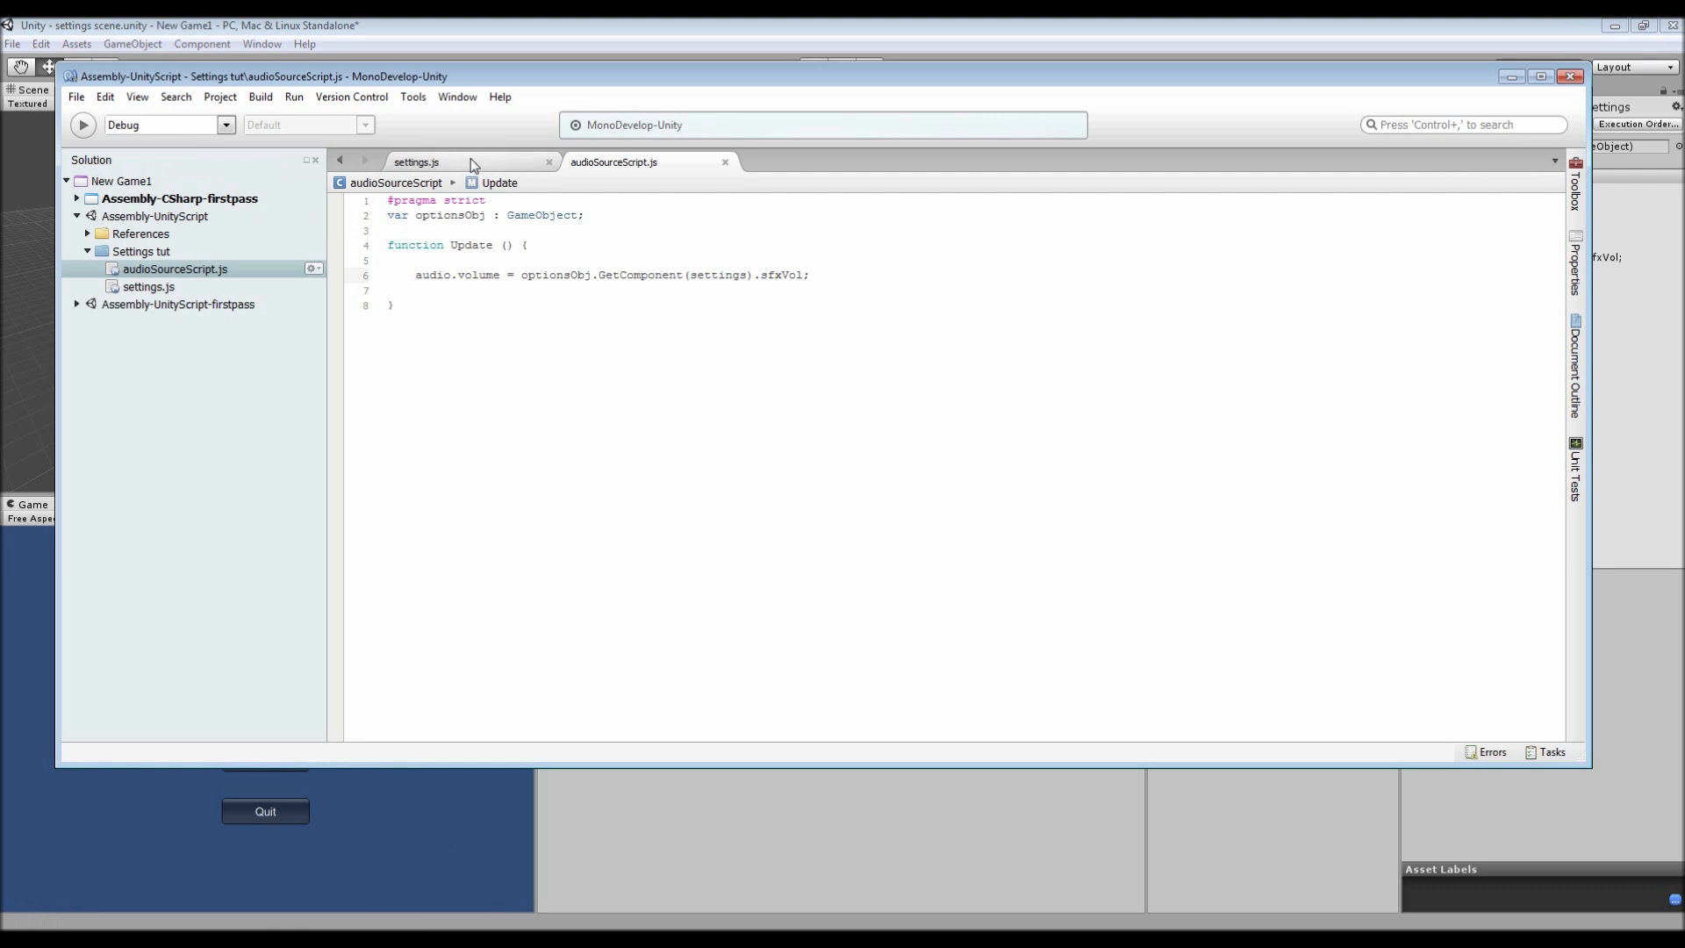
- Review the settings.js SFX slider (maximum 1.0) and its sfxVol*10 label
click(417, 161)
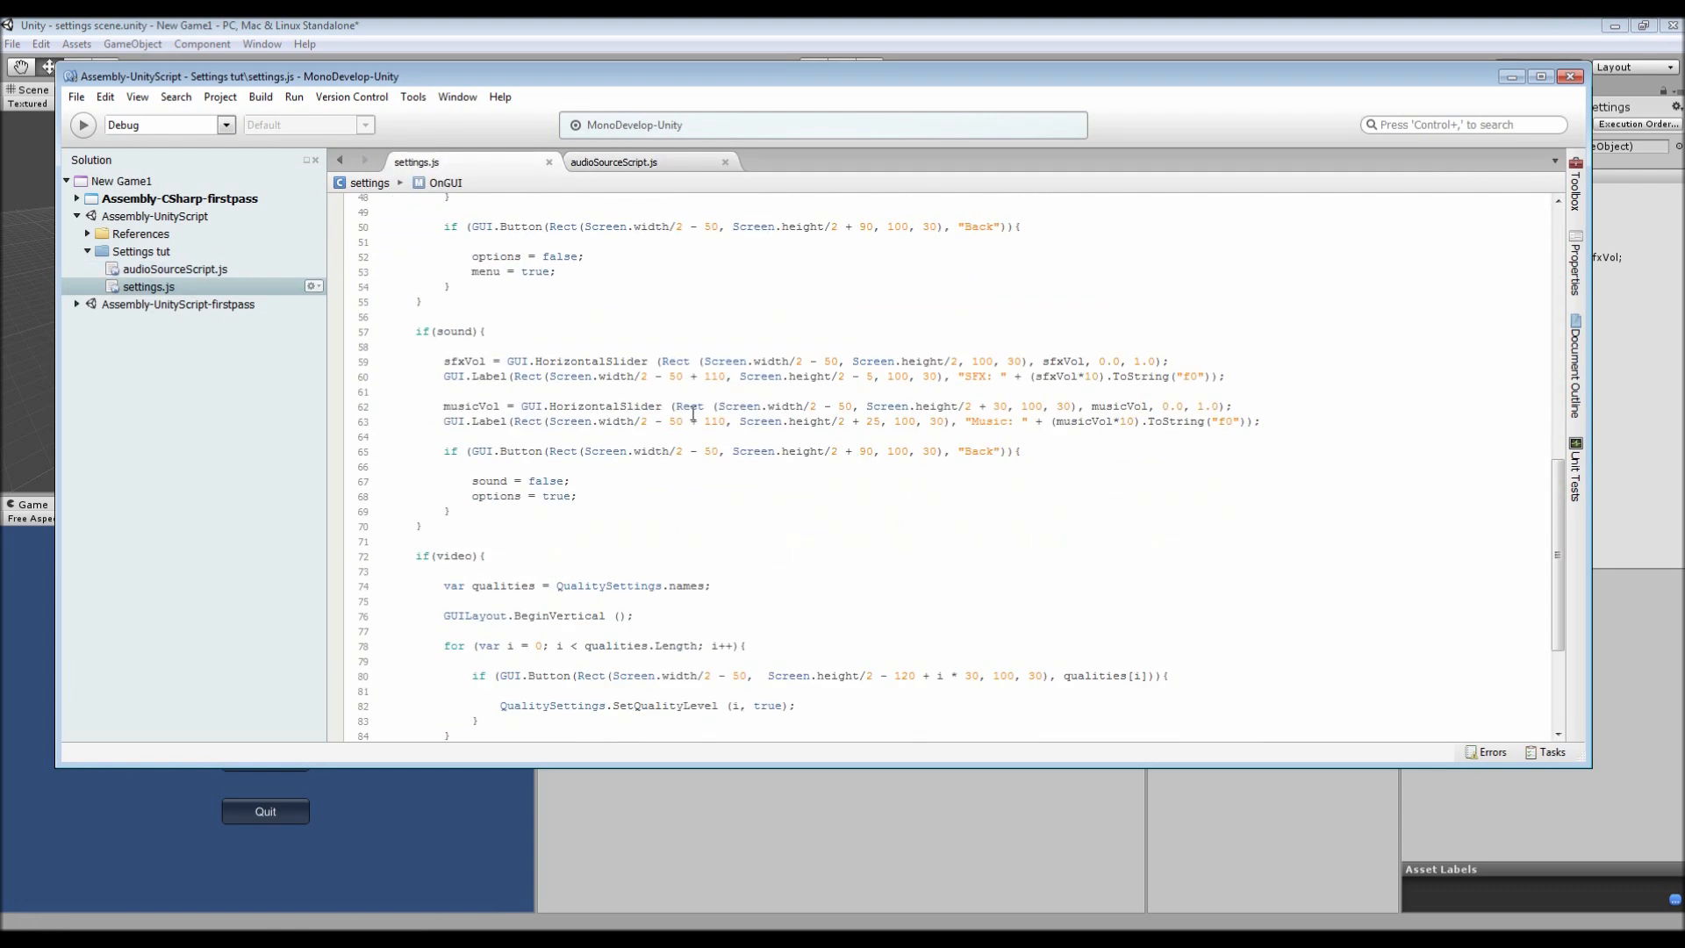
mouse_move(1018, 379)
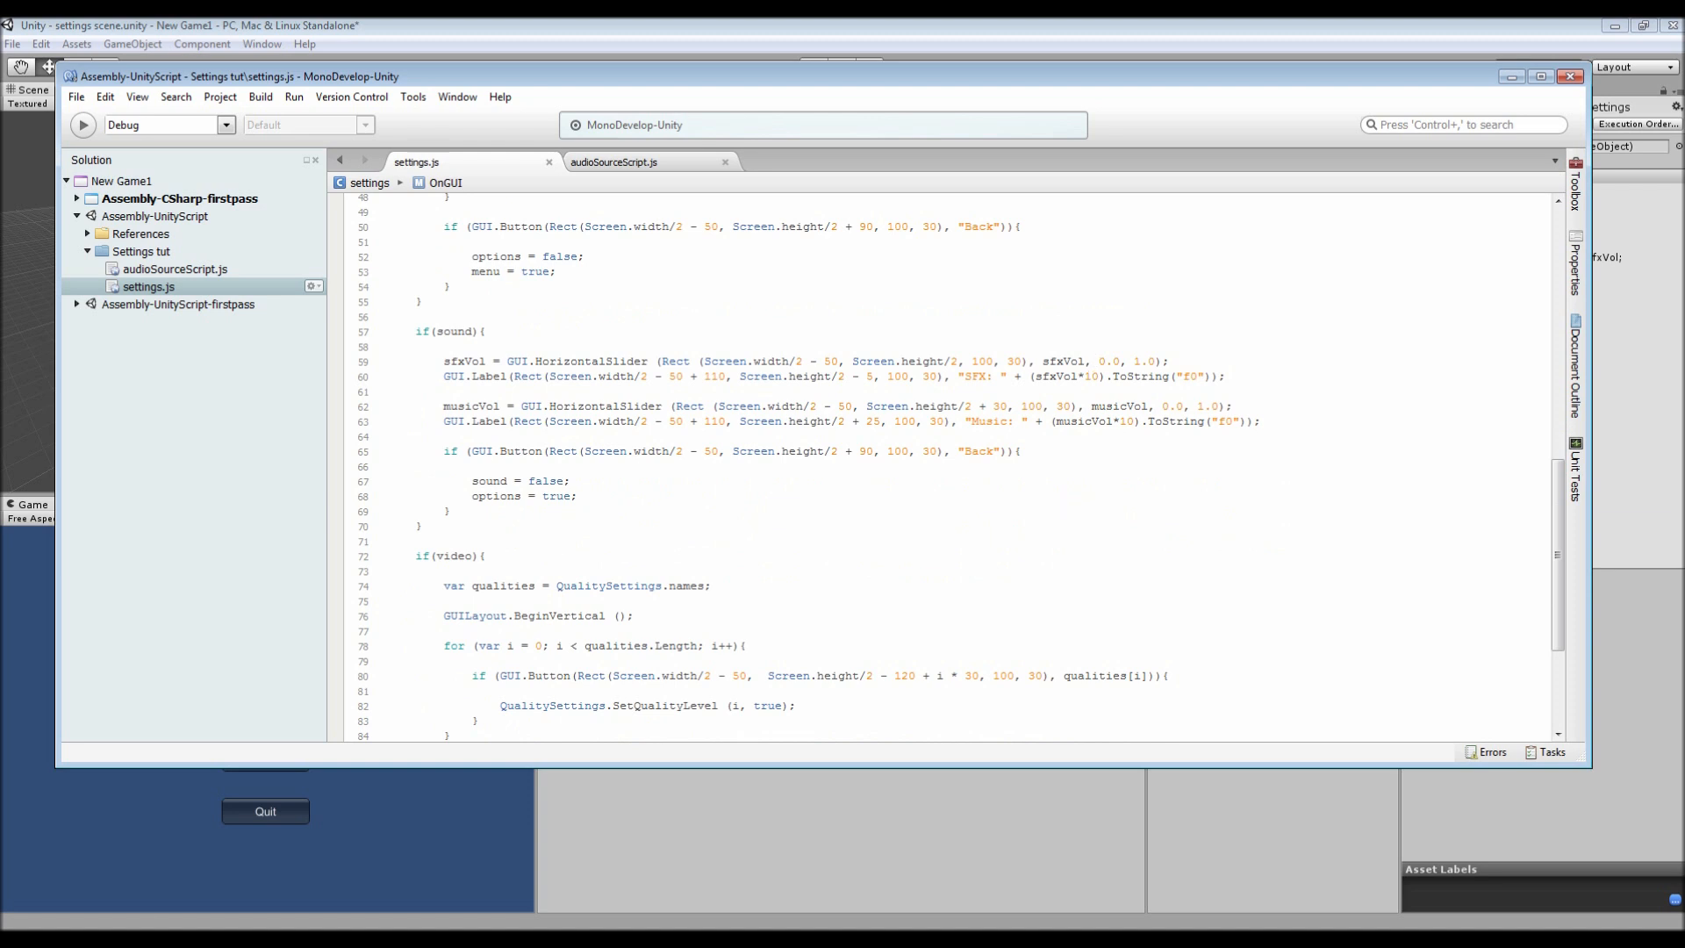
click(1136, 360)
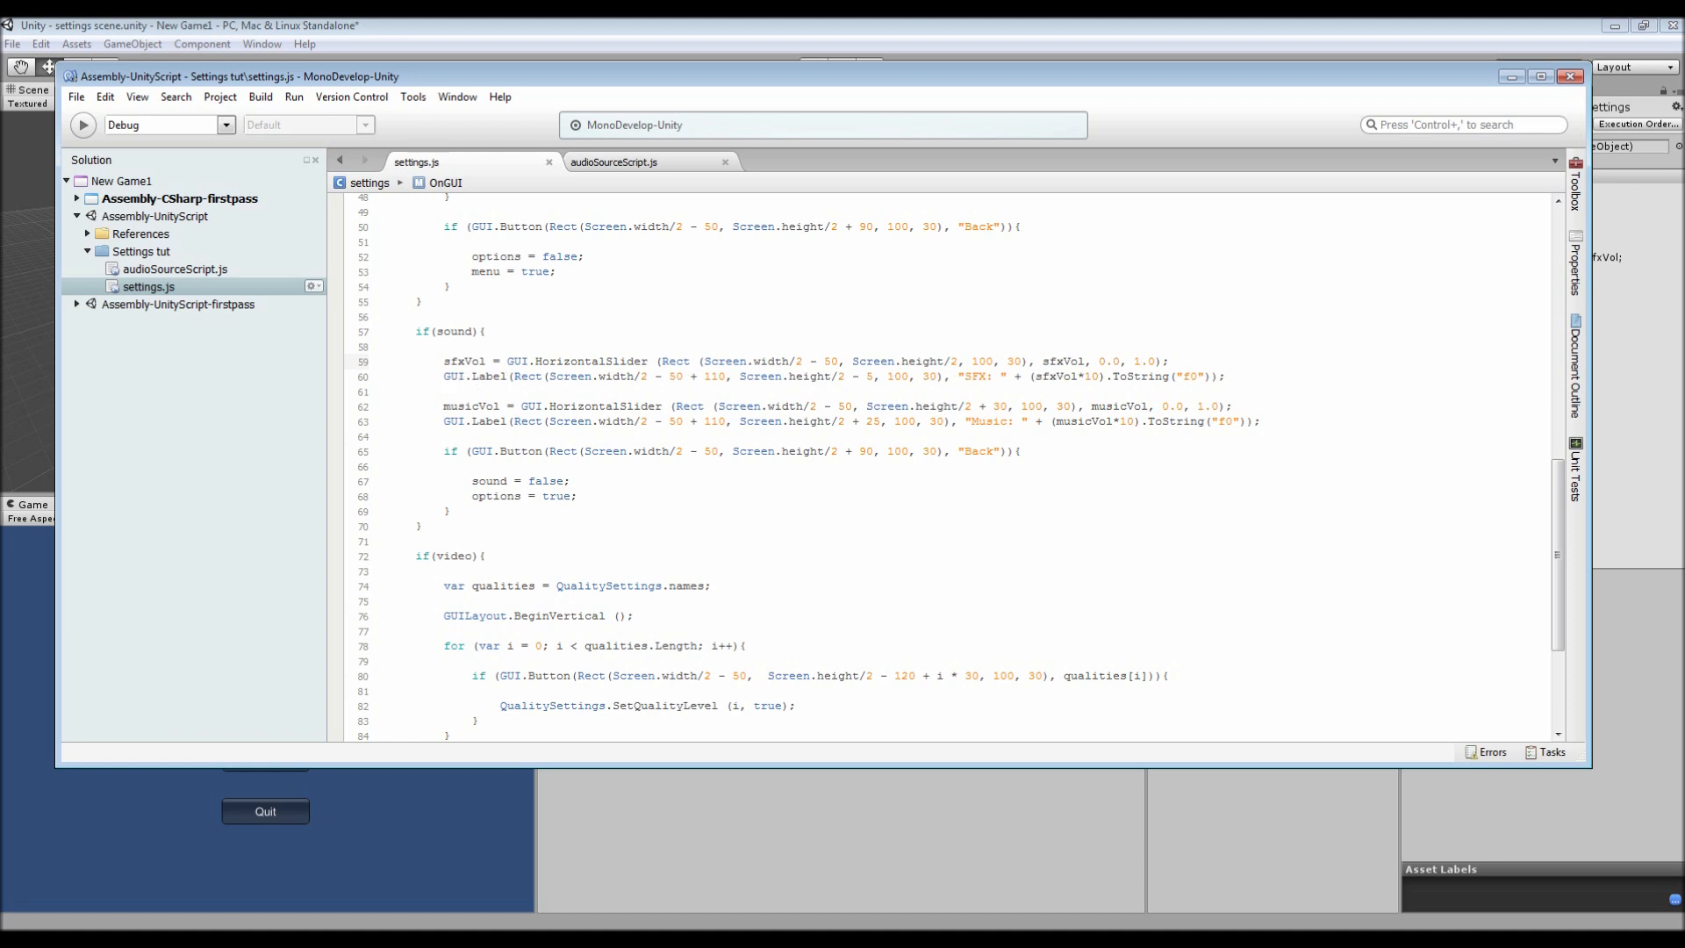
click(1139, 360)
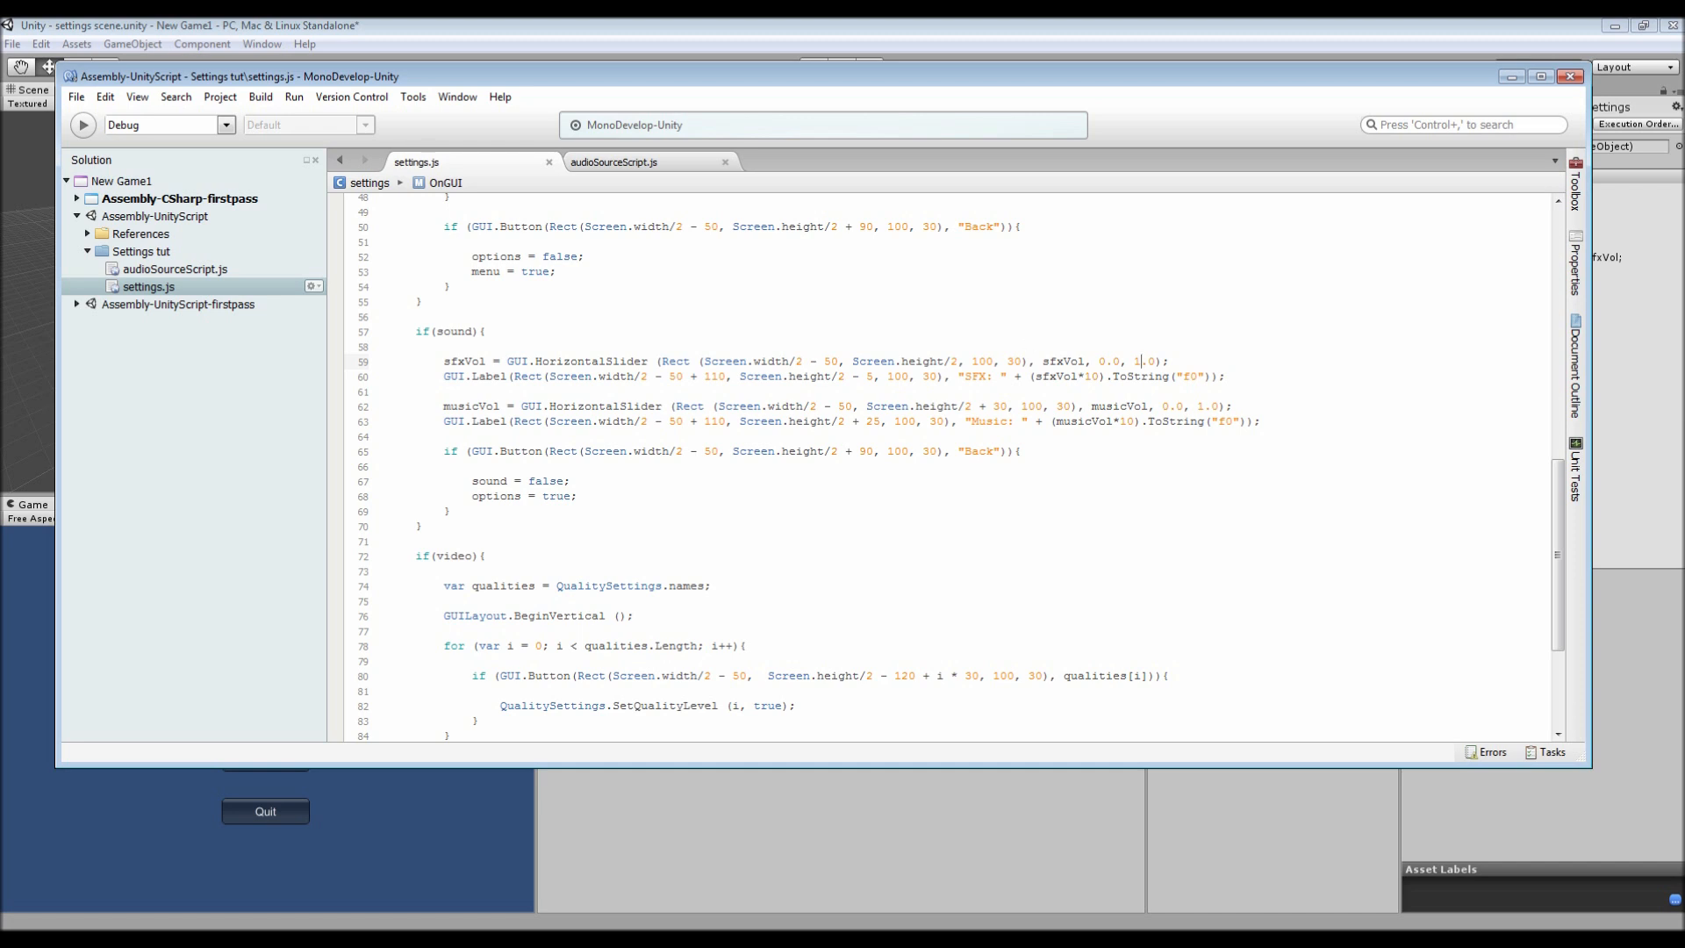
mouse_move(1020, 326)
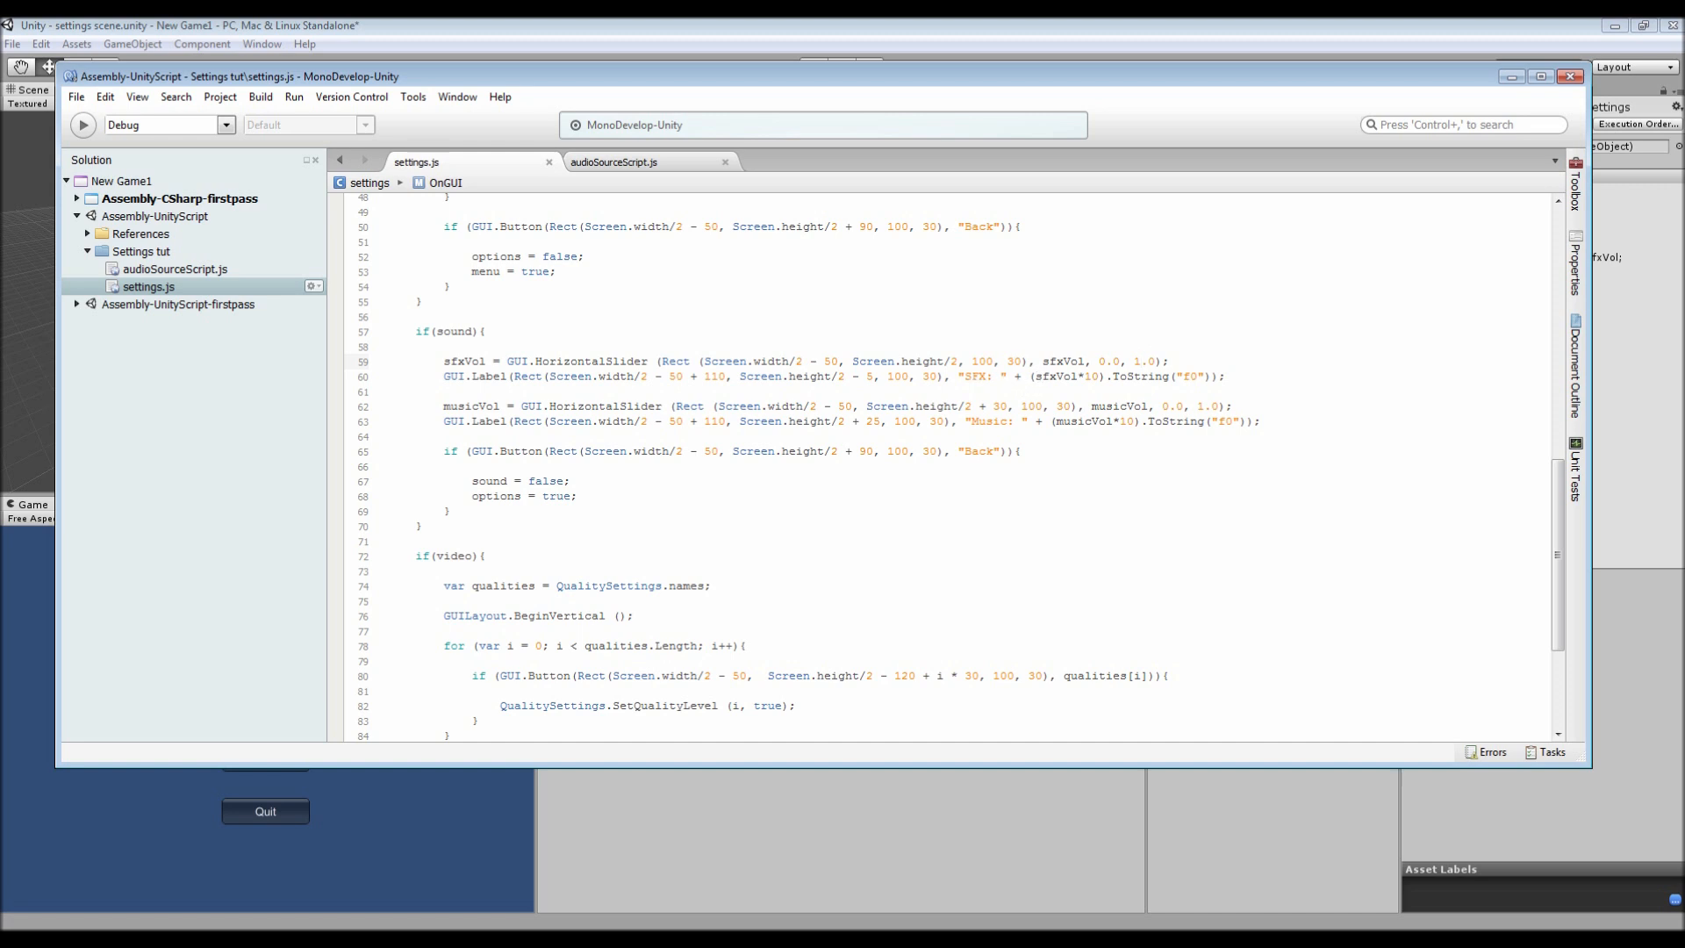
double_click(1053, 377)
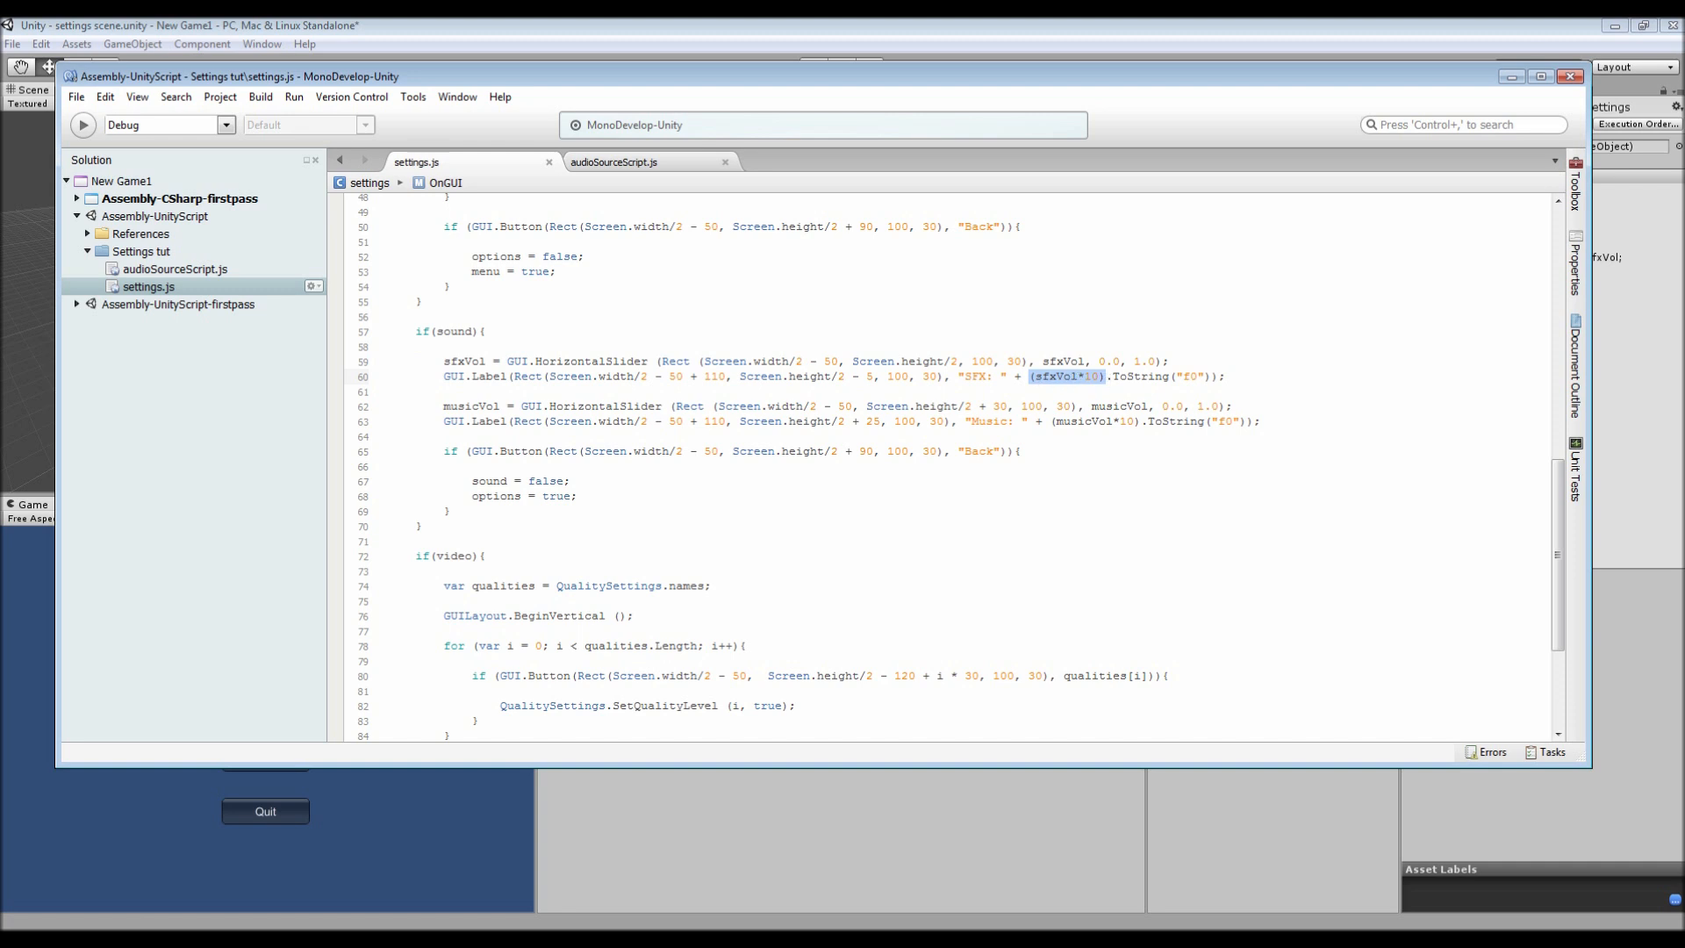
- Scroll through the surrounding volume and field-of-view slider code
scroll(up, 3)
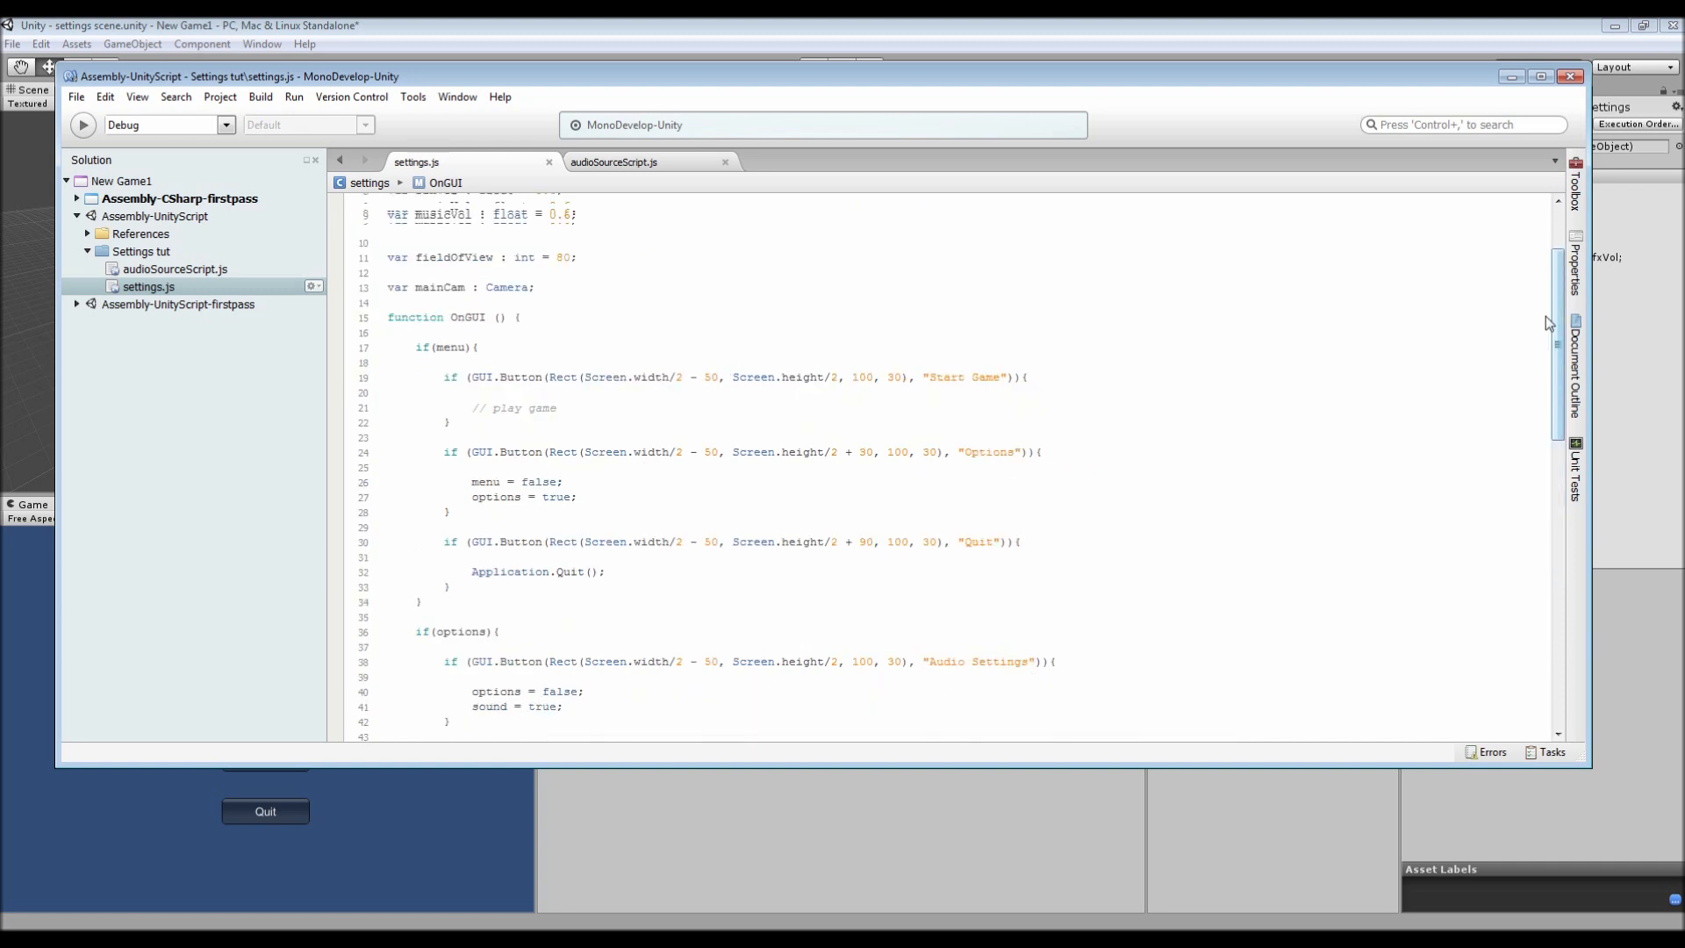
scroll(up, 3)
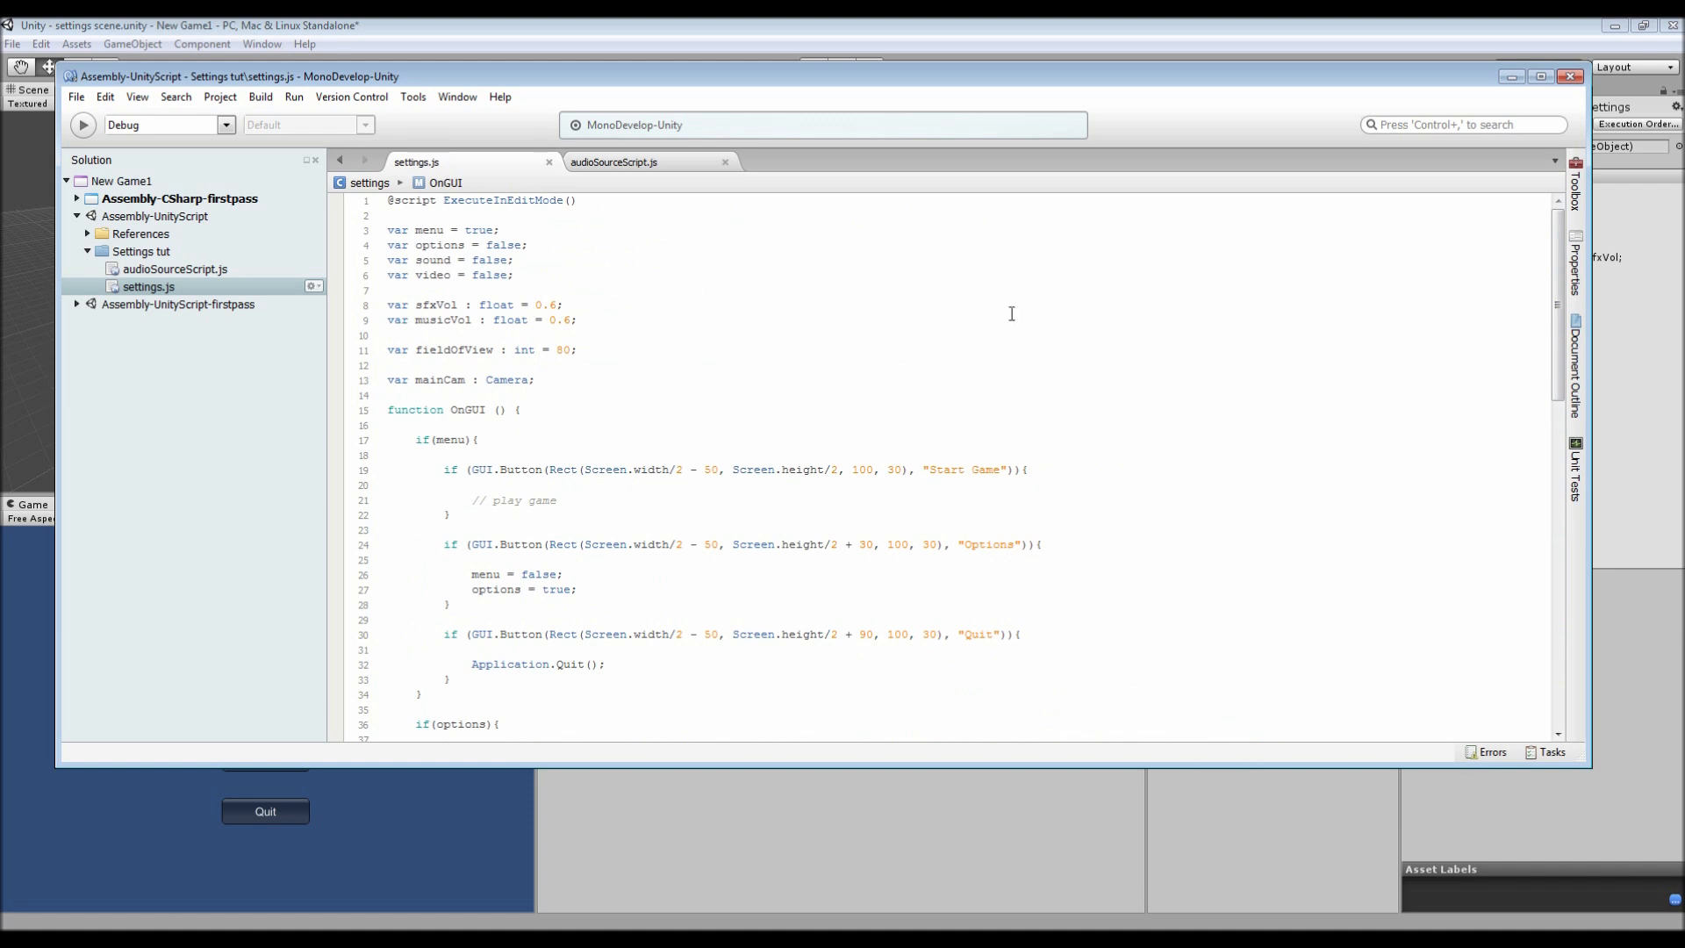
scroll(down, 3)
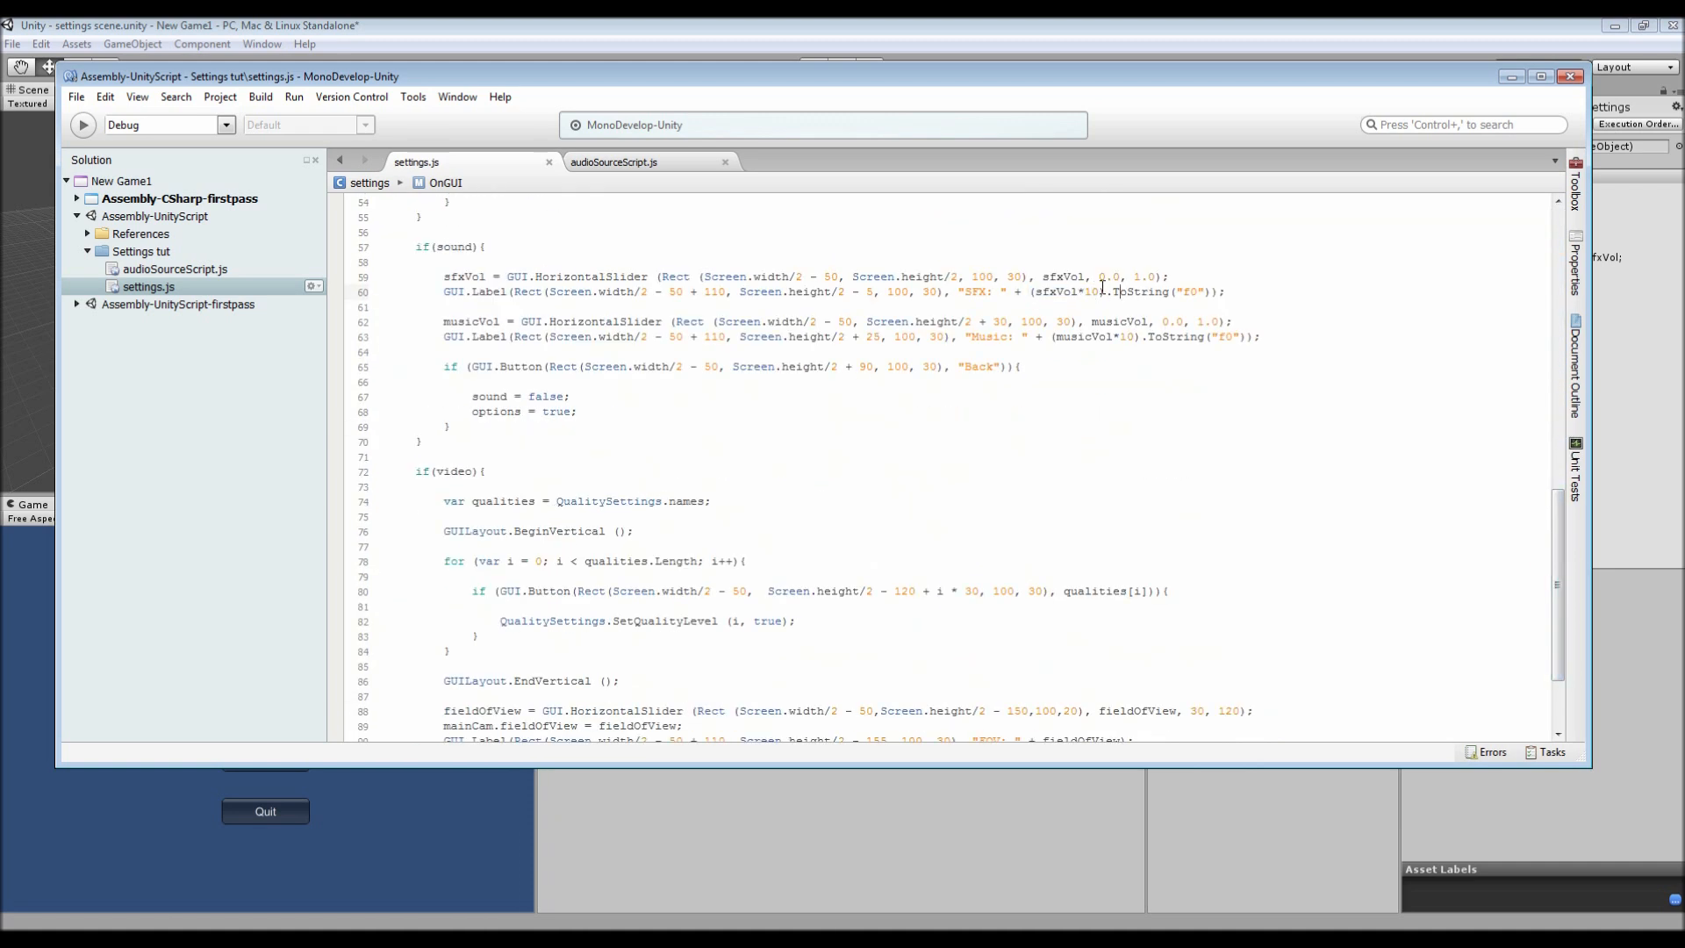
double_click(1139, 292)
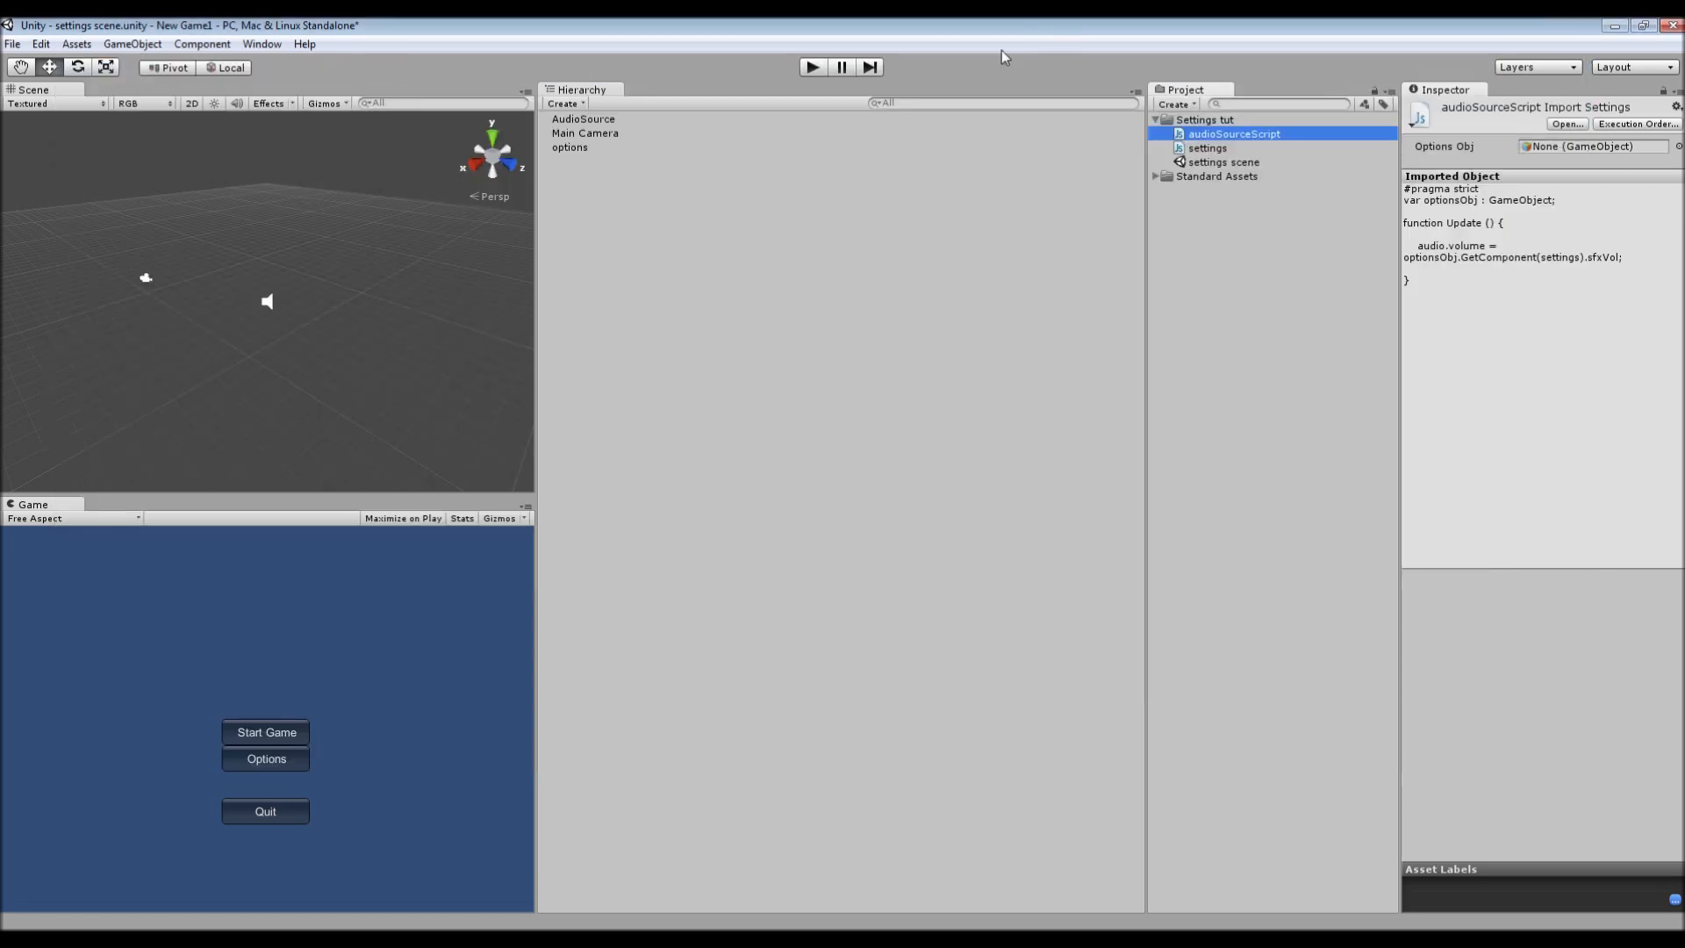
- Run the game in play mode and open Options, then Audio Settings
click(569, 148)
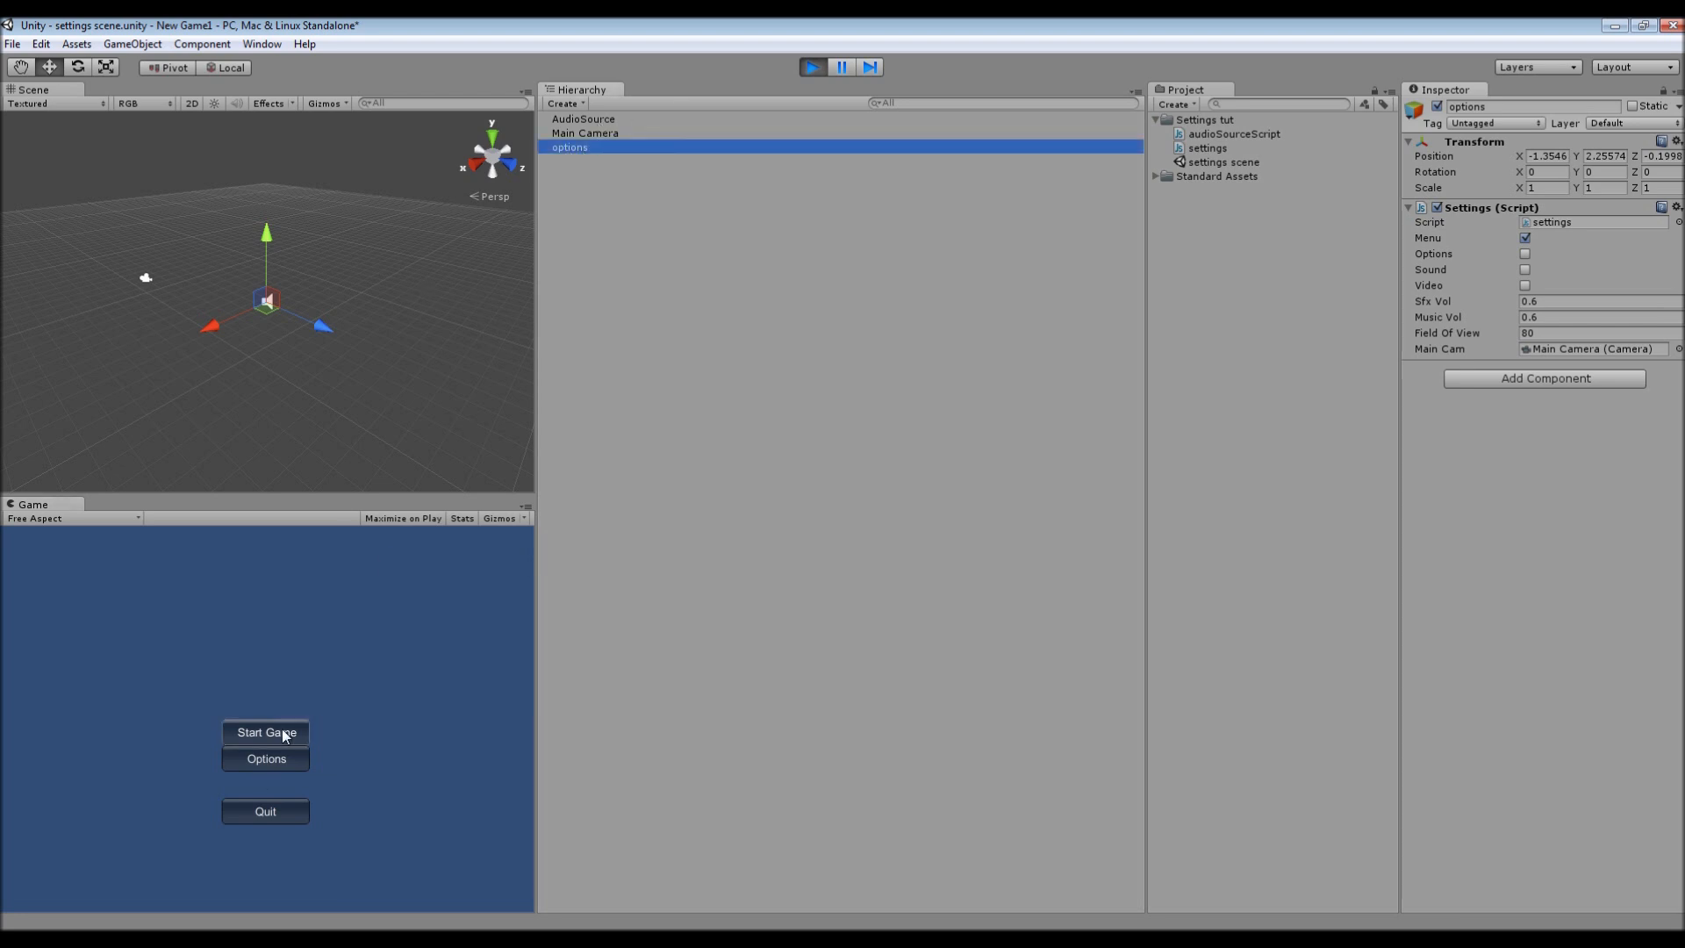
click(265, 757)
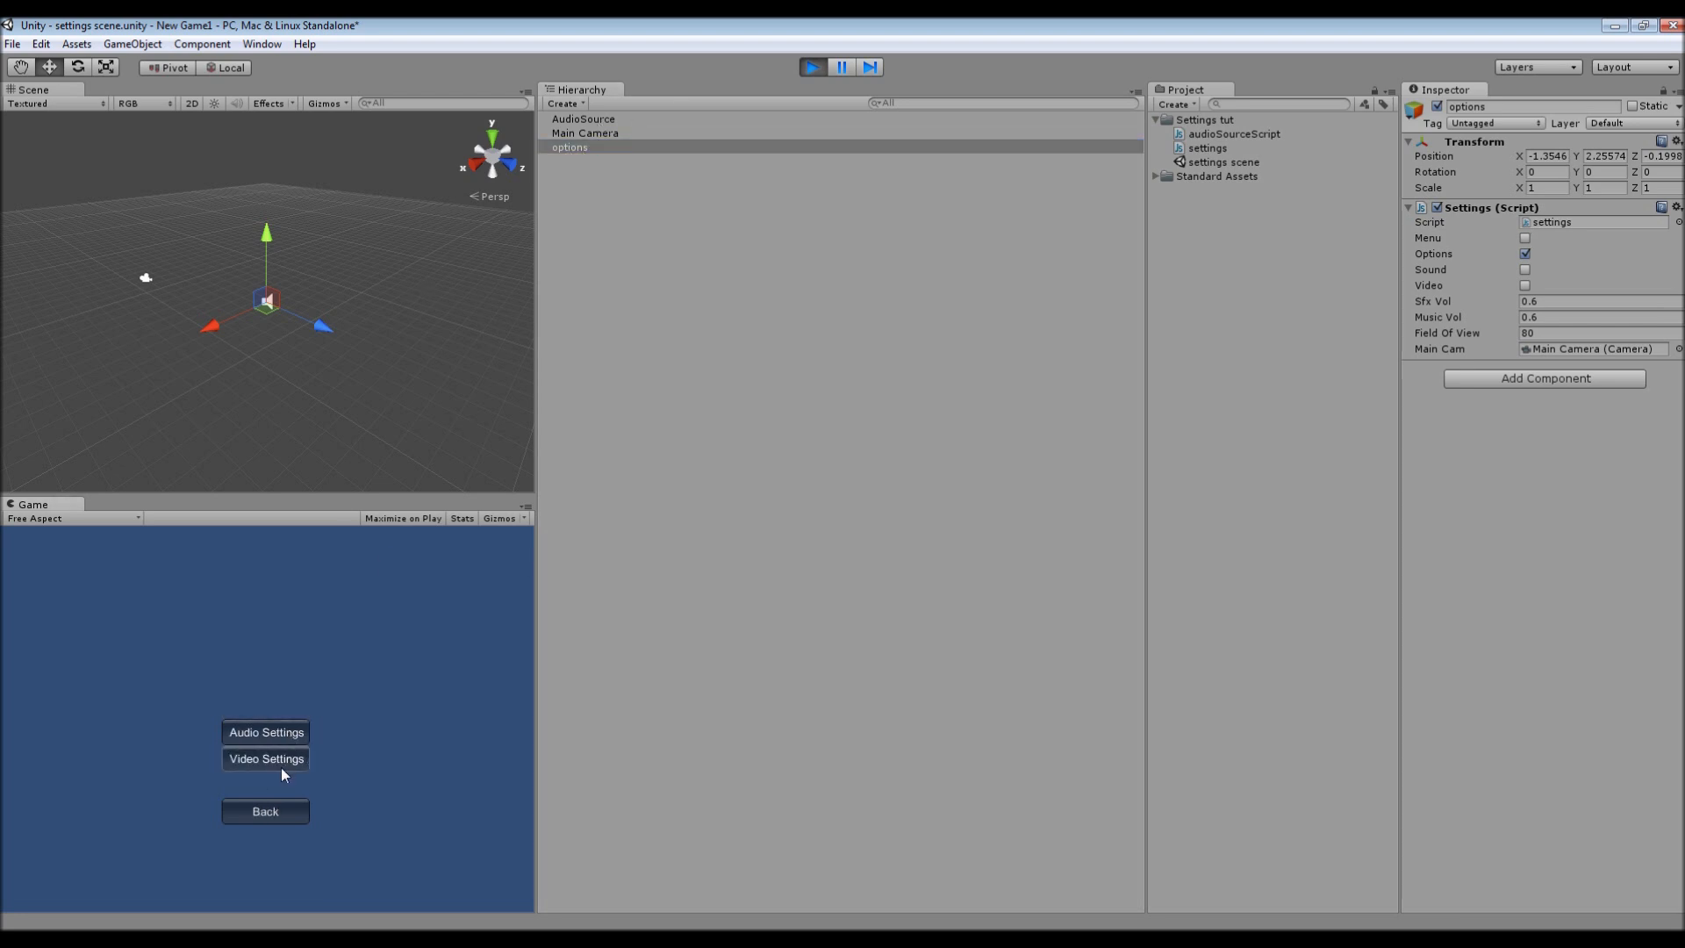
click(265, 732)
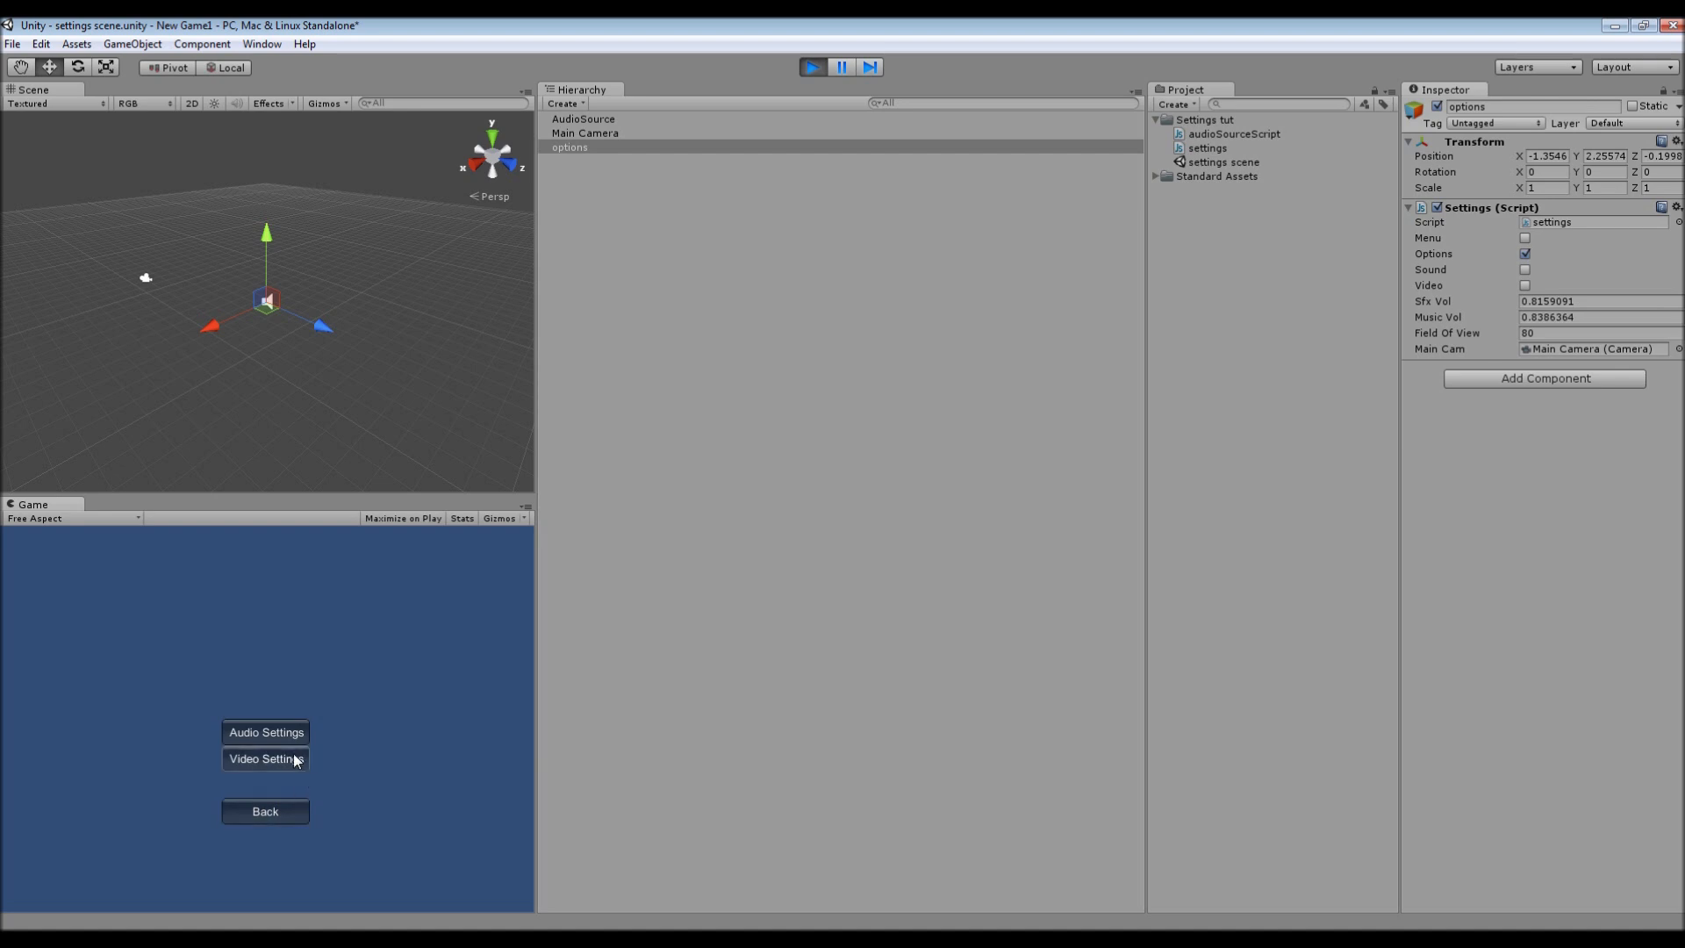
- Open Video Settings, select Main Camera, and lower the FOV slider to about 72
click(264, 757)
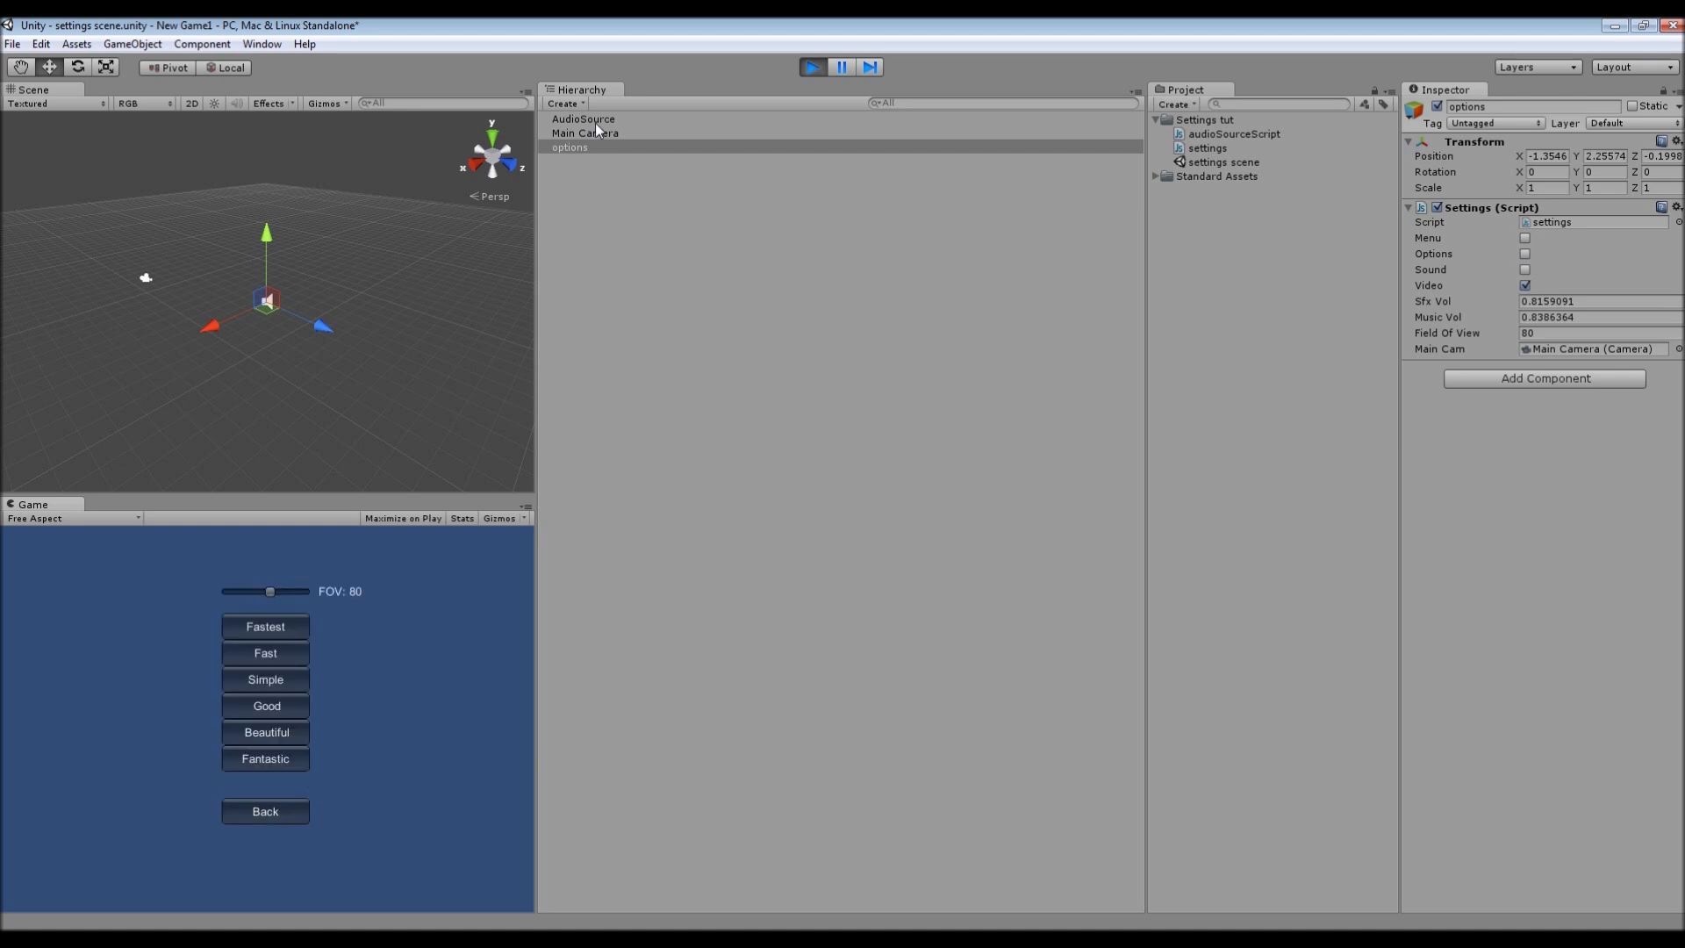
click(585, 133)
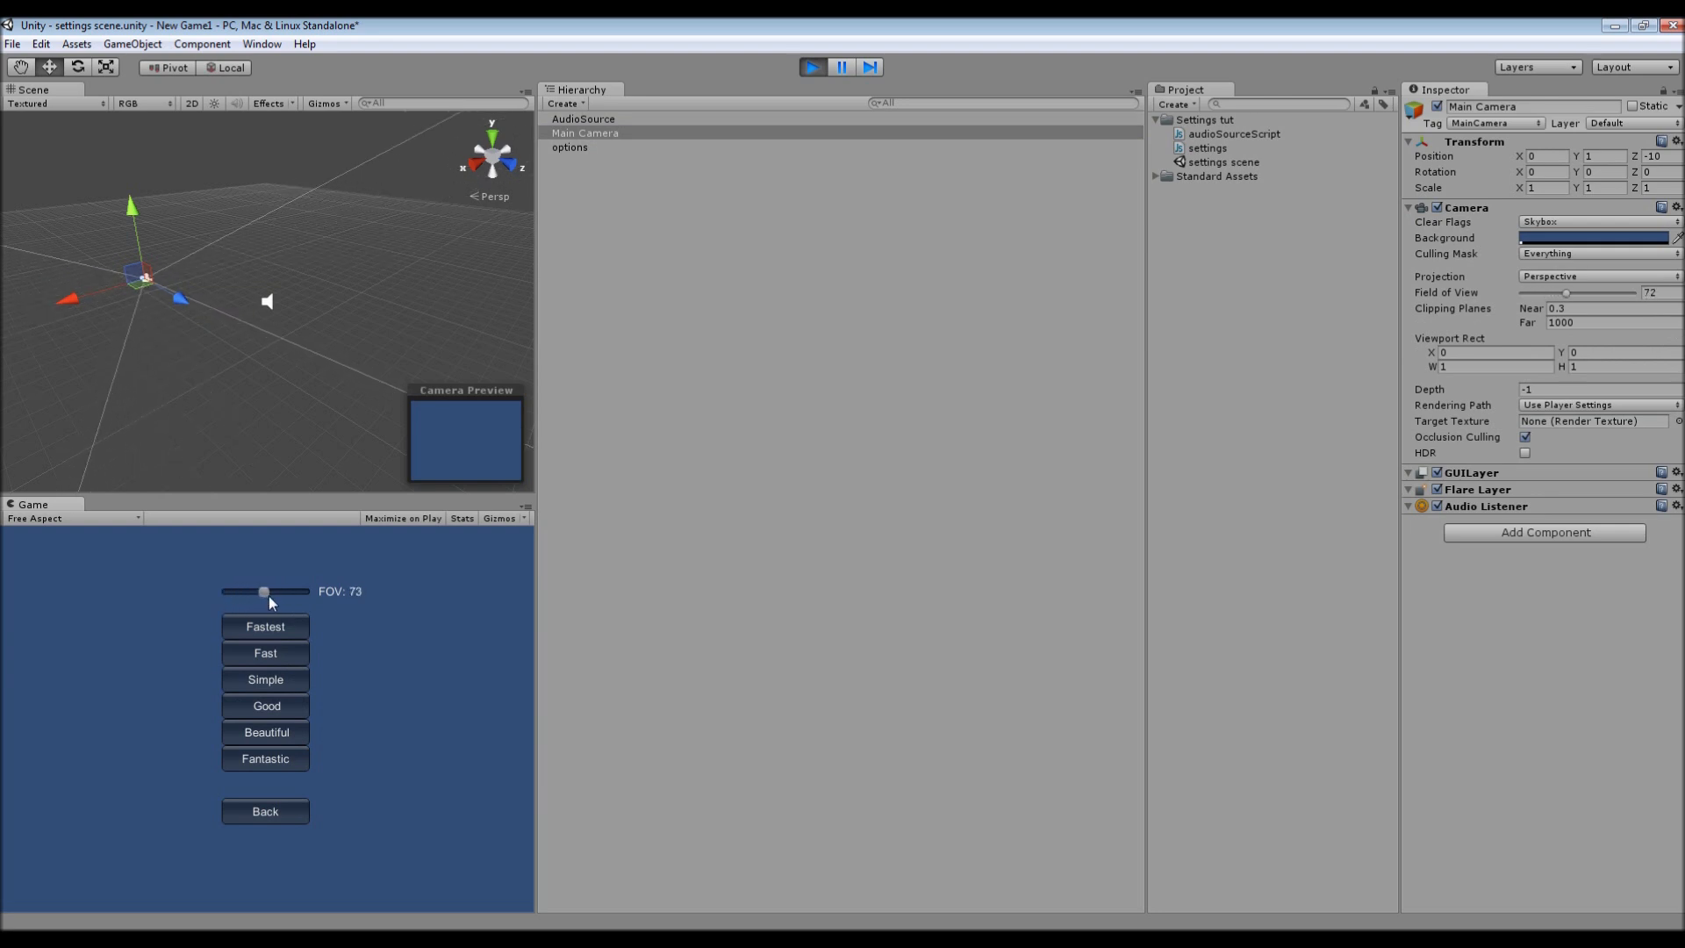
click(264, 811)
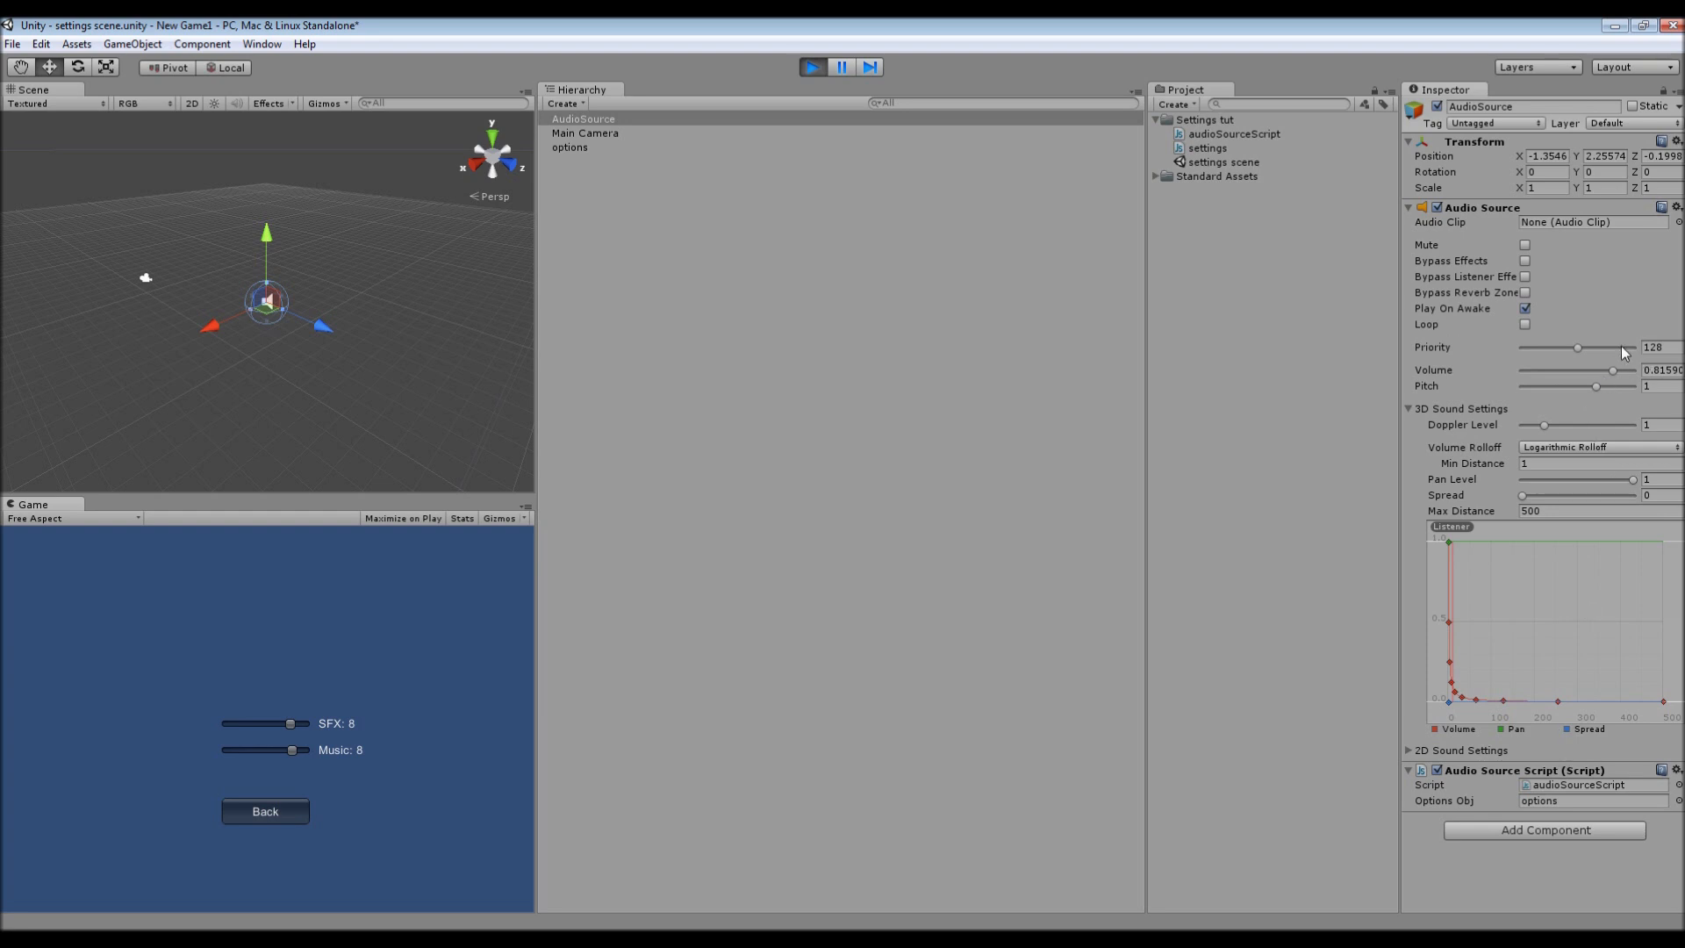
mouse_move(308, 655)
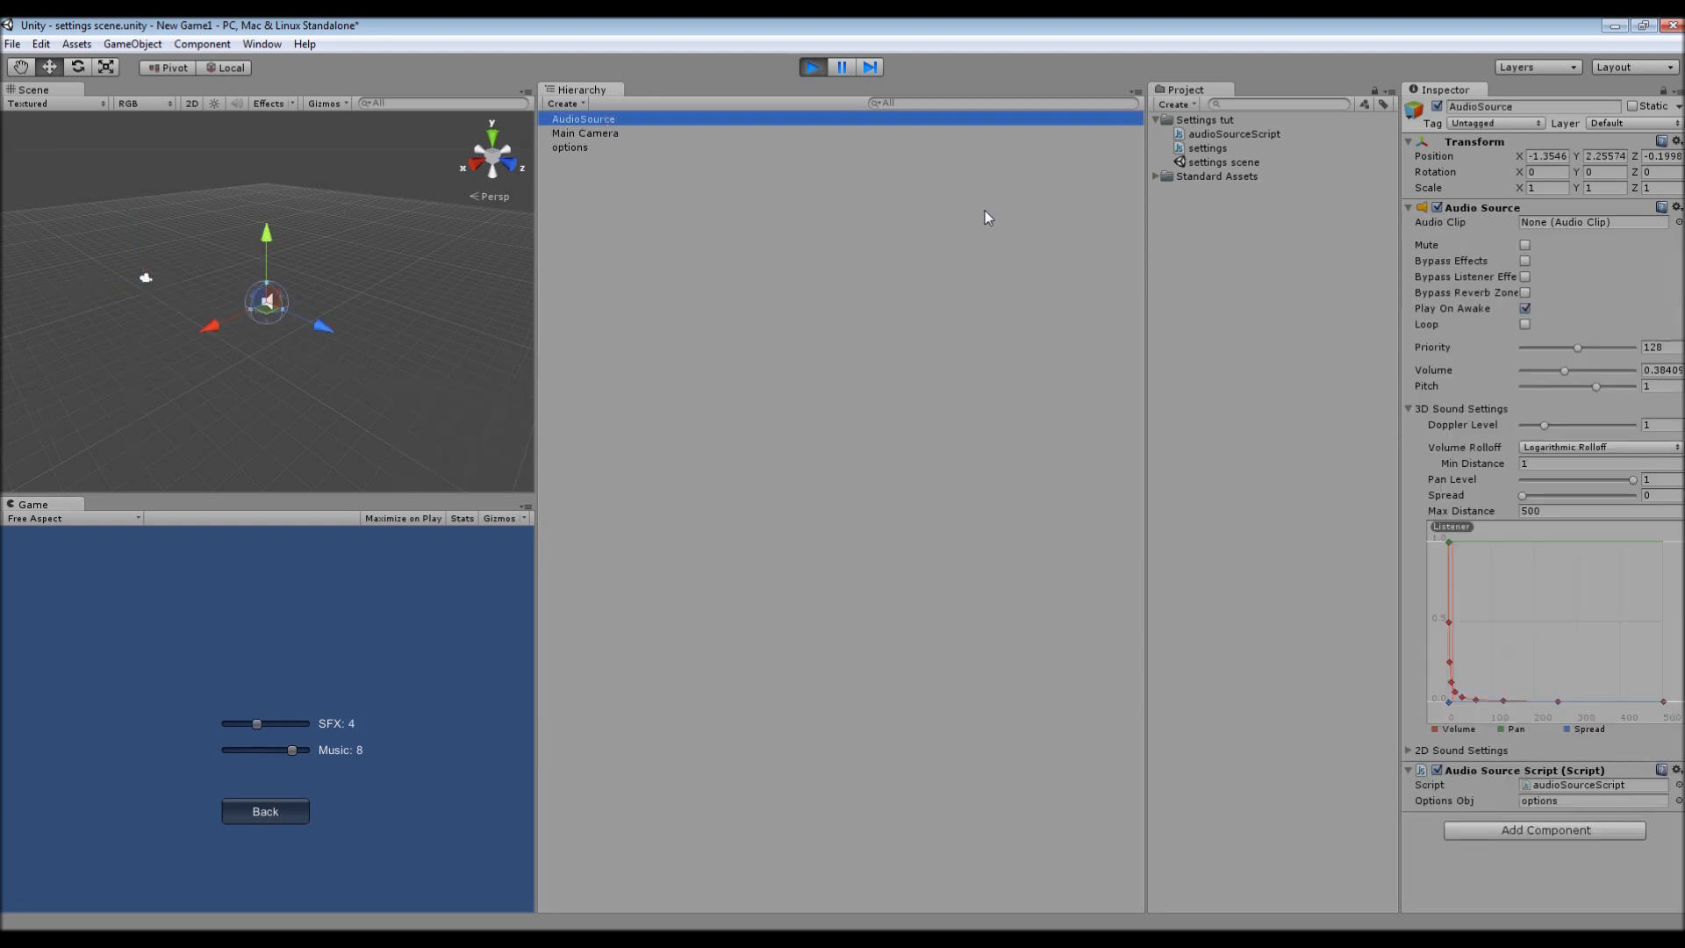
mouse_move(1552, 373)
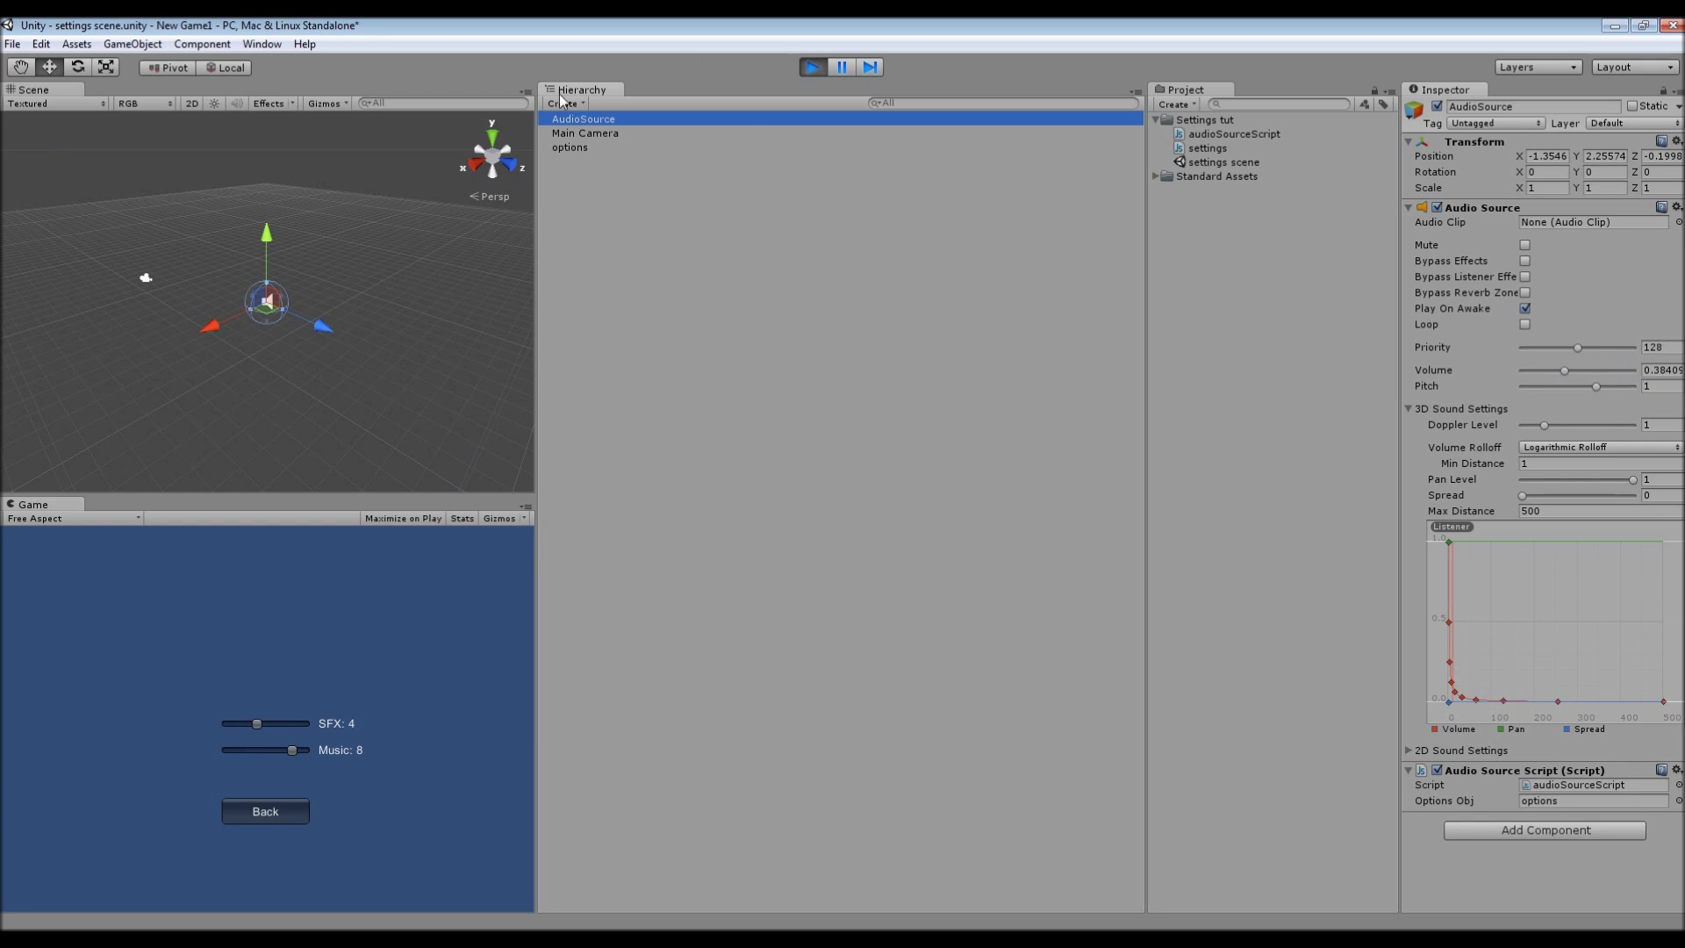
mouse_move(680, 131)
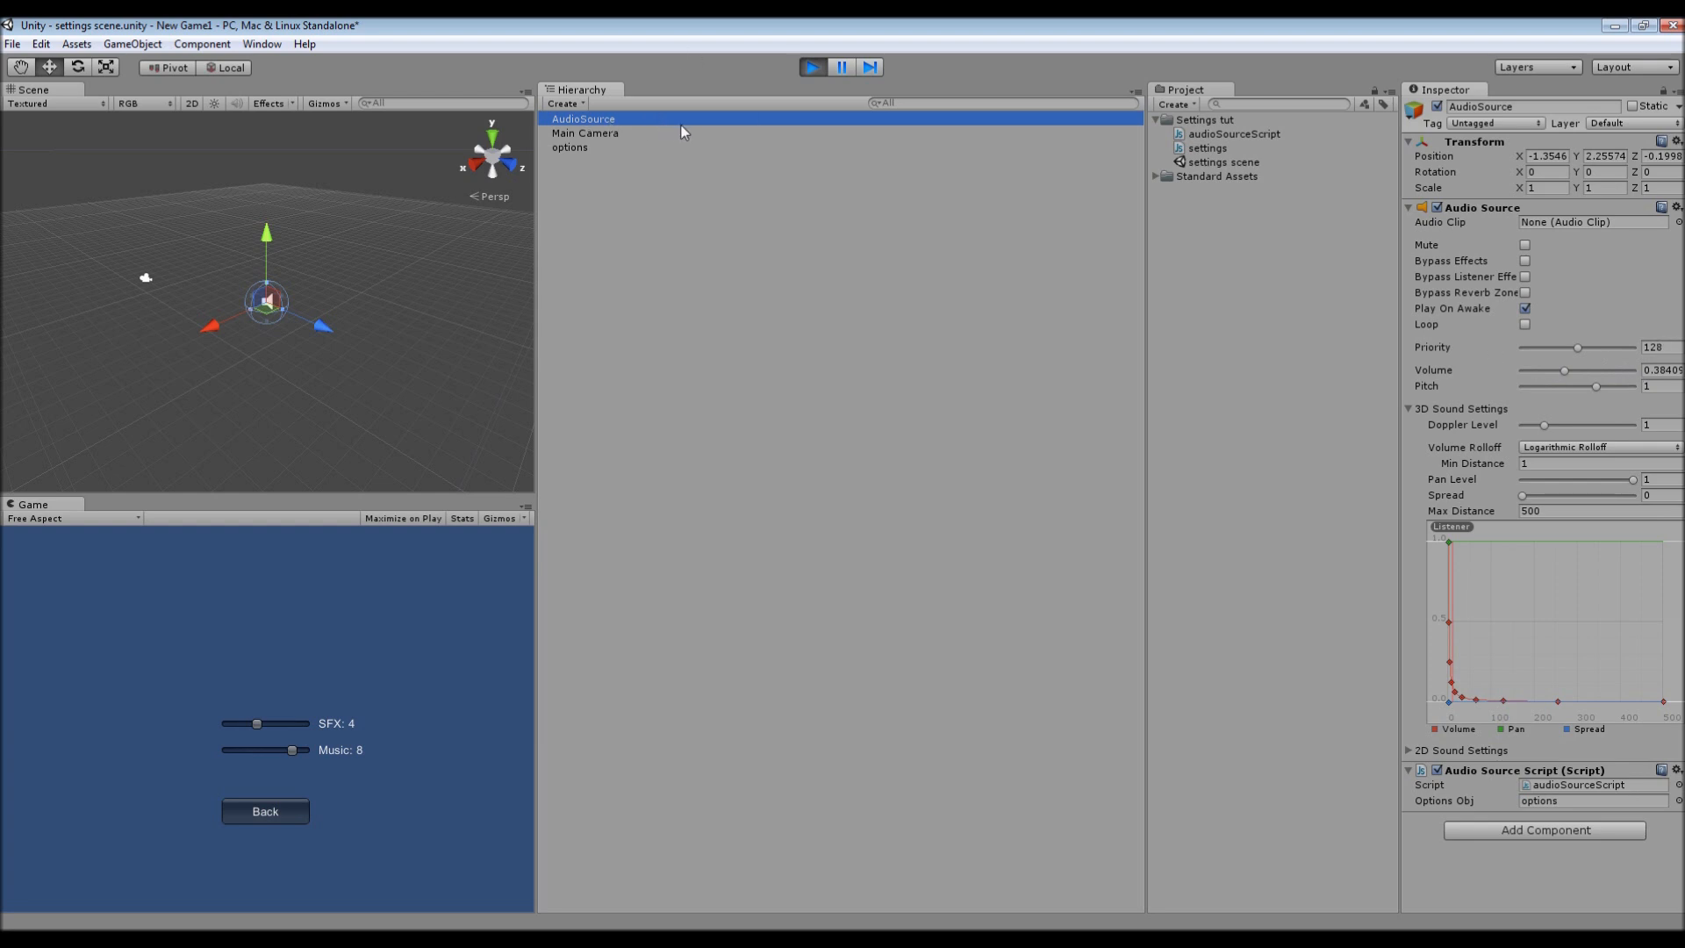